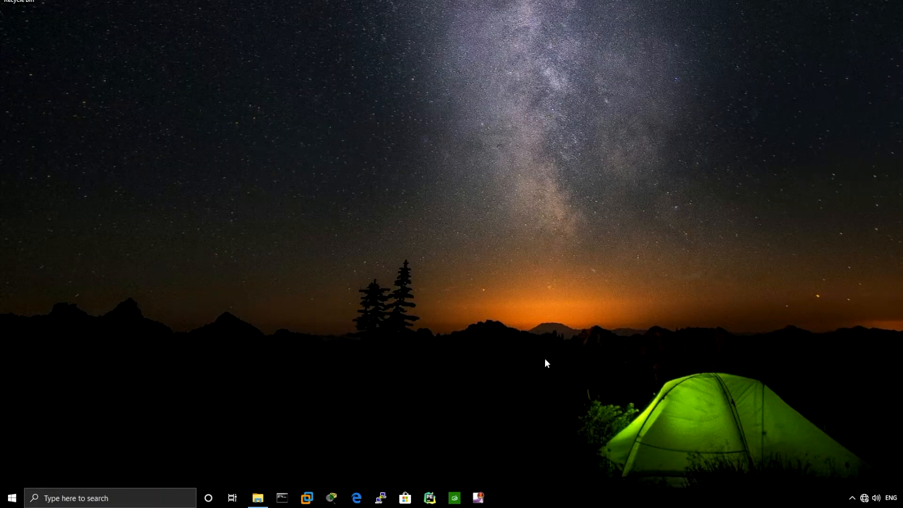
mouse_move(890, 499)
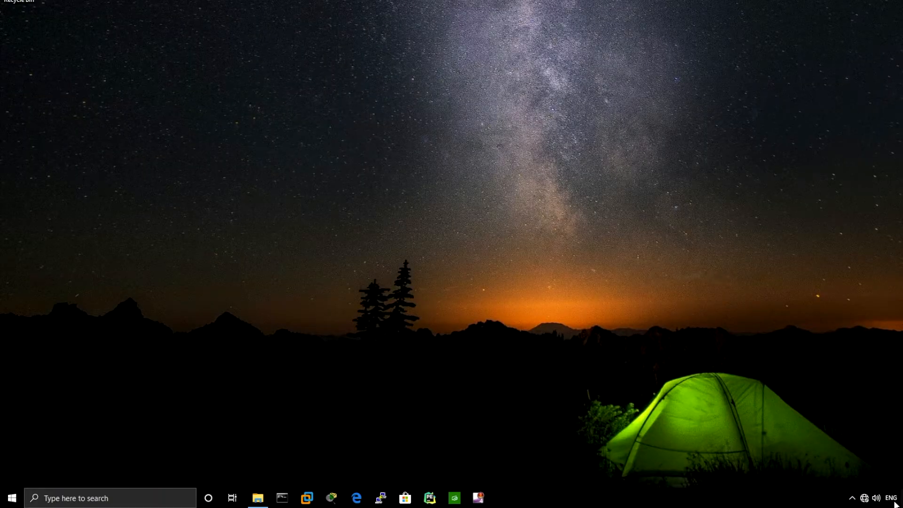
From the network tray icon, reach the Ethernet page of Network & Internet settings.
left_click(863, 497)
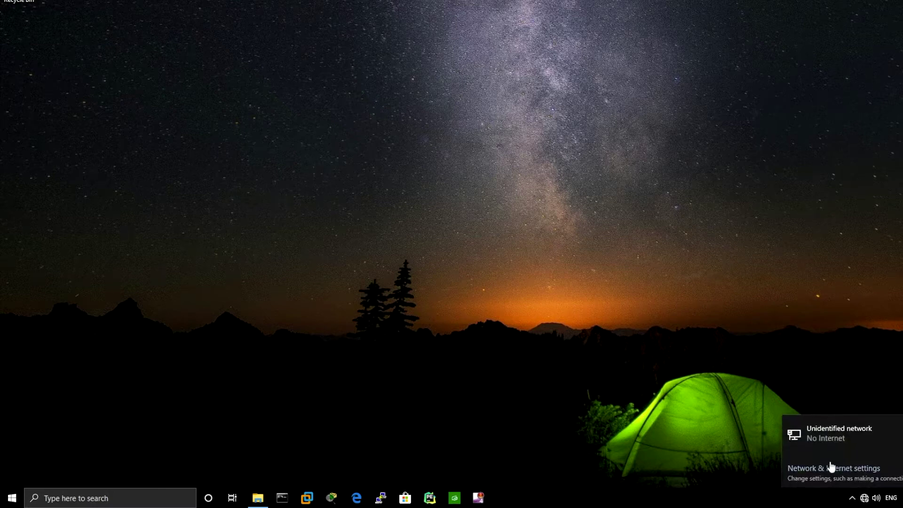
left_click(828, 467)
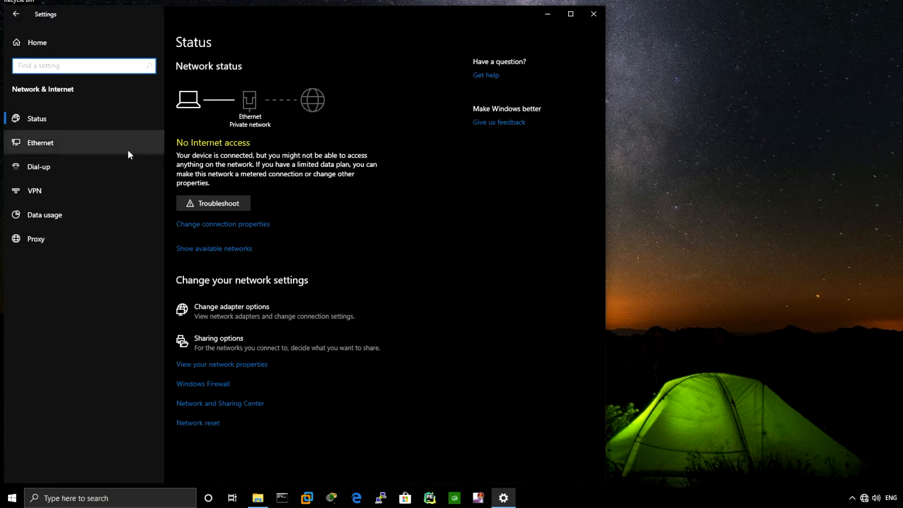
mouse_move(64, 103)
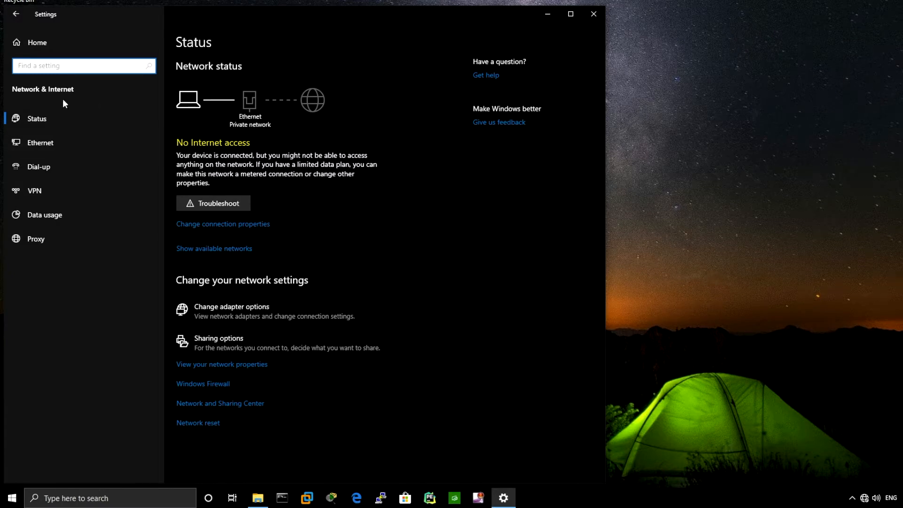
left_click(40, 142)
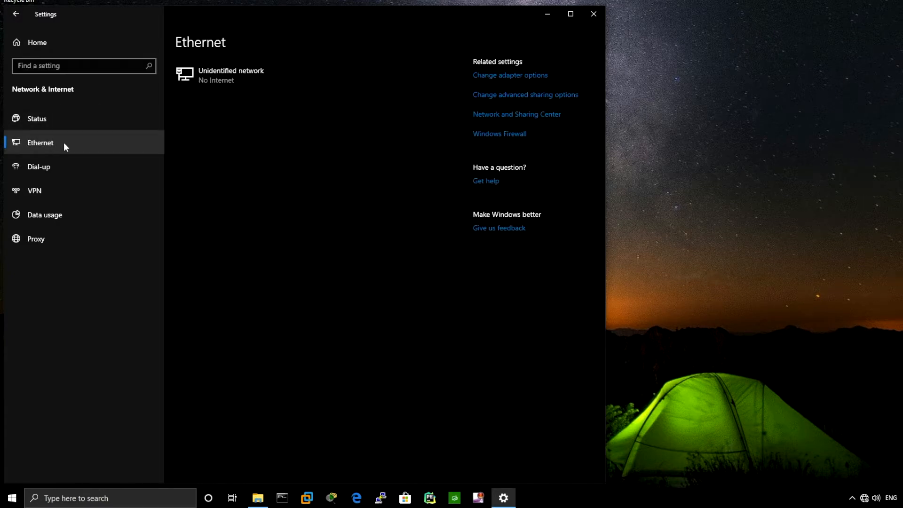
mouse_move(265, 81)
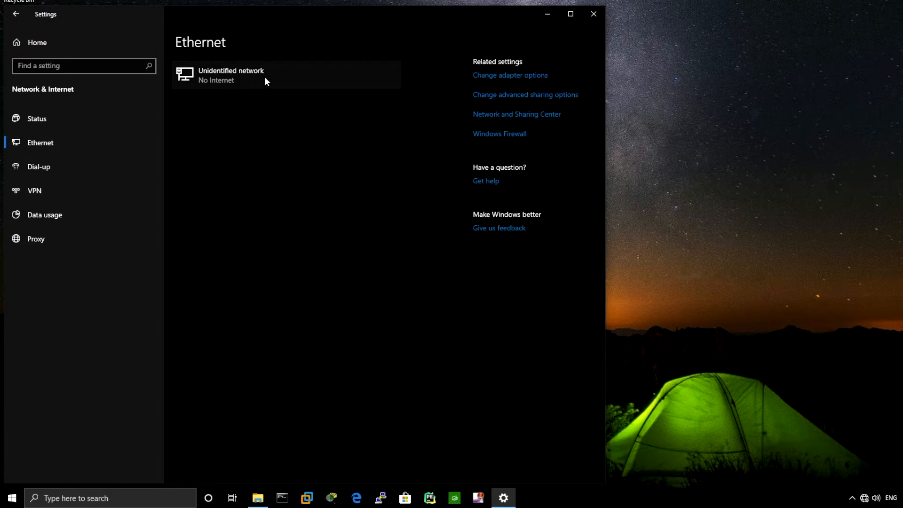
mouse_move(517, 113)
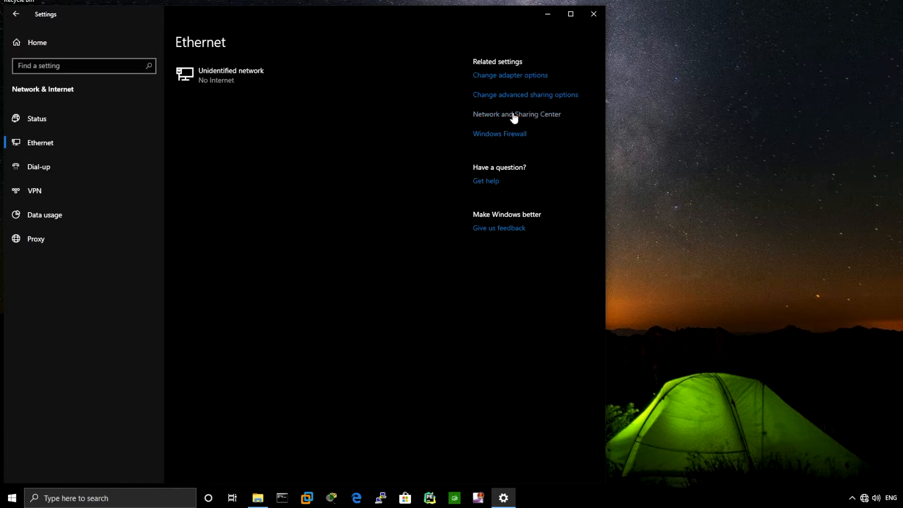
Via Network and Sharing Center and Ethernet Status, reach the TCP/IPv4 properties.
left_click(516, 114)
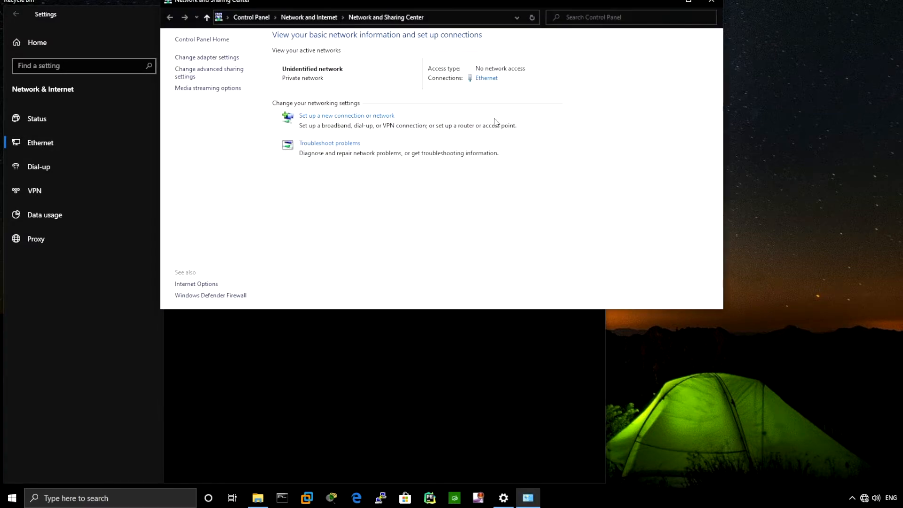
mouse_move(311, 79)
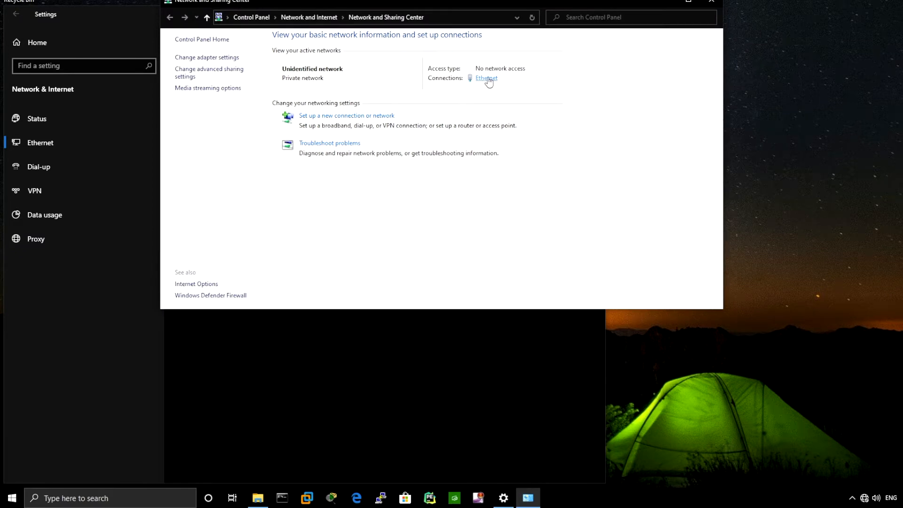
left_click(486, 78)
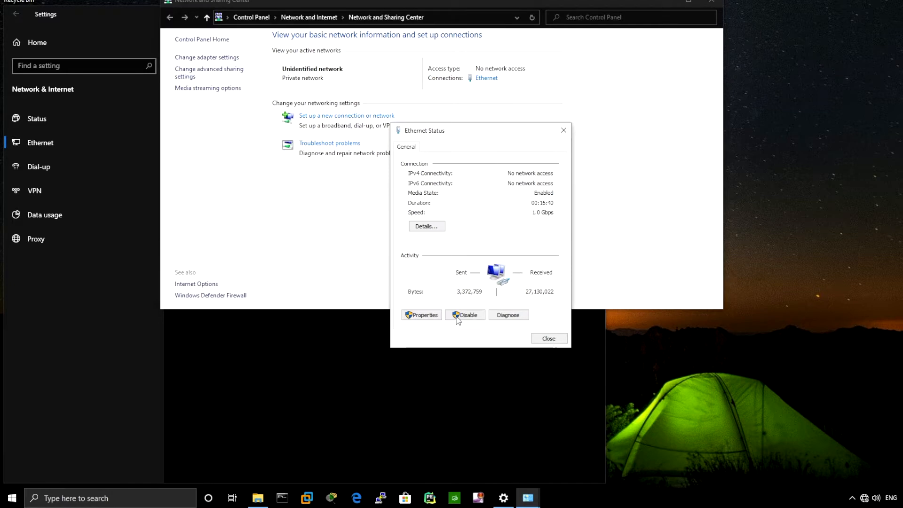
left_click(421, 314)
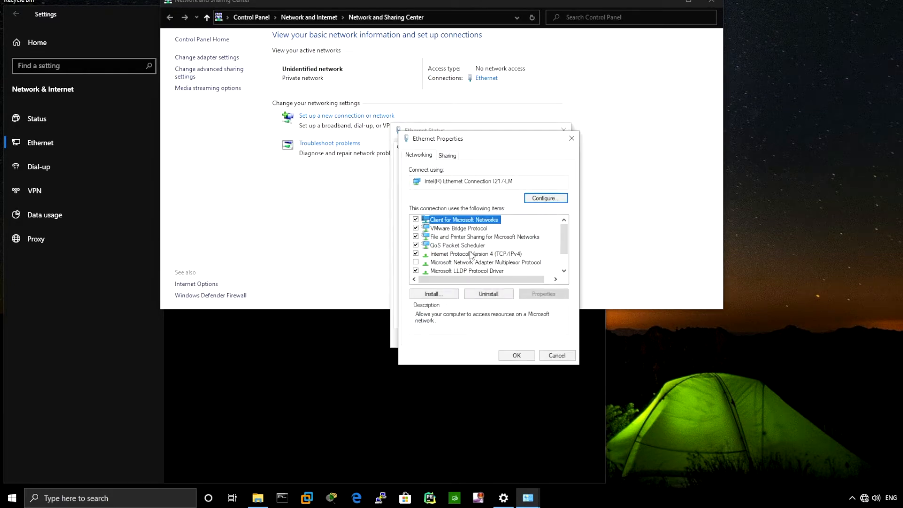
left_click(475, 253)
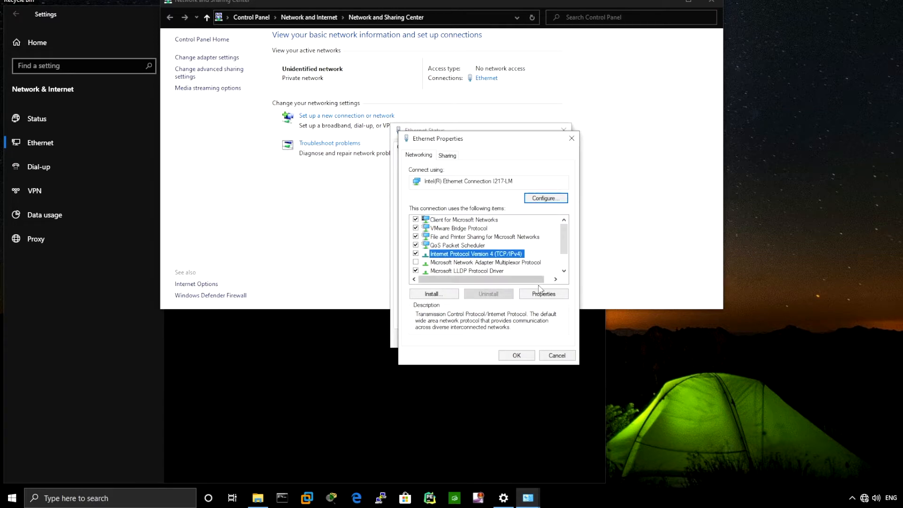
left_click(542, 293)
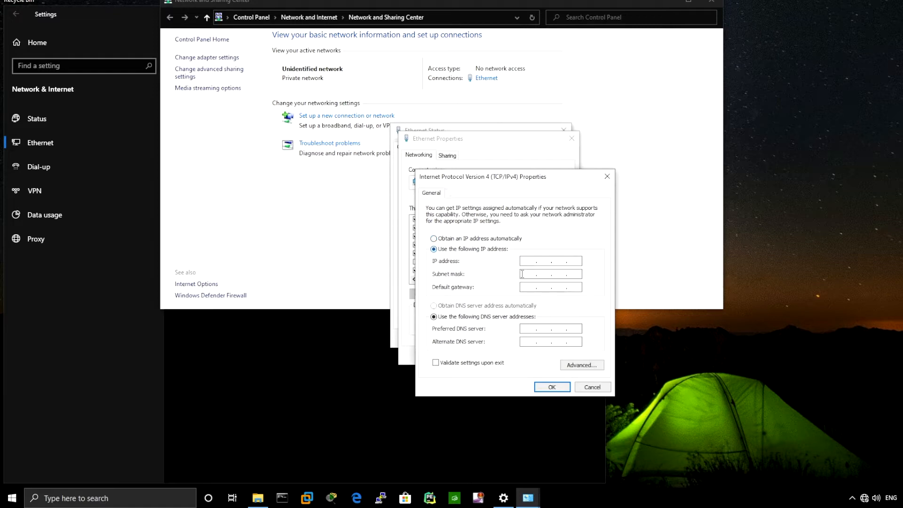
Enter static IP 192.168.1.2 with subnet mask 255.255.255.0 and confirm the Ethernet properties.
left_click(550, 260)
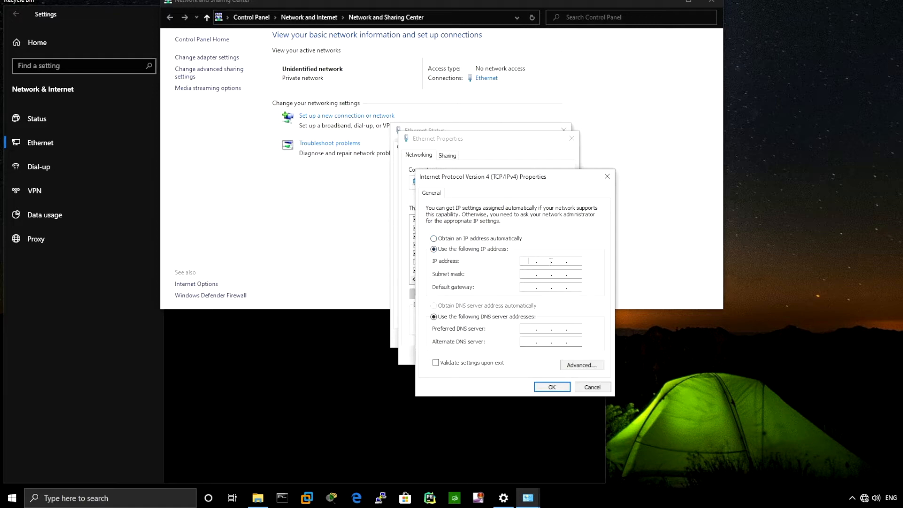
type("192")
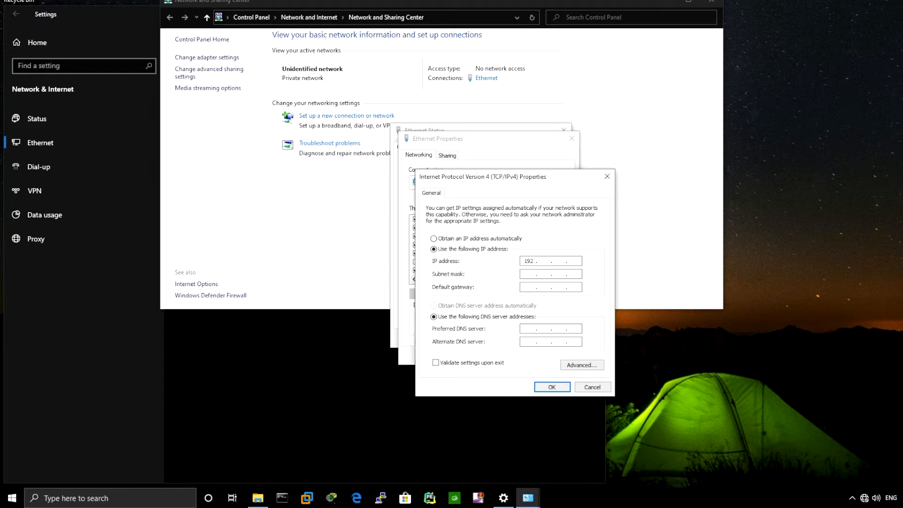
type("168.1")
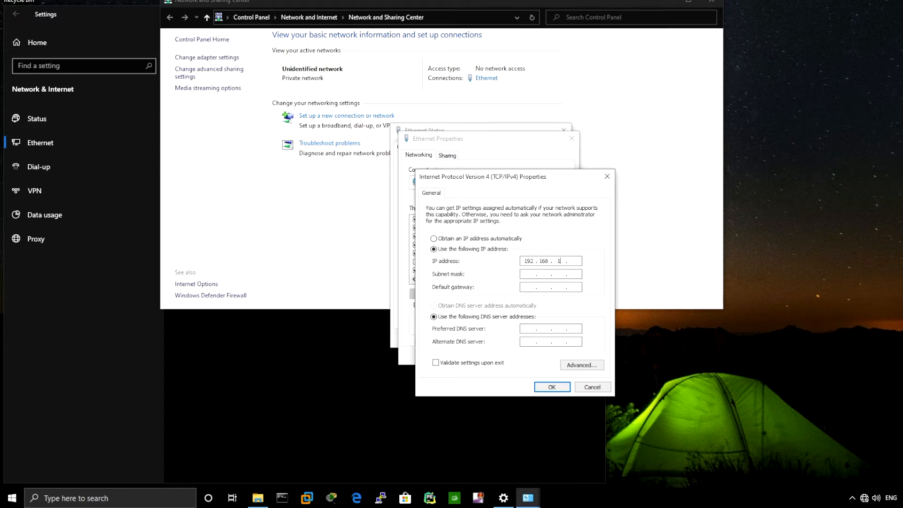
type(".1")
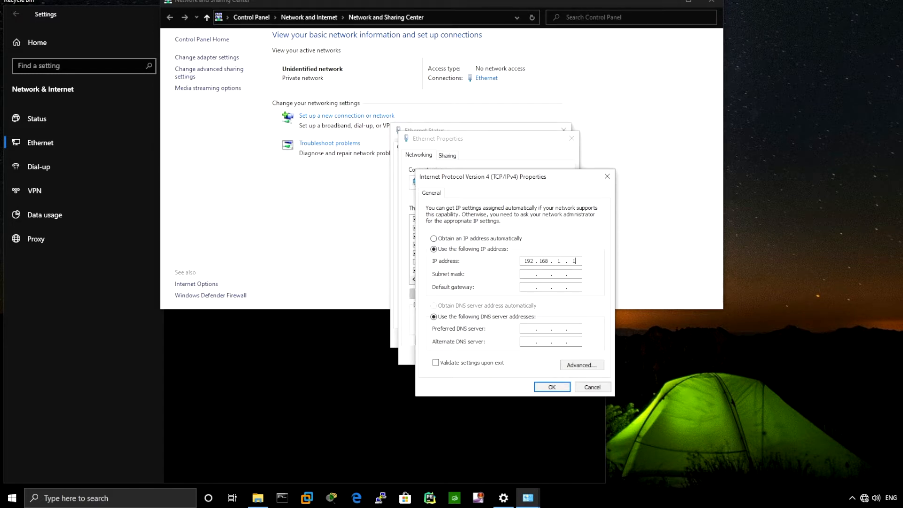
type("2")
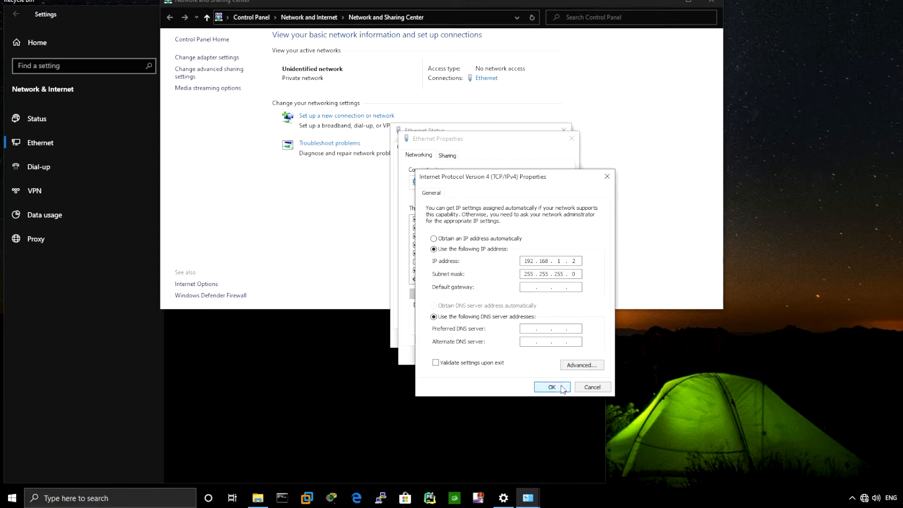
left_click(551, 386)
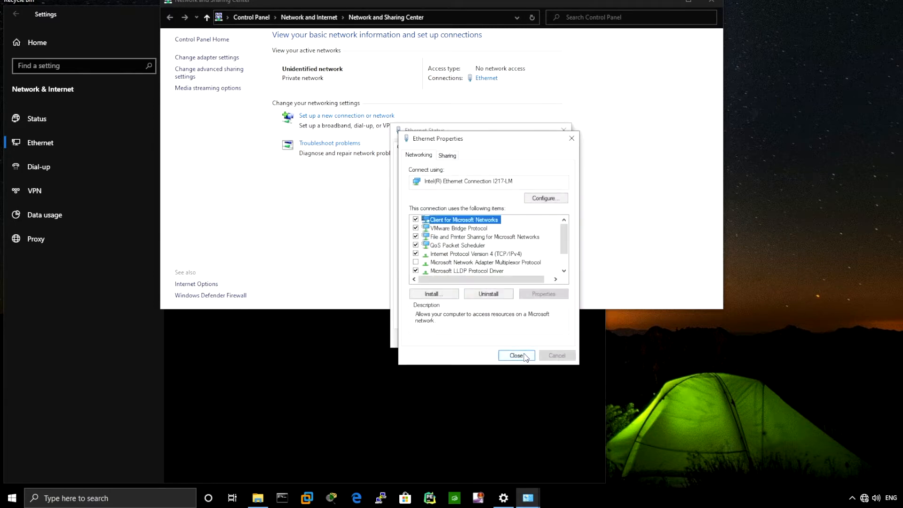
left_click(515, 355)
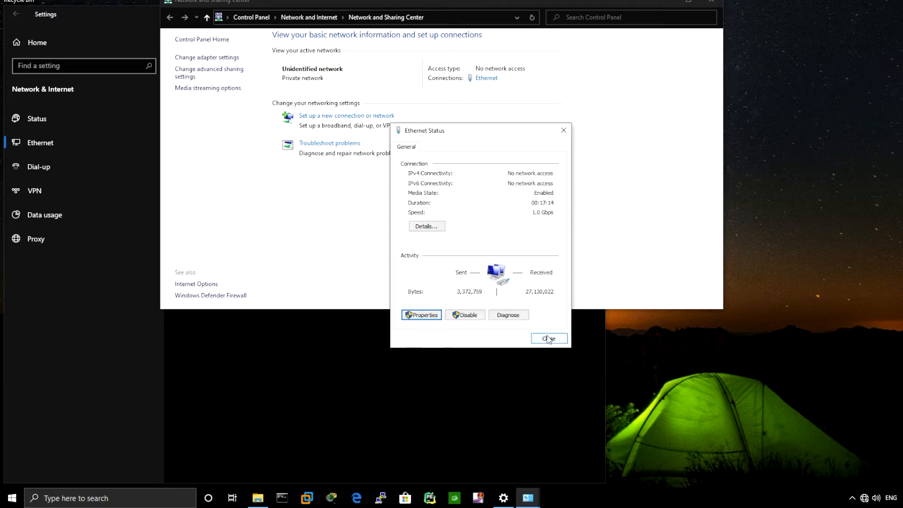
Review advanced sharing settings, confirming discovery and file sharing are on for All Networks.
left_click(545, 338)
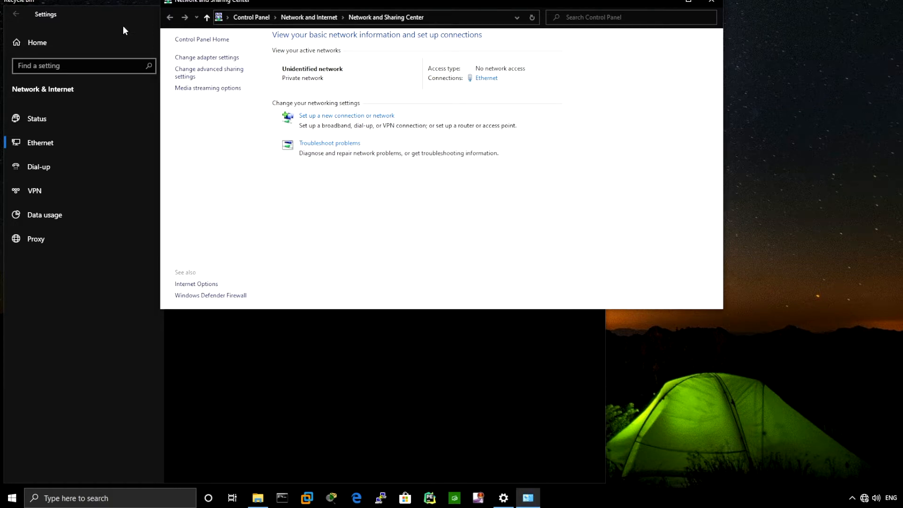
left_click(209, 72)
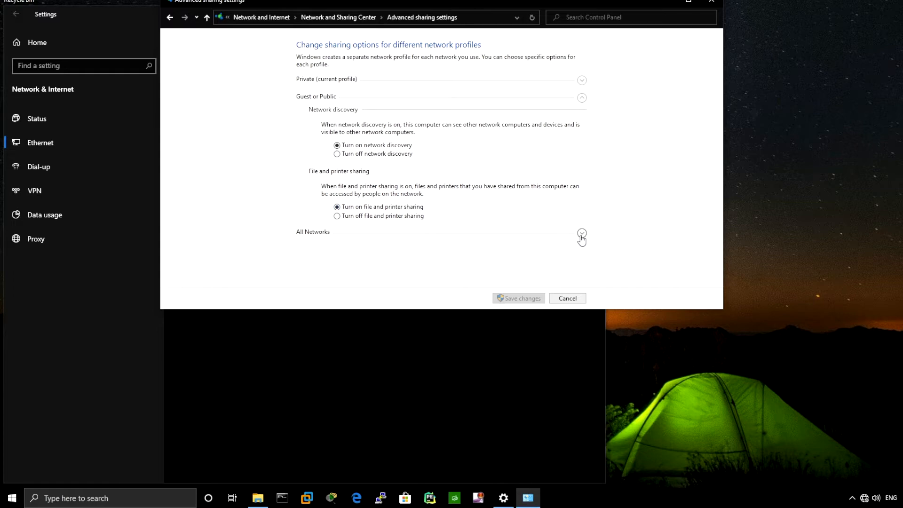
left_click(581, 237)
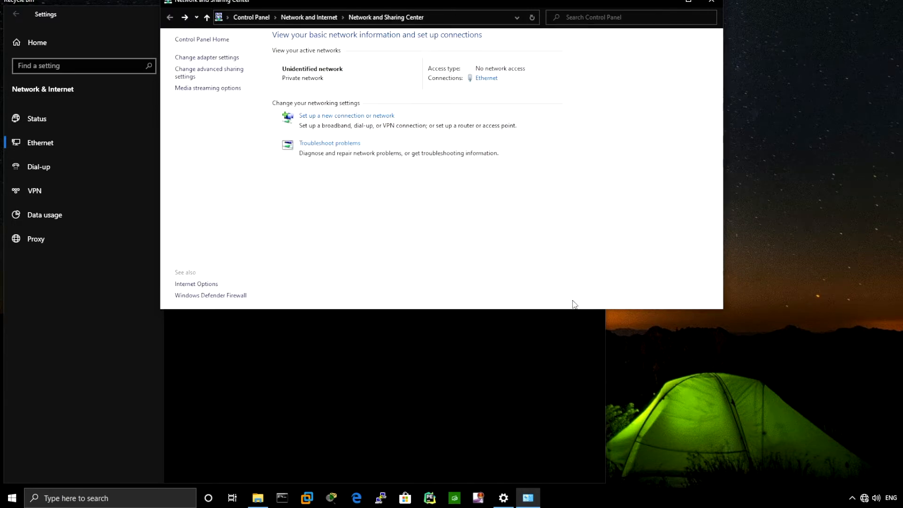
mouse_move(334, 94)
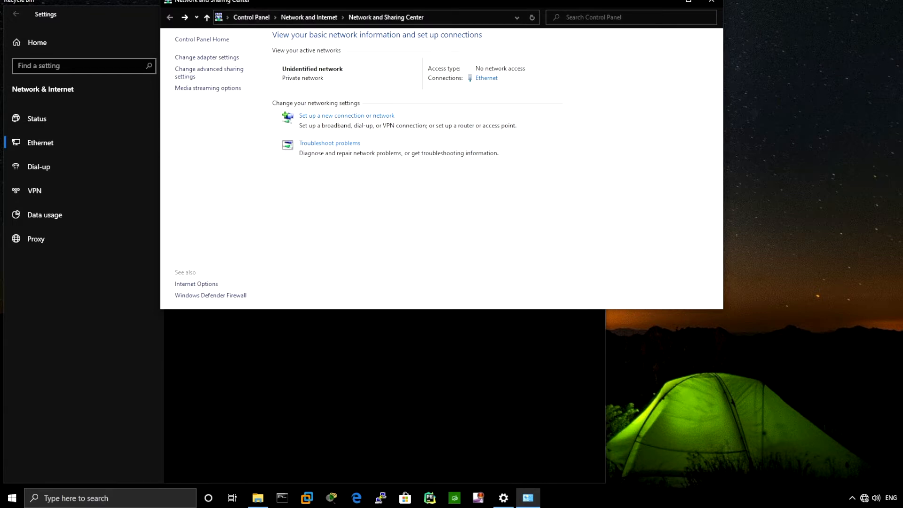
mouse_move(712, 5)
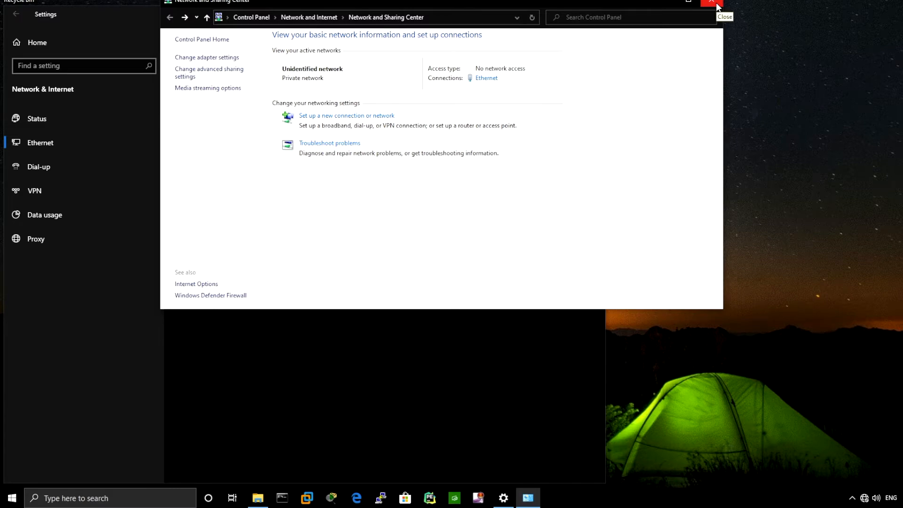
Close the network windows and search 'secpol' to launch Local Security Policy.
left_click(717, 5)
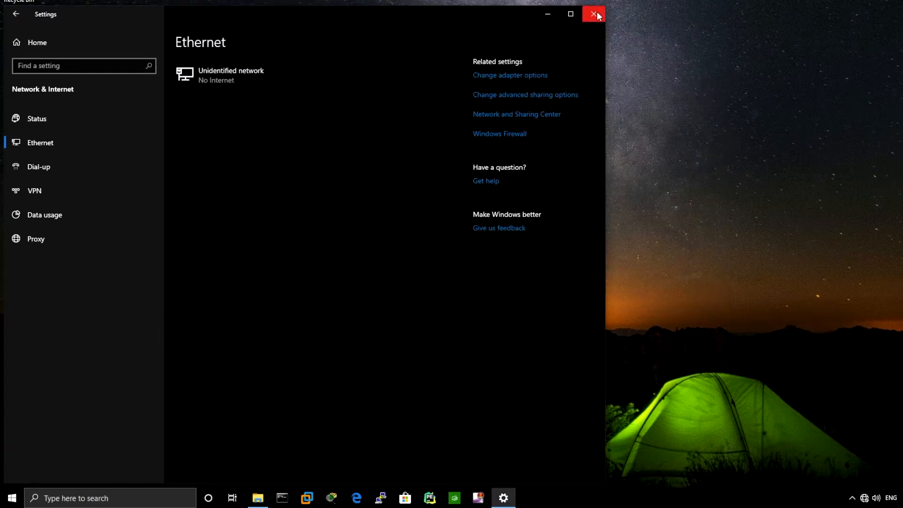
mouse_move(593, 14)
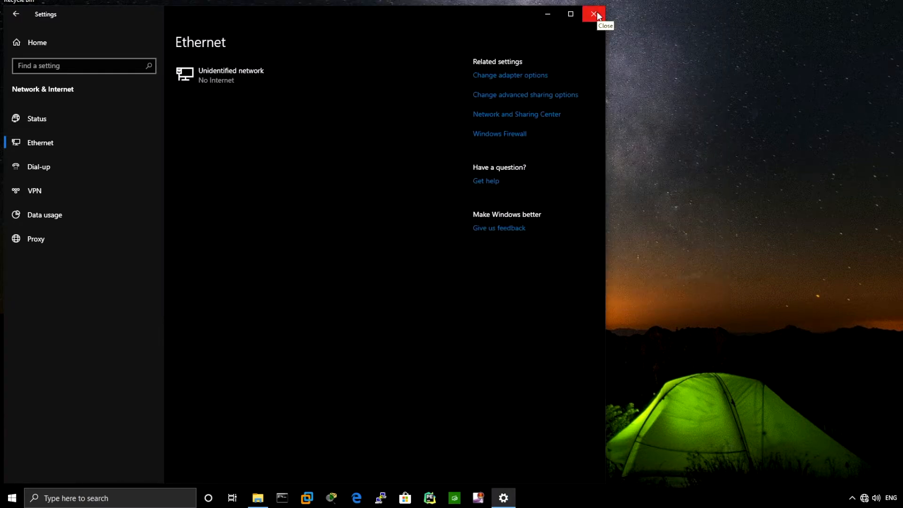
left_click(593, 14)
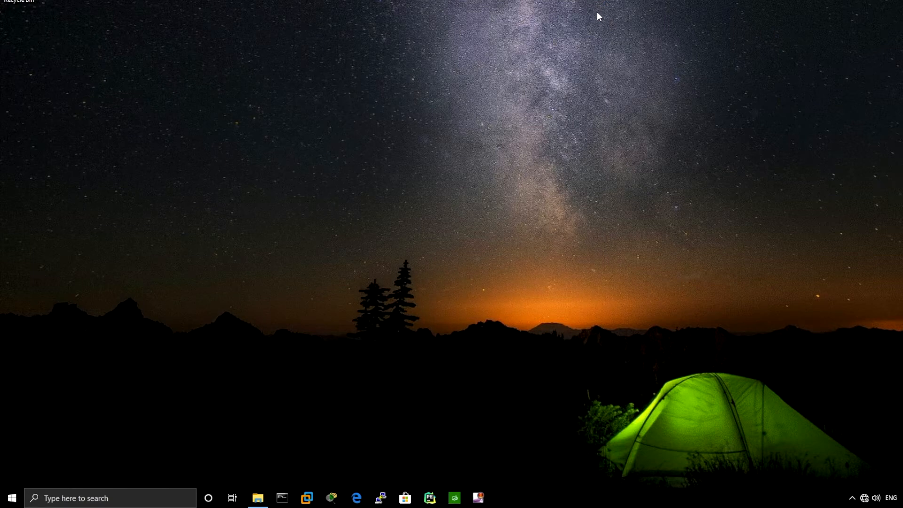
mouse_move(207, 329)
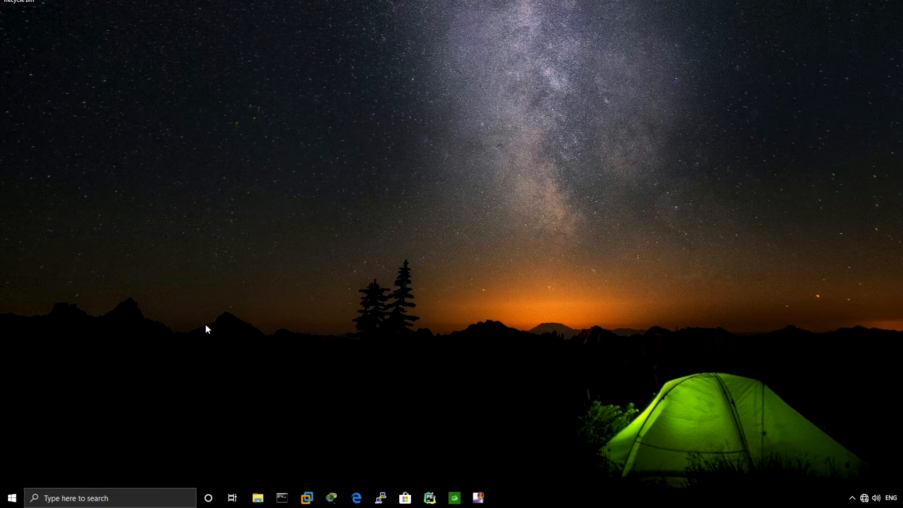
mouse_move(100, 499)
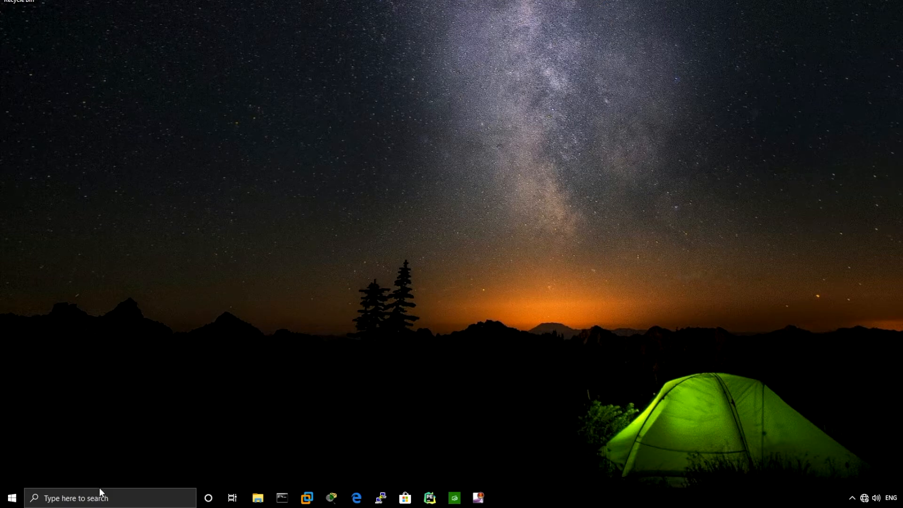
type("secpo")
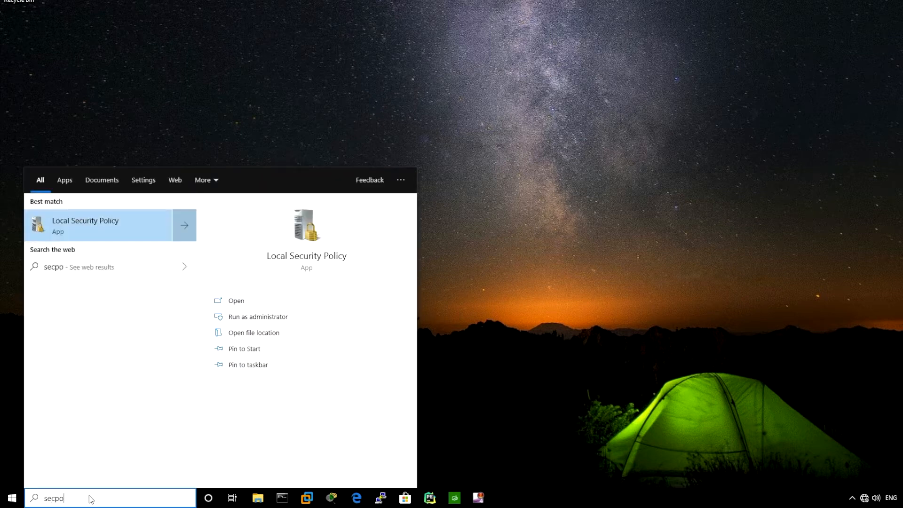
type("l")
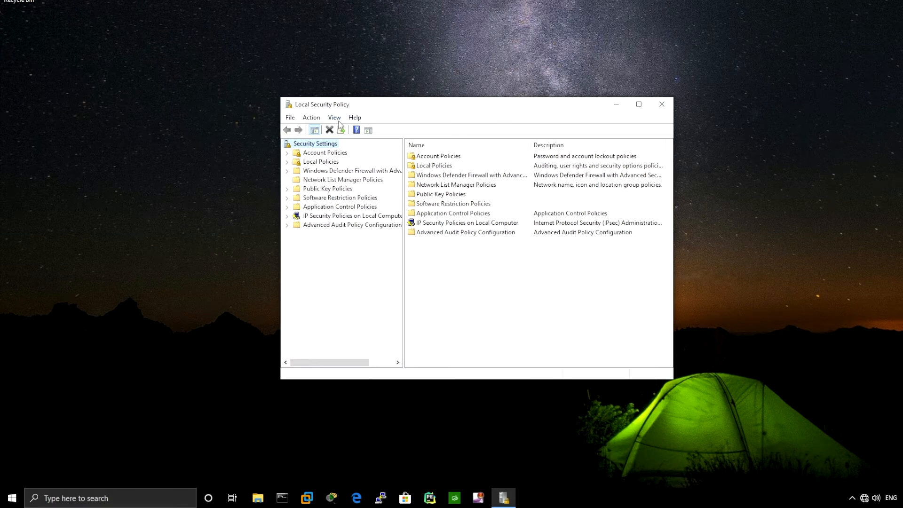
Under Network List Manager Policies, check Identifying Networks location type is Private.
left_click(334, 118)
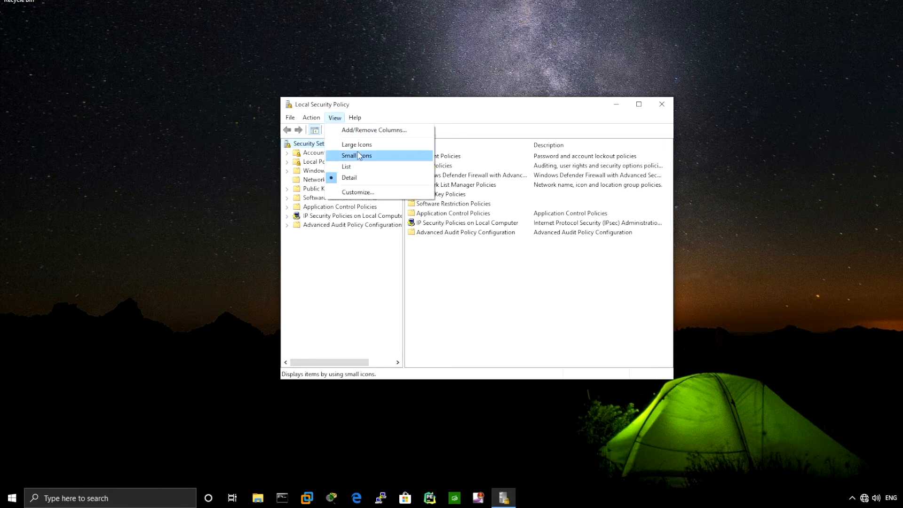
left_click(356, 144)
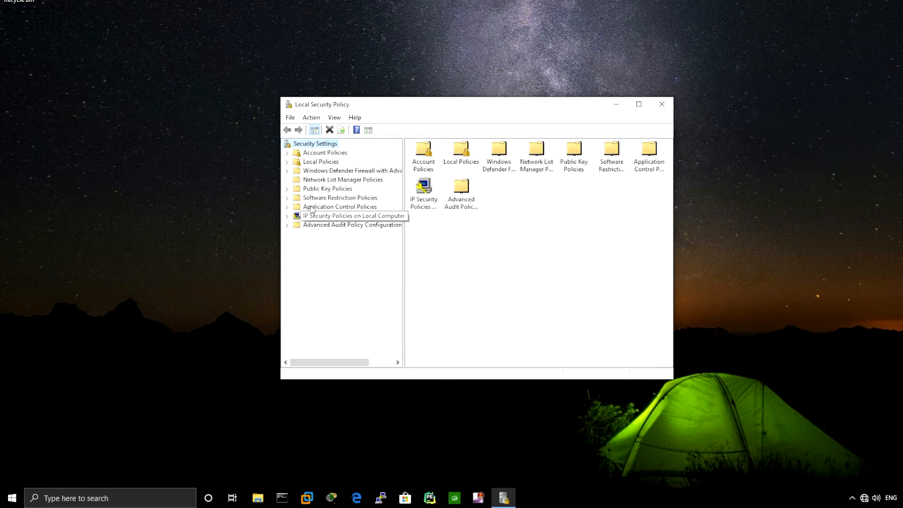
left_click(343, 178)
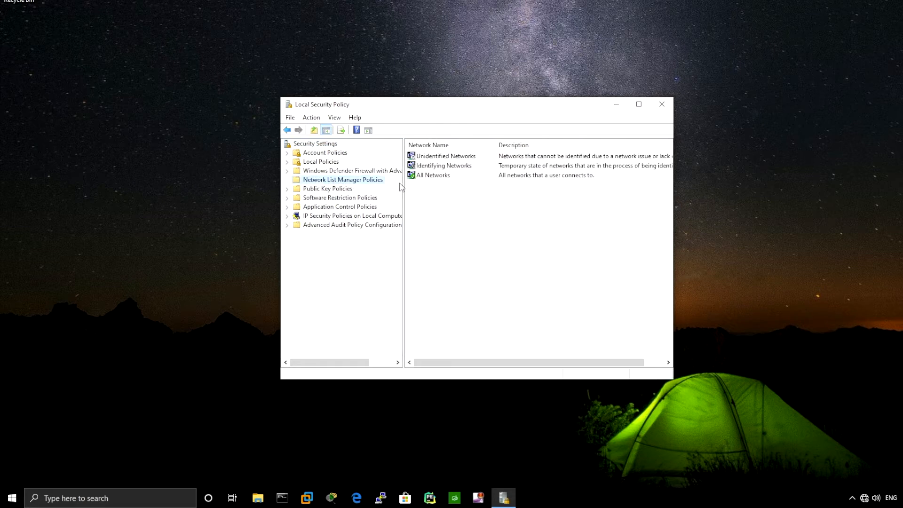
left_click(443, 165)
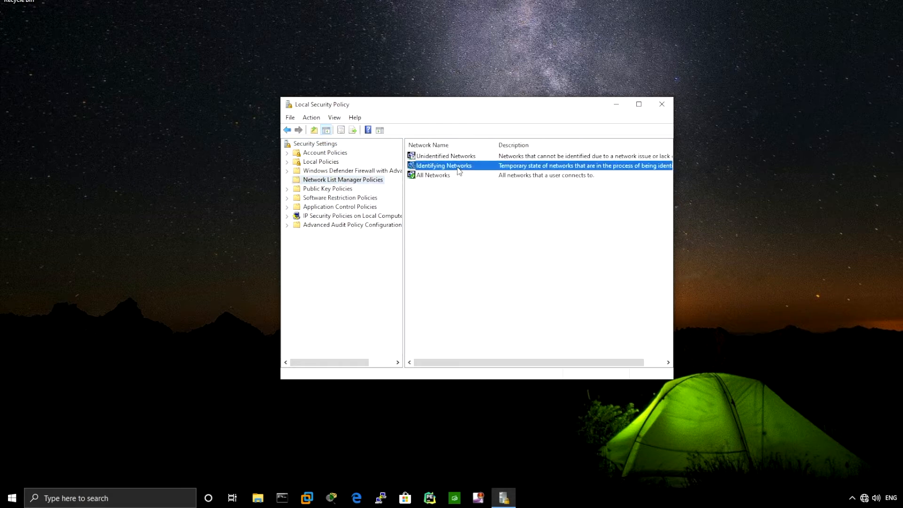
double_click(443, 165)
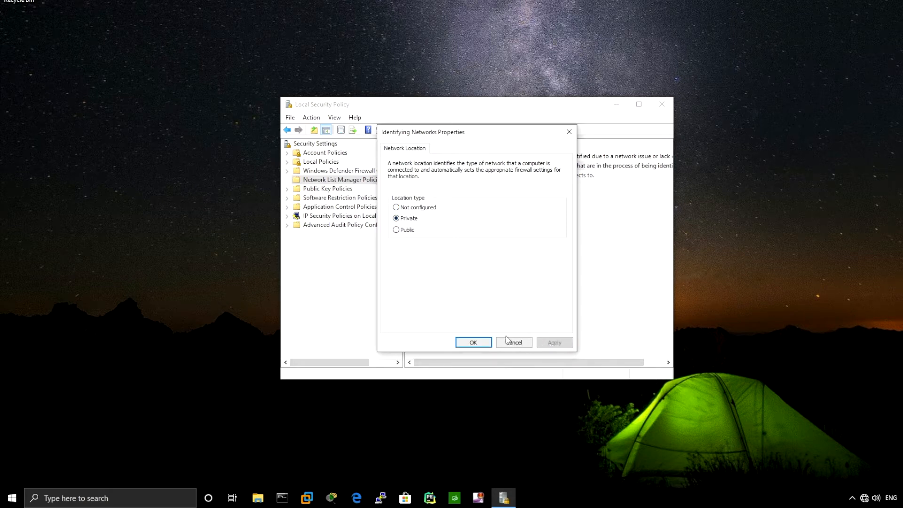
left_click(513, 342)
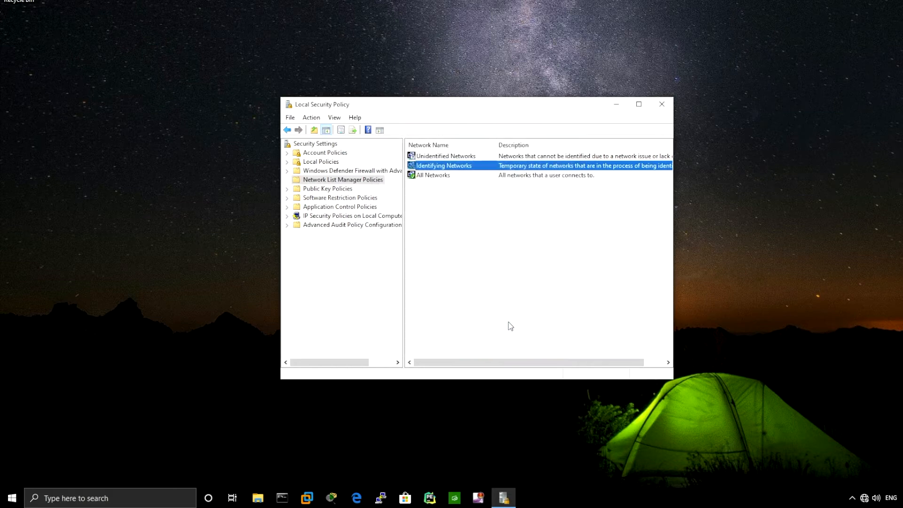
Close Local Security Policy and search 'netplwiz' to bring up User Accounts.
left_click(661, 104)
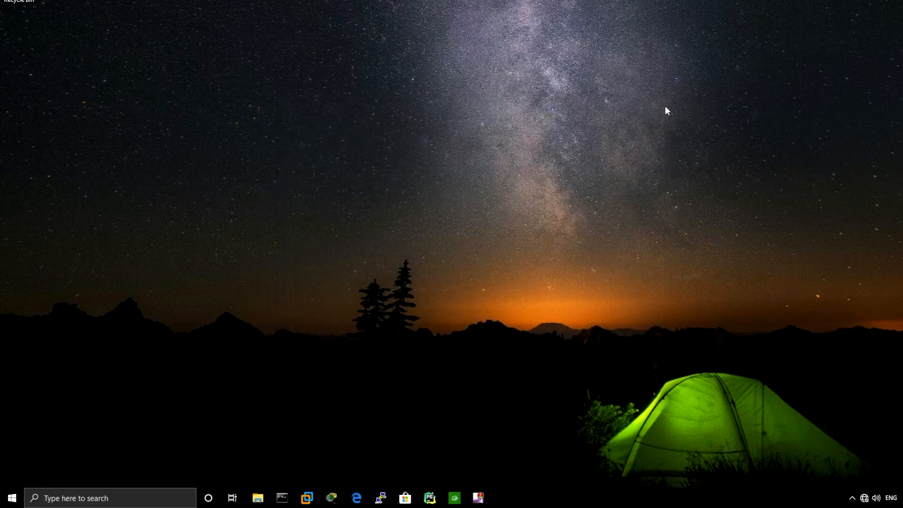
mouse_move(139, 84)
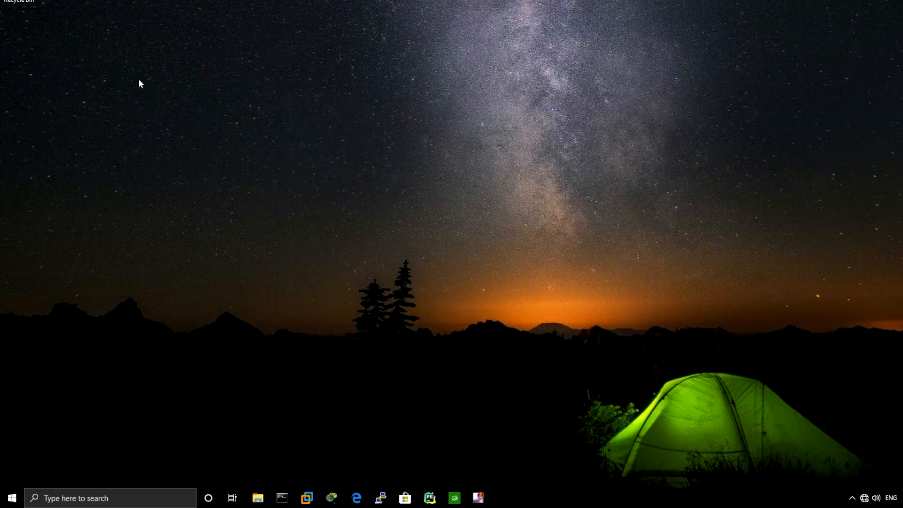
left_click(87, 497)
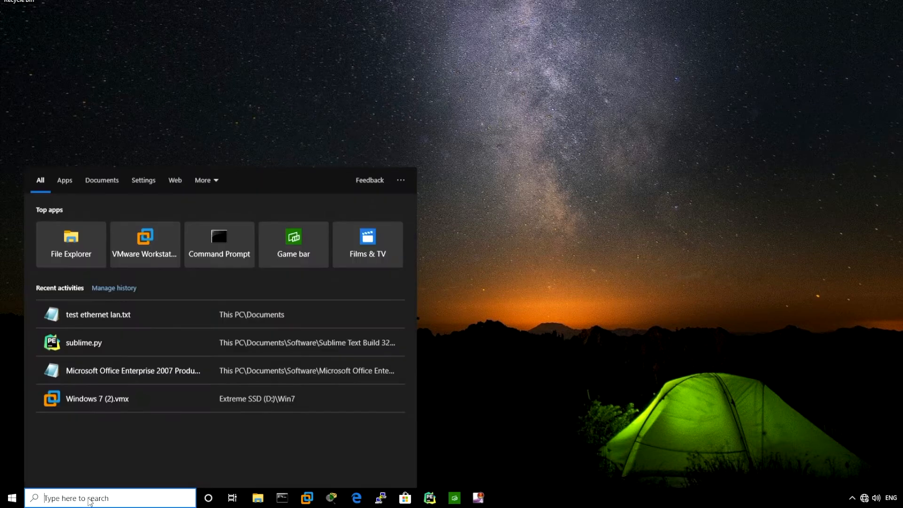
type("net")
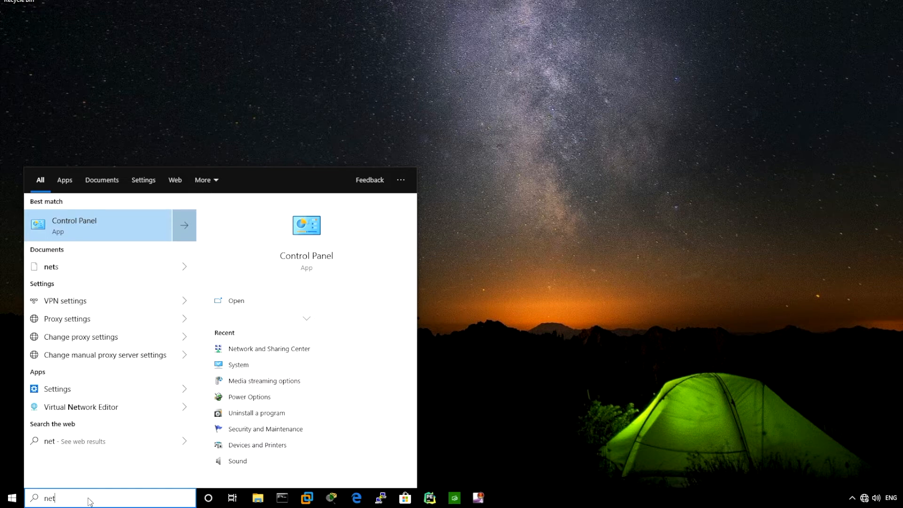
type("pl")
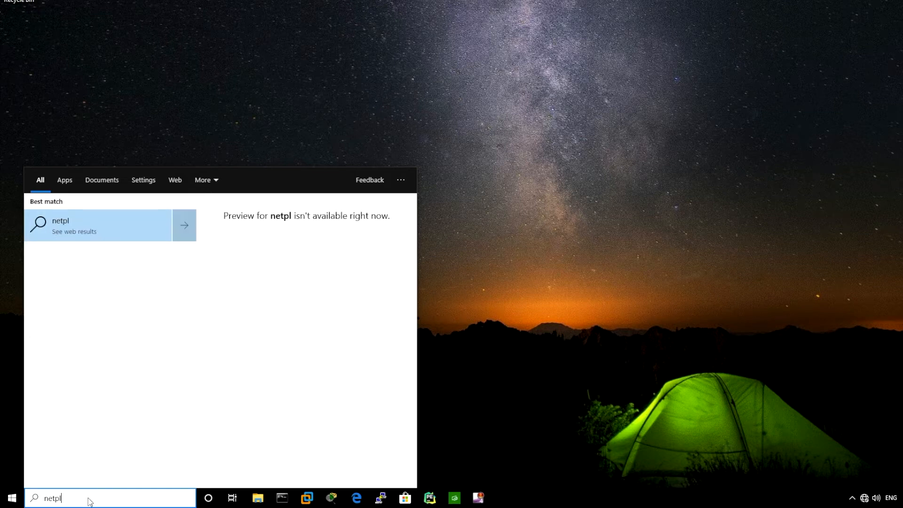
type("wiz")
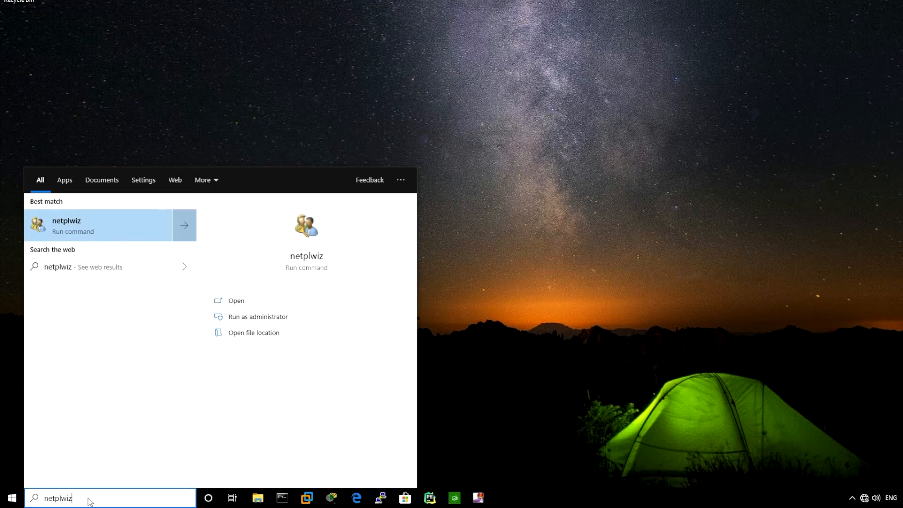
mouse_move(97, 226)
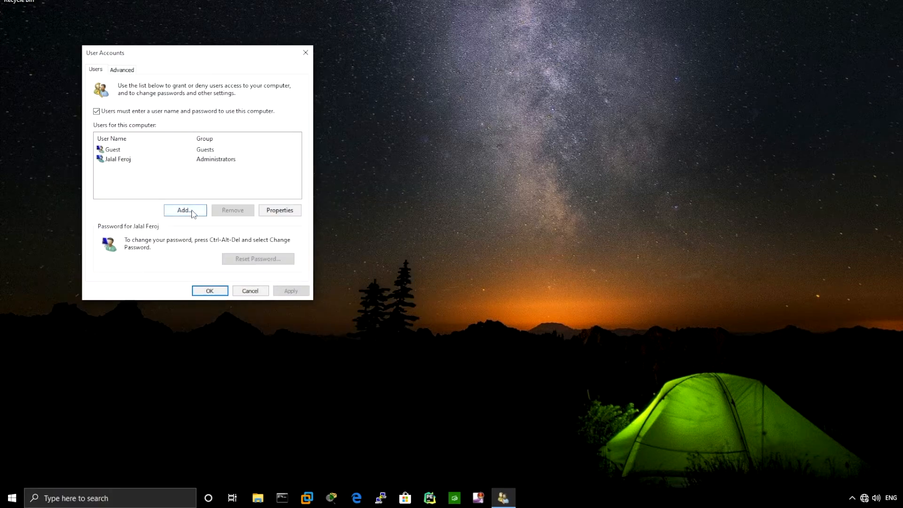
Add local user HB with a password and hint 'pa', then confirm User Accounts.
left_click(185, 210)
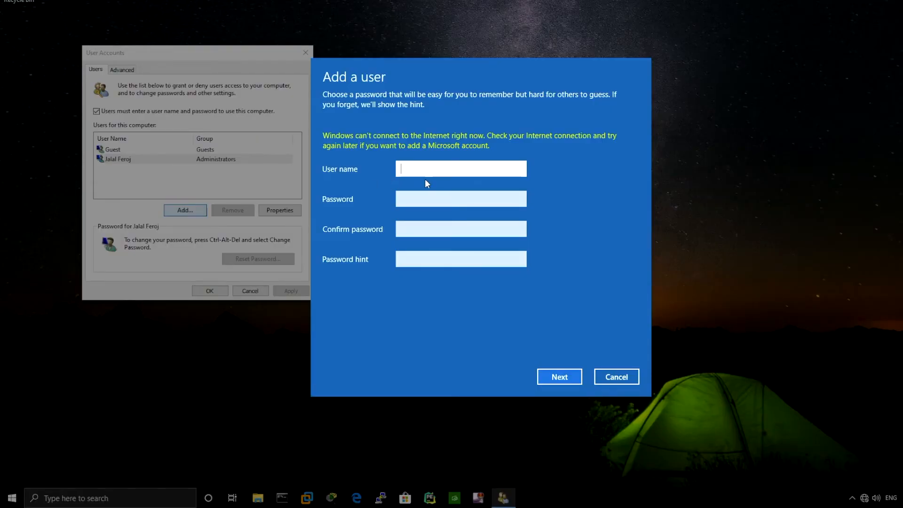
type("HB")
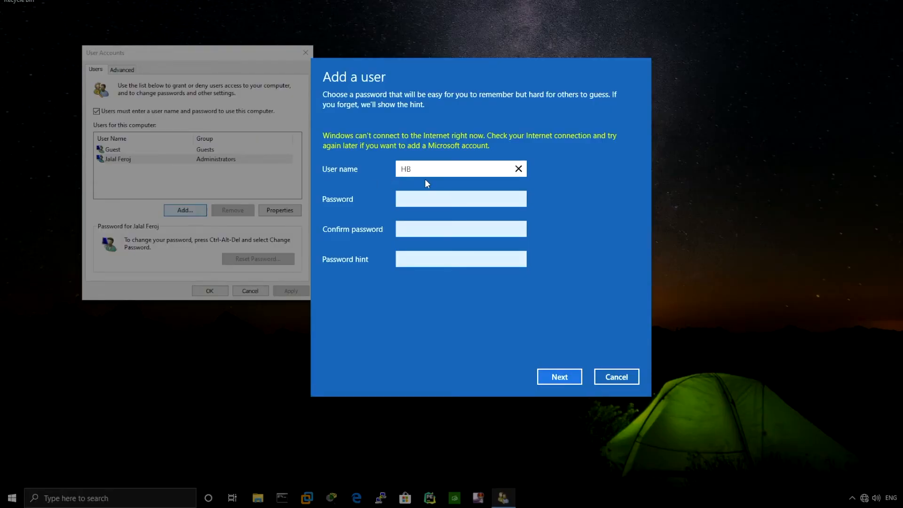
left_click(461, 198)
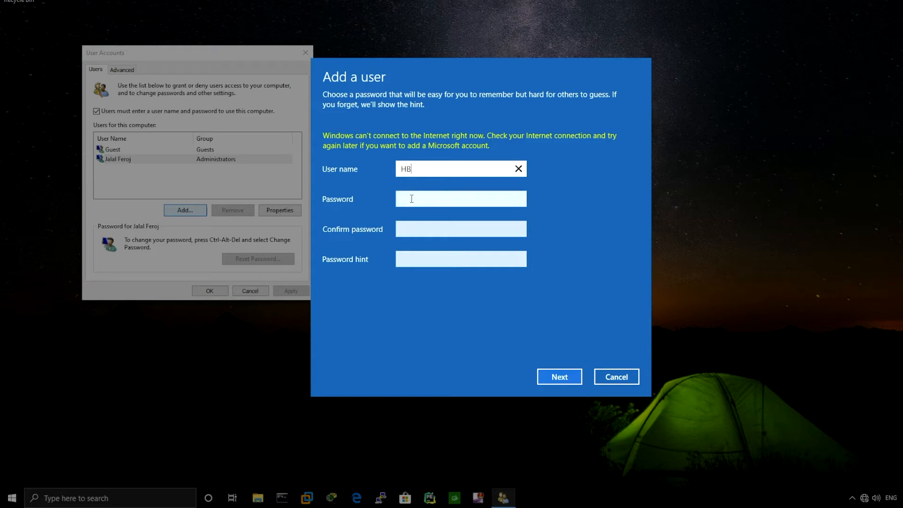
left_click(460, 198)
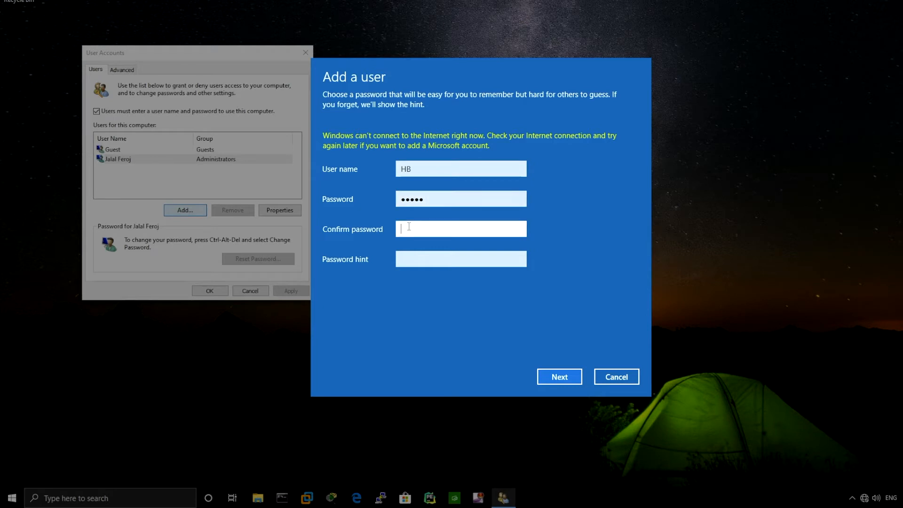
type("••••")
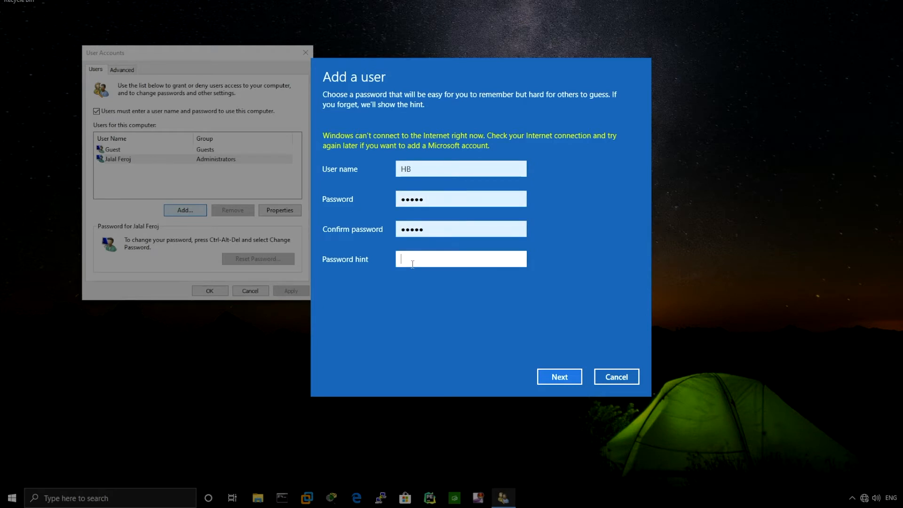
mouse_move(559, 376)
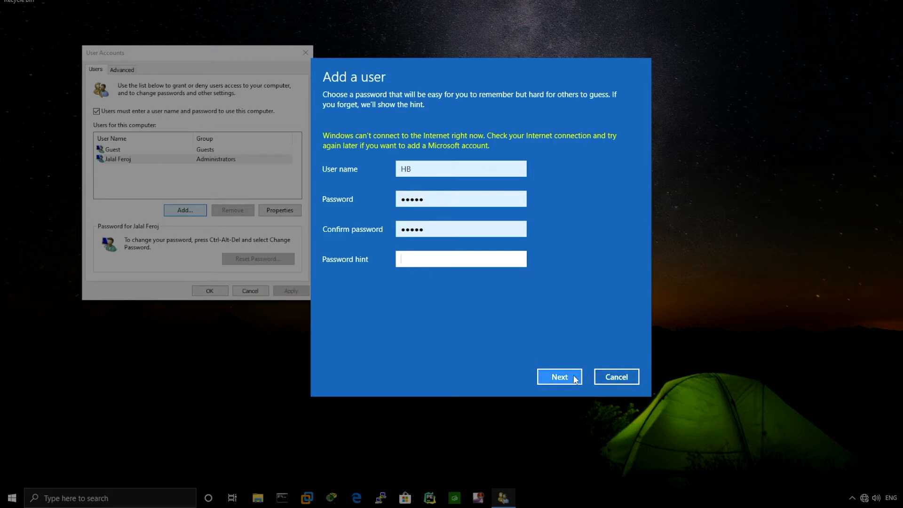
left_click(558, 376)
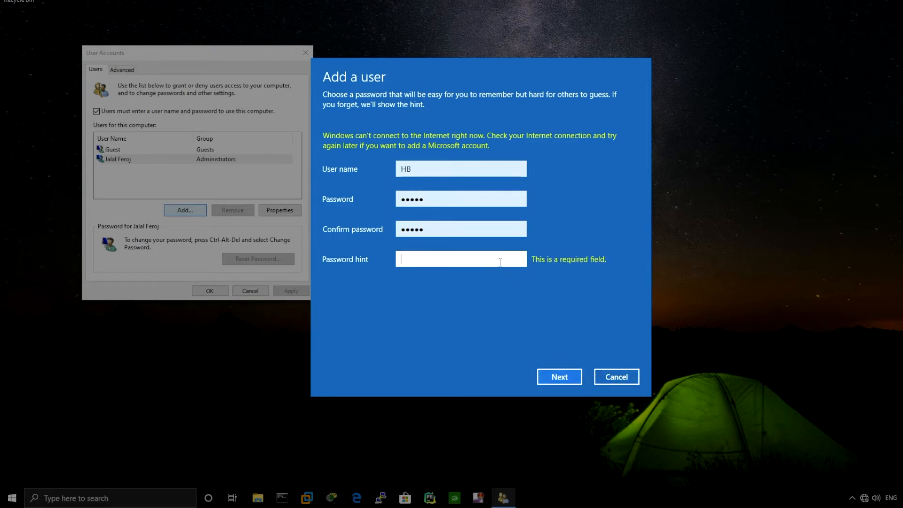
type("pa")
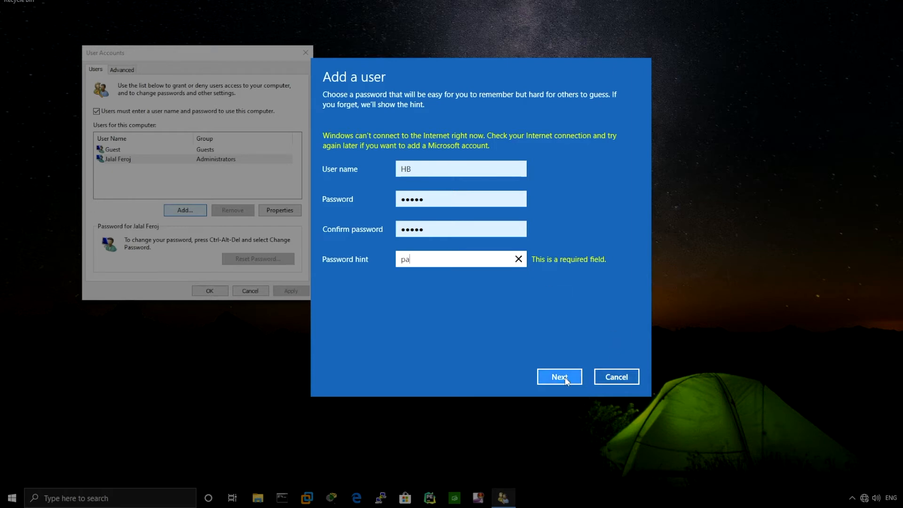
left_click(557, 376)
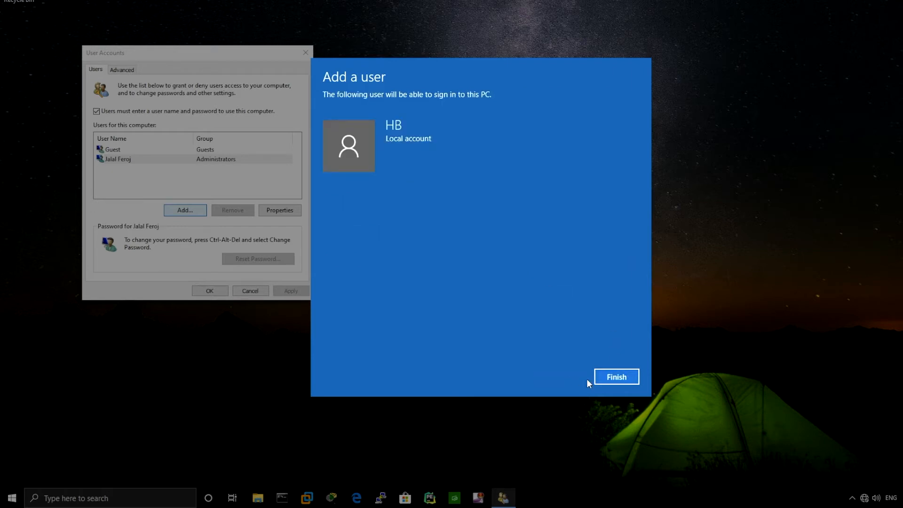
left_click(615, 376)
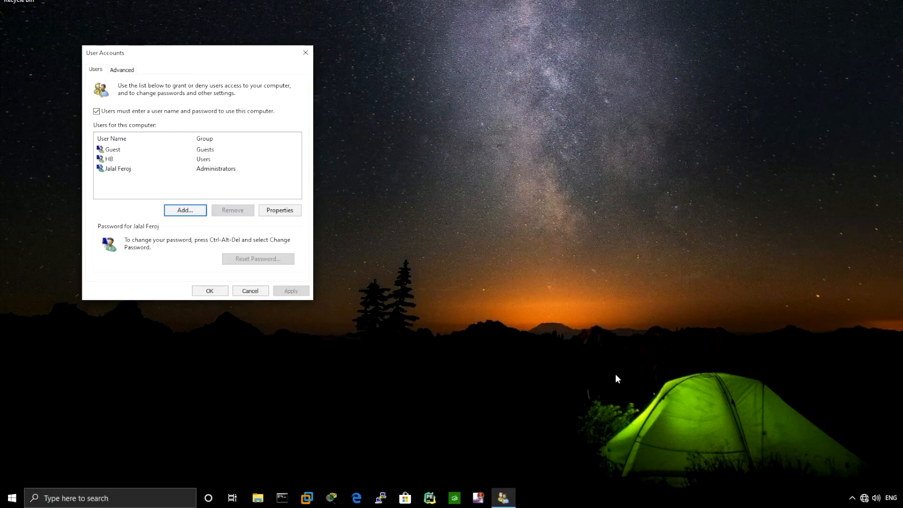
mouse_move(189, 158)
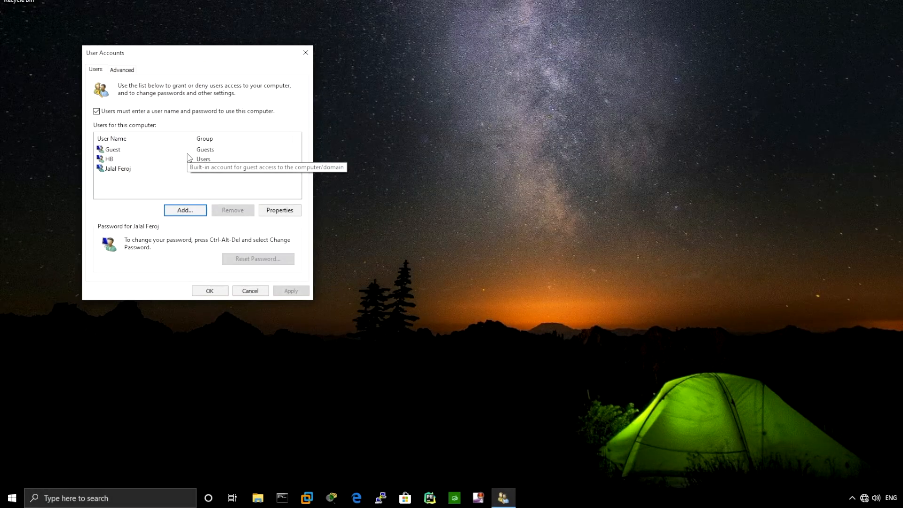
mouse_move(209, 305)
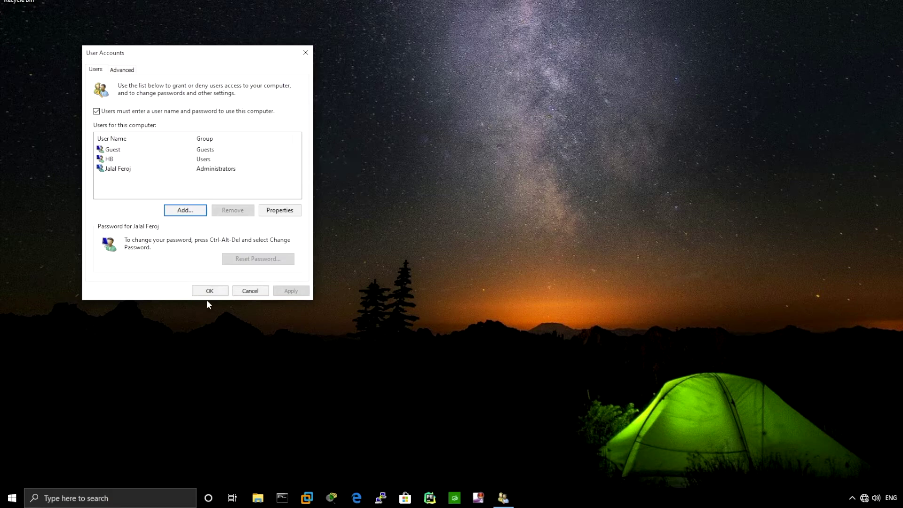
left_click(208, 291)
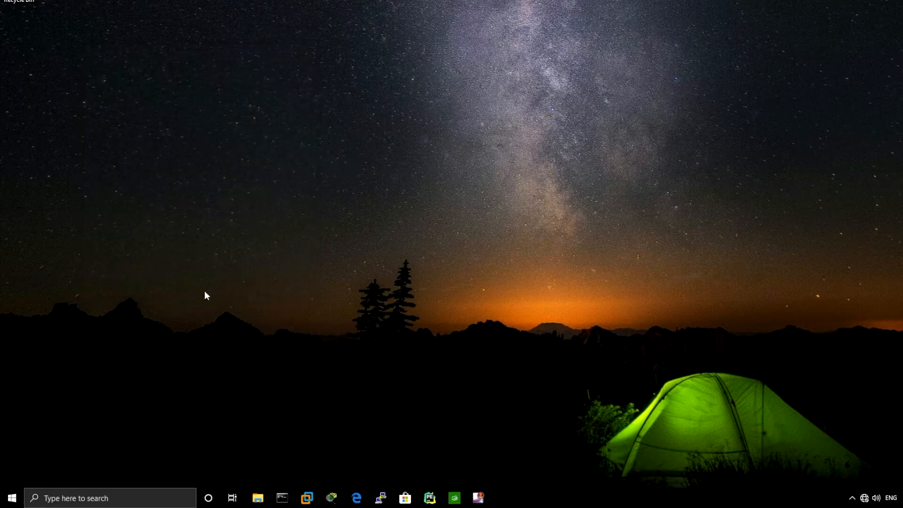
mouse_move(85, 458)
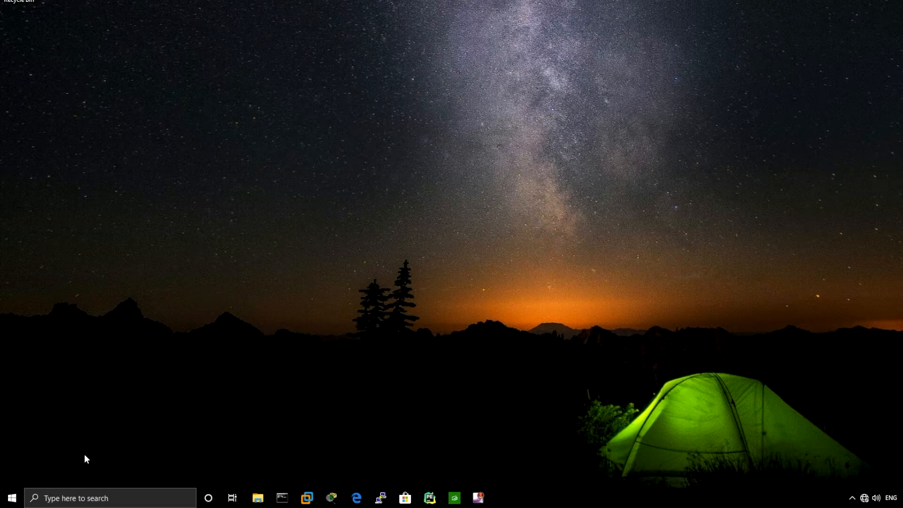
mouse_move(90, 461)
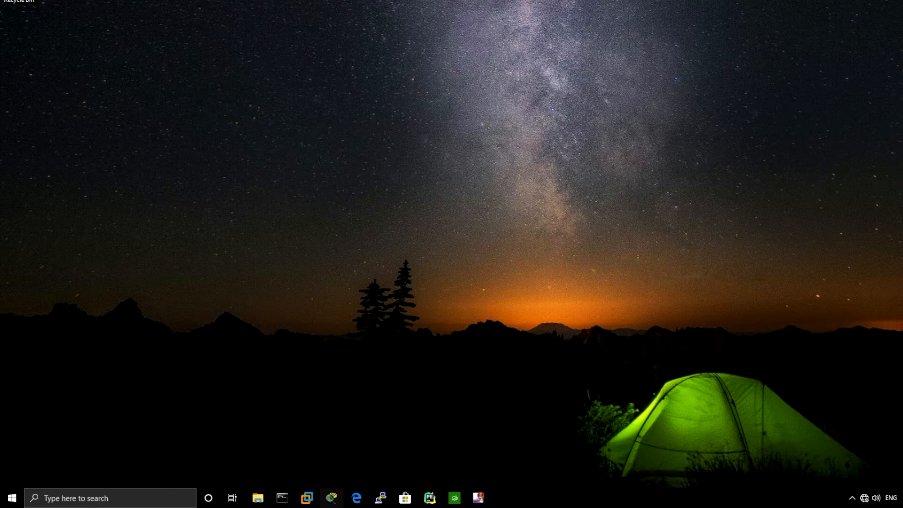
From Quick access, show the Documents folder's Sharing properties with its network path.
left_click(257, 497)
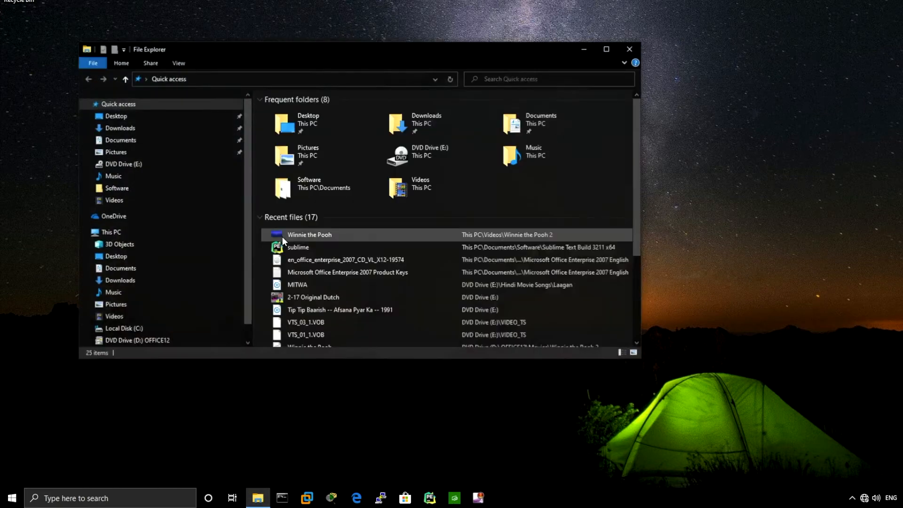
left_click(542, 123)
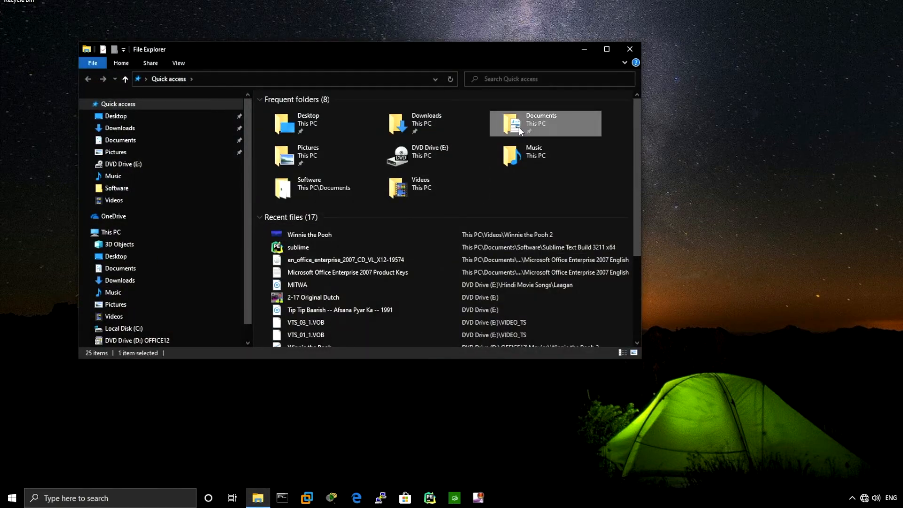
right_click(541, 122)
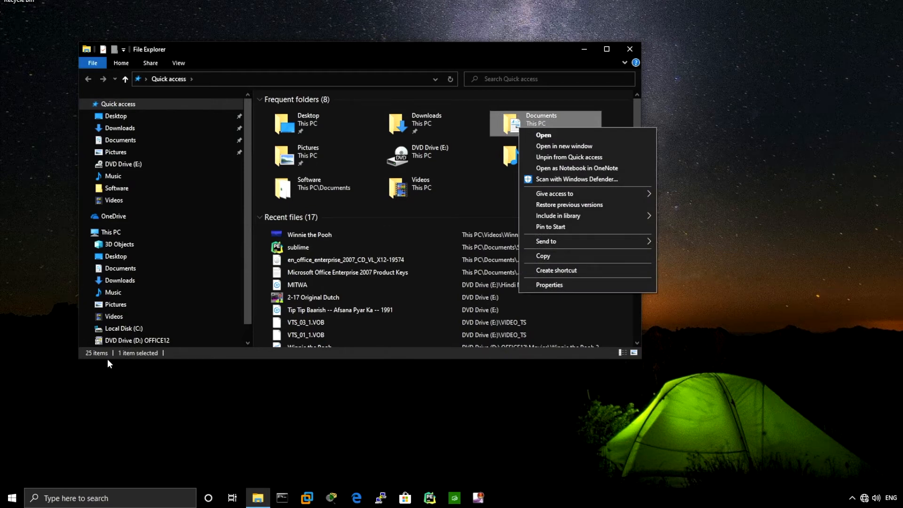
mouse_move(563, 136)
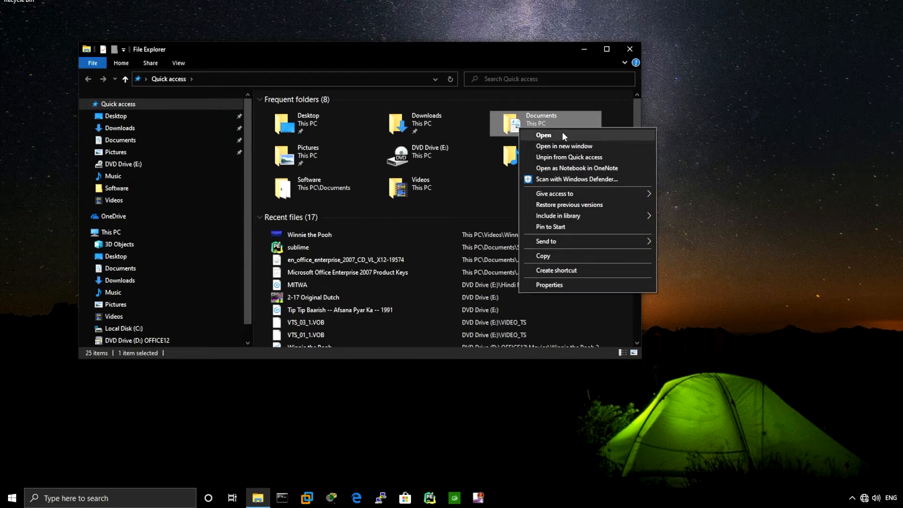
mouse_move(556, 194)
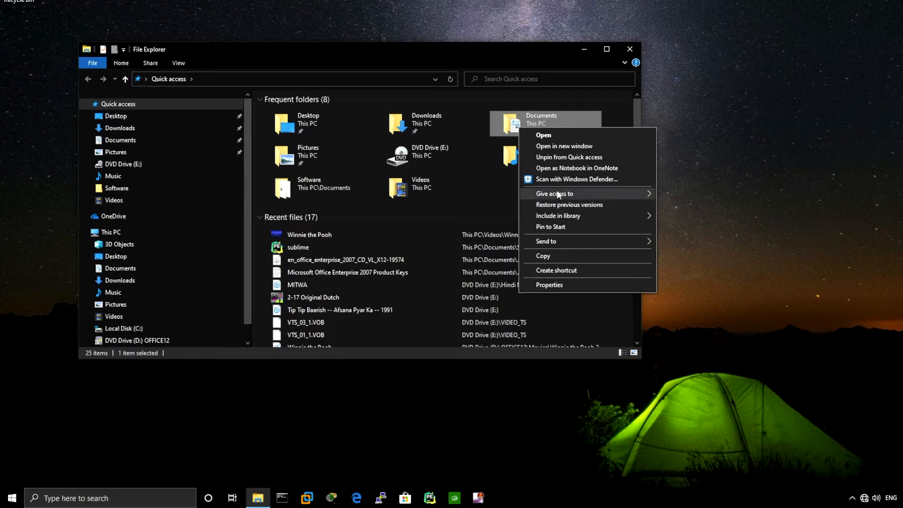
left_click(548, 284)
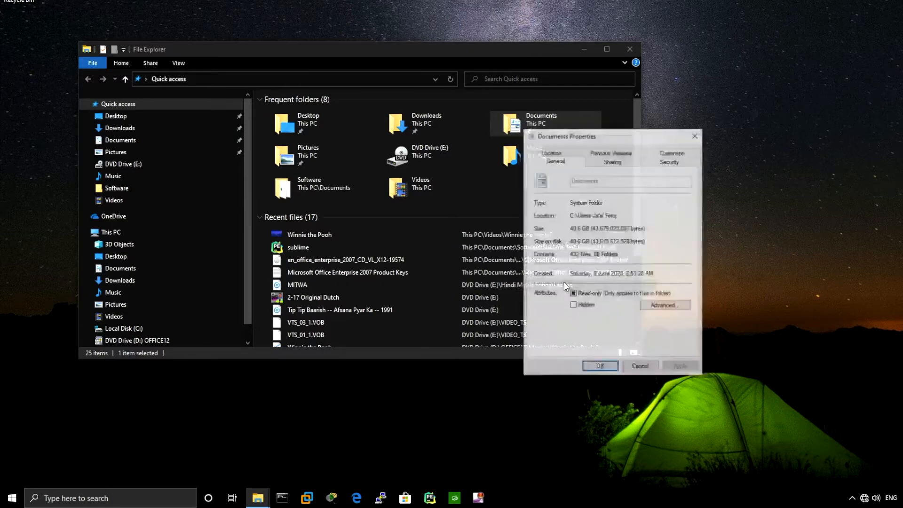
mouse_move(613, 161)
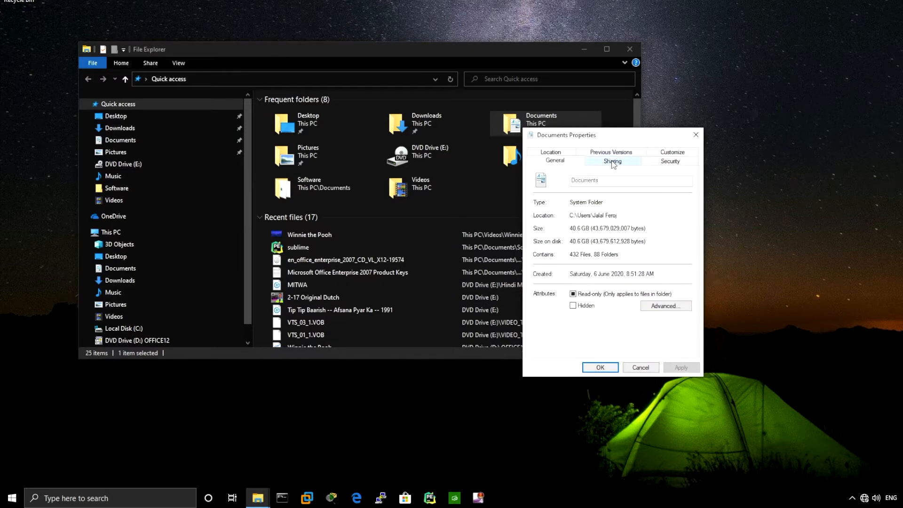
left_click(613, 161)
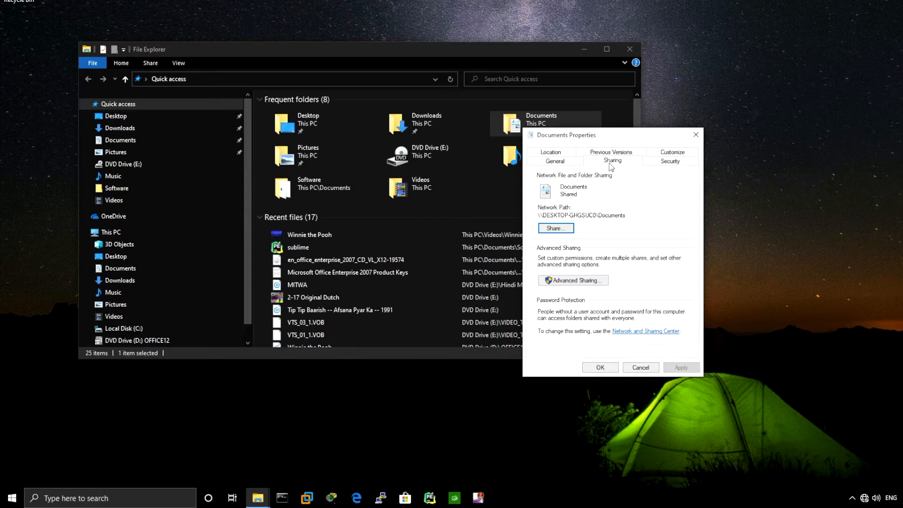
Share Documents with user HB at Read/Write permission and finish the sharing wizard.
left_click(555, 227)
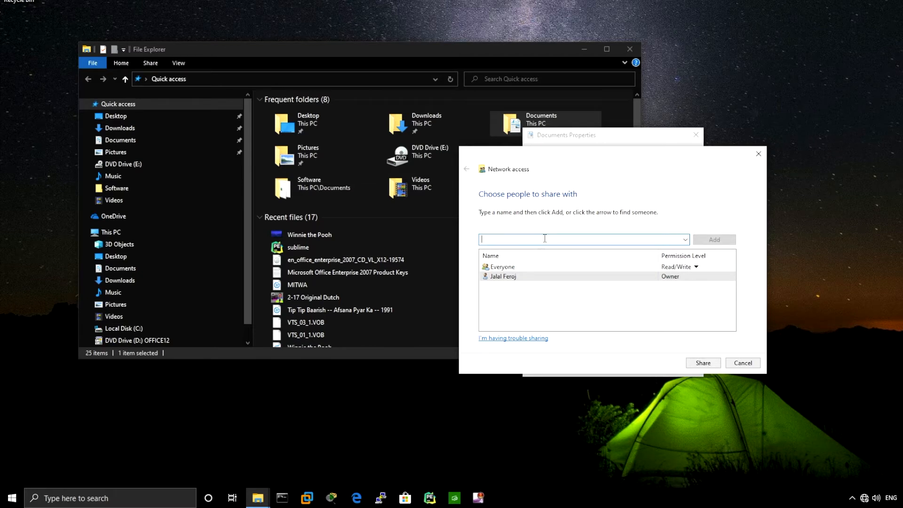
type("HB")
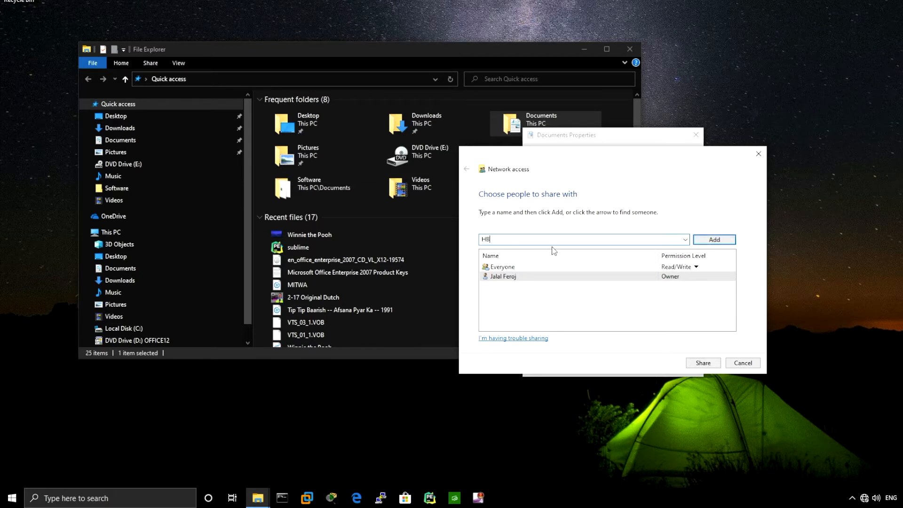
left_click(713, 240)
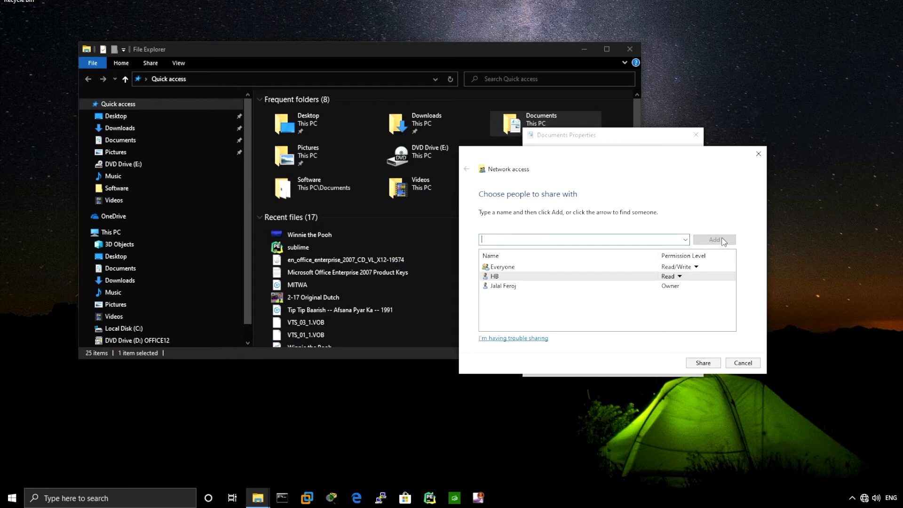
left_click(675, 276)
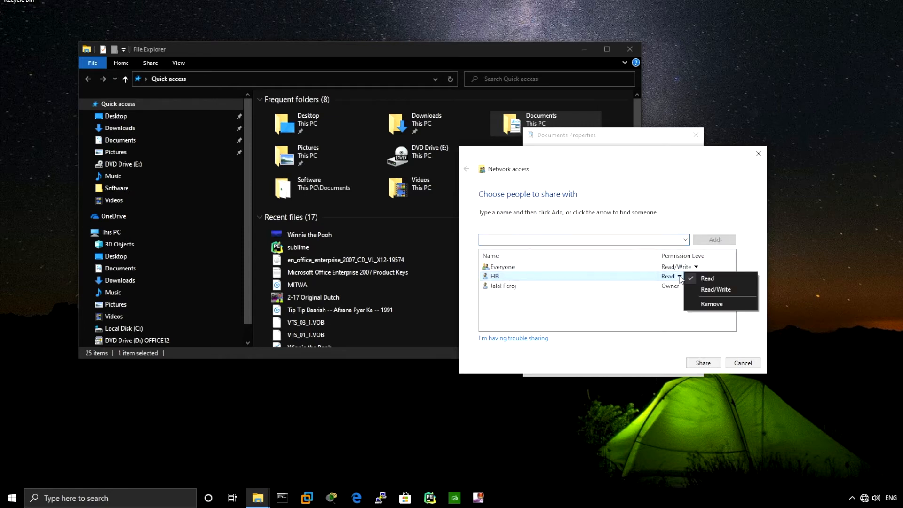
left_click(716, 289)
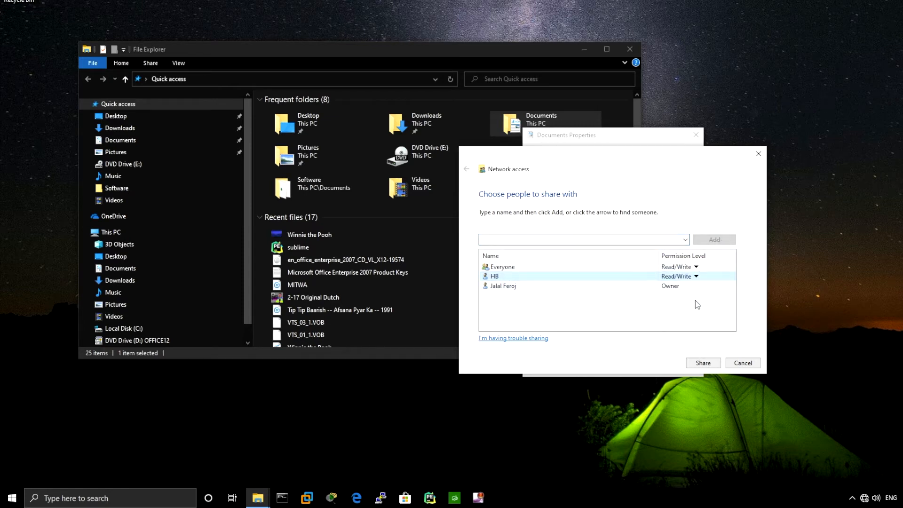
left_click(702, 363)
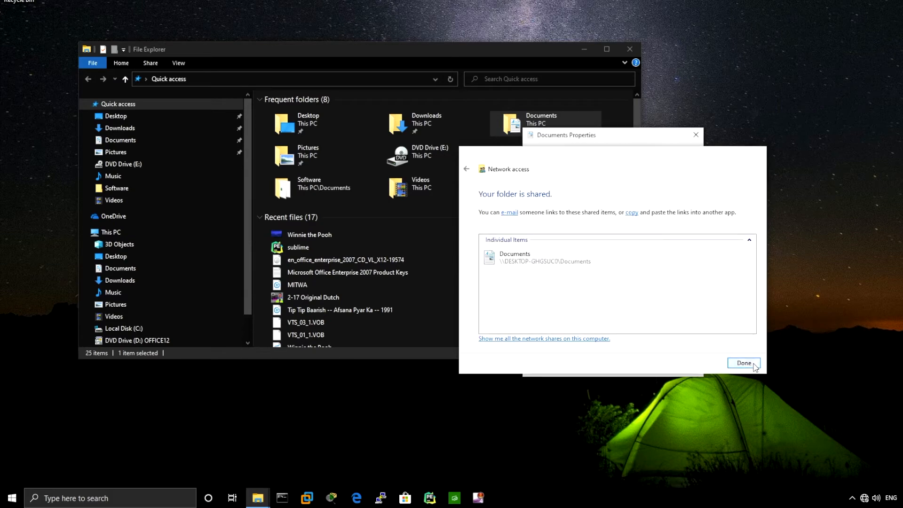
left_click(743, 363)
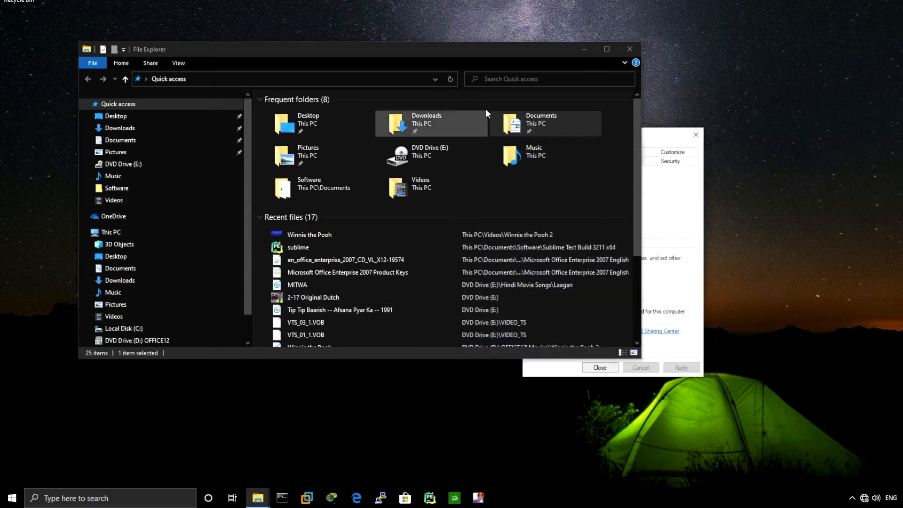
Verify in Advanced Sharing that Documents is shared as 'Documents', then dismiss the properties.
right_click(538, 122)
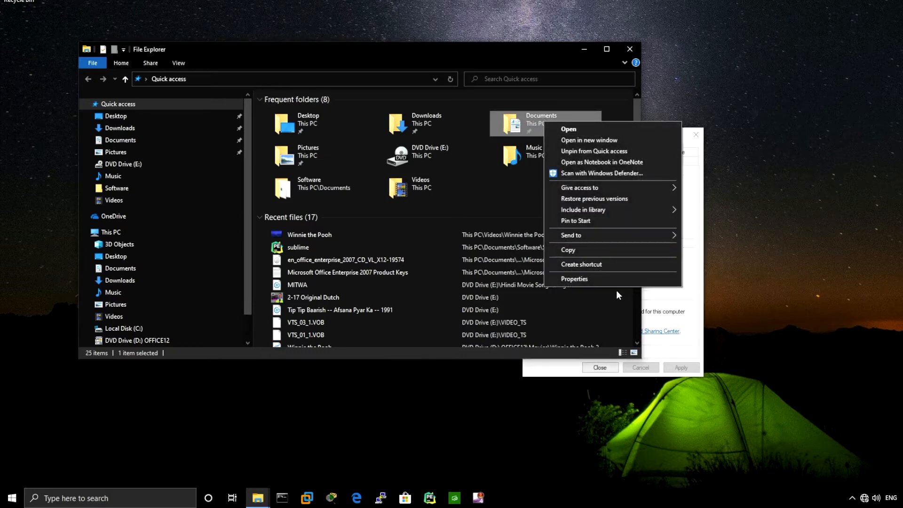
left_click(573, 278)
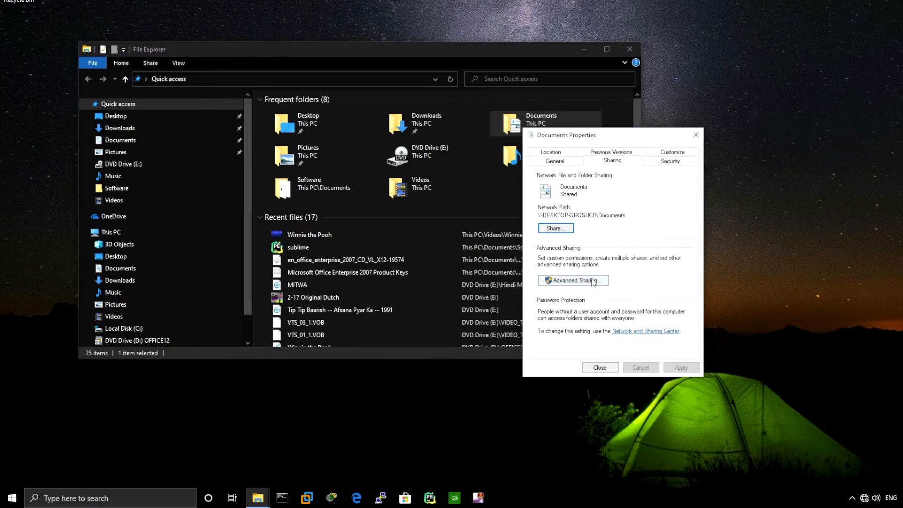
left_click(572, 280)
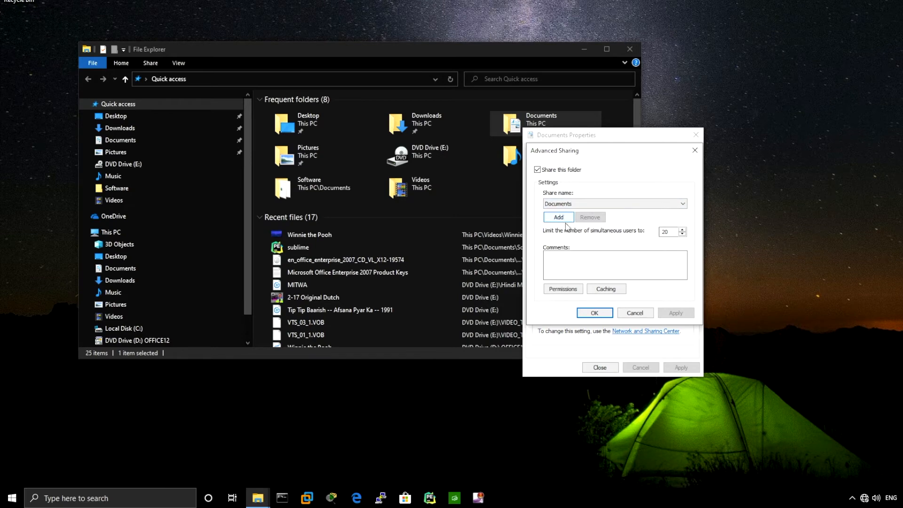
left_click(593, 312)
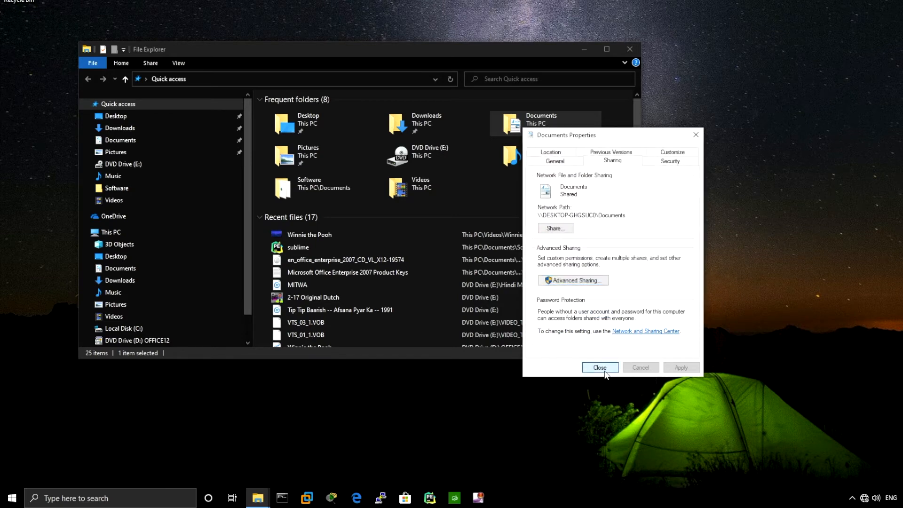
left_click(600, 368)
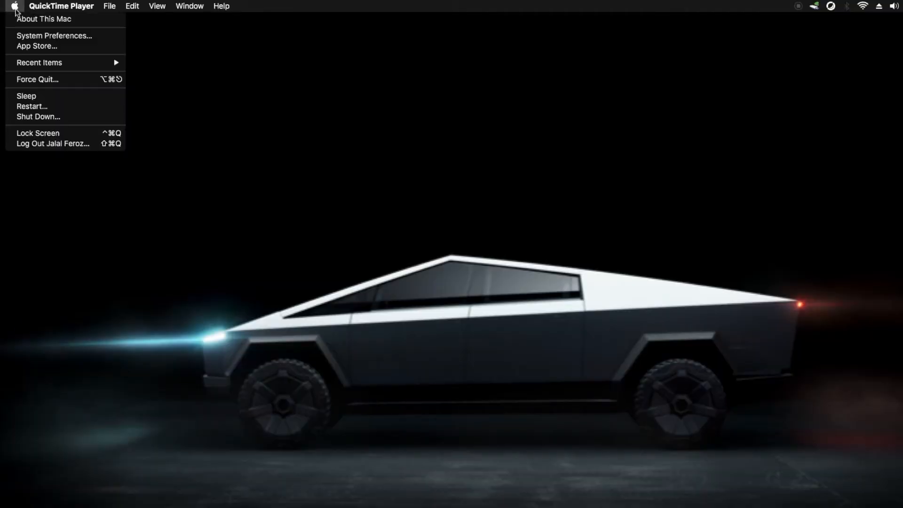
mouse_move(55, 36)
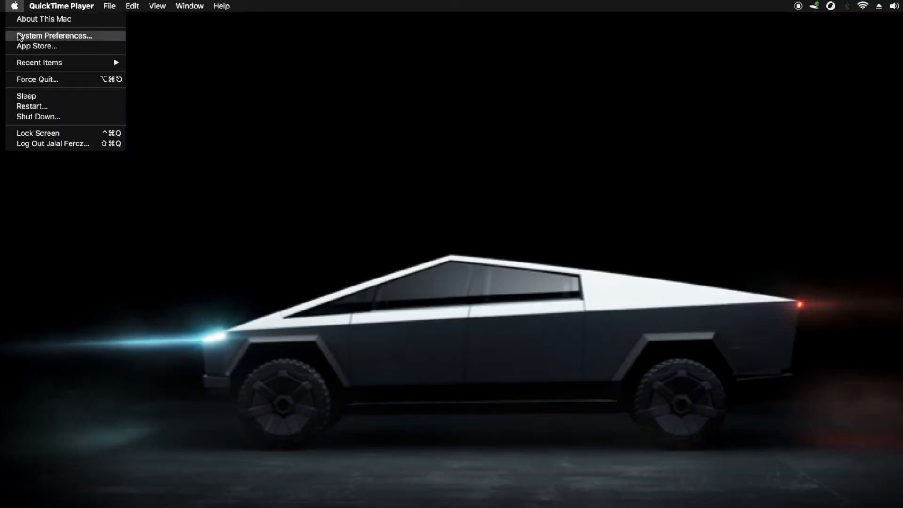
mouse_move(27, 40)
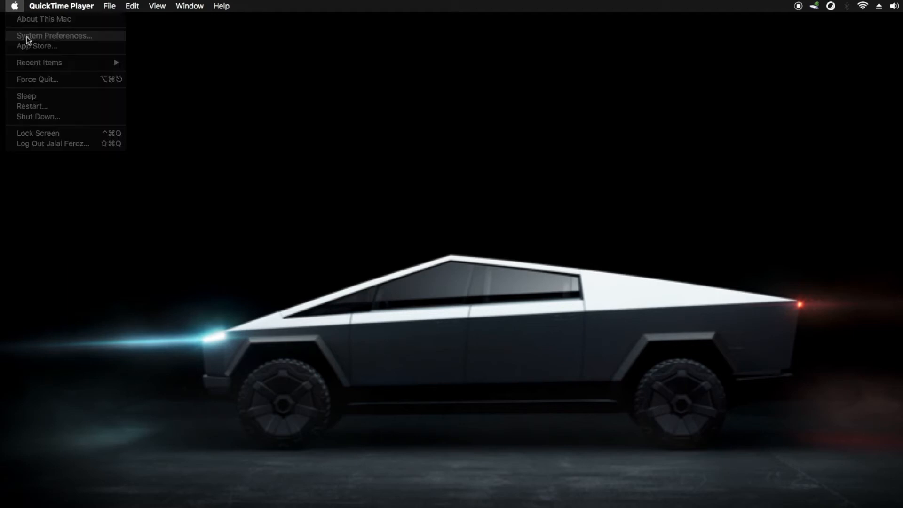
Reach the Mac's Sharing preferences and make sure File Sharing is switched on.
left_click(53, 36)
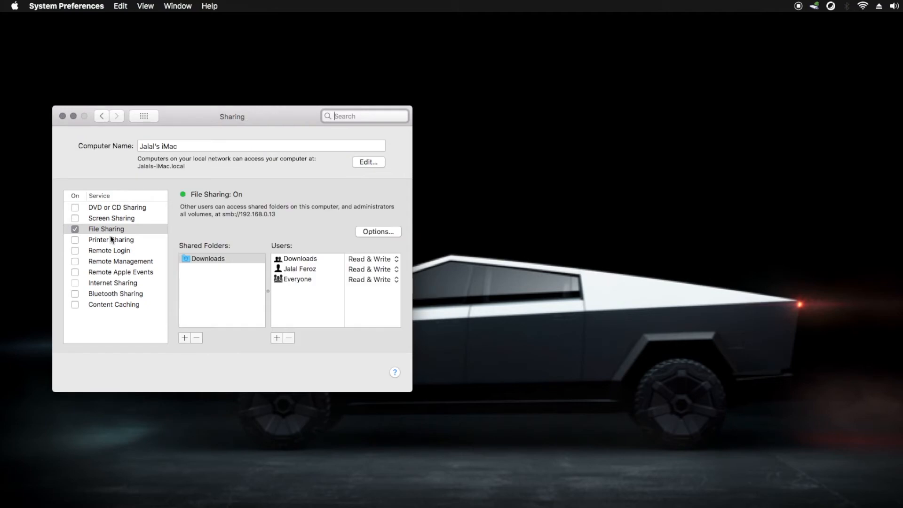
left_click(76, 228)
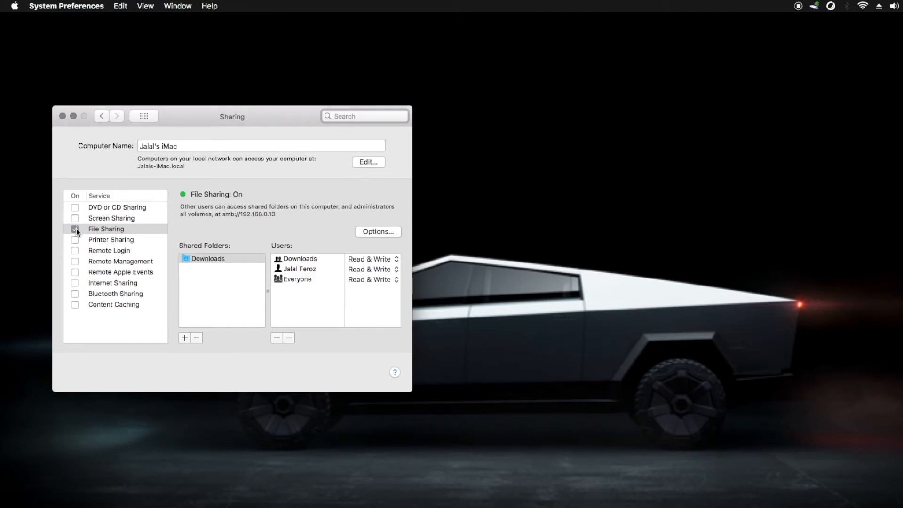
left_click(75, 229)
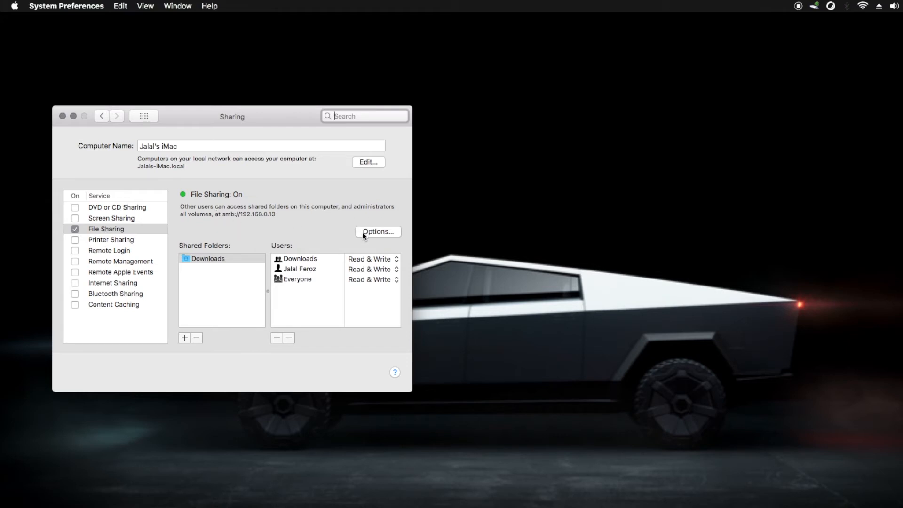
left_click(377, 231)
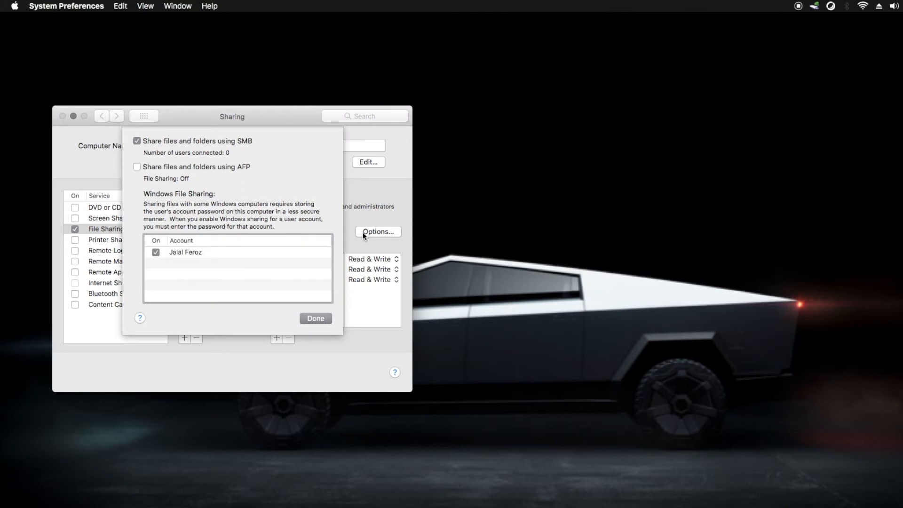
mouse_move(144, 153)
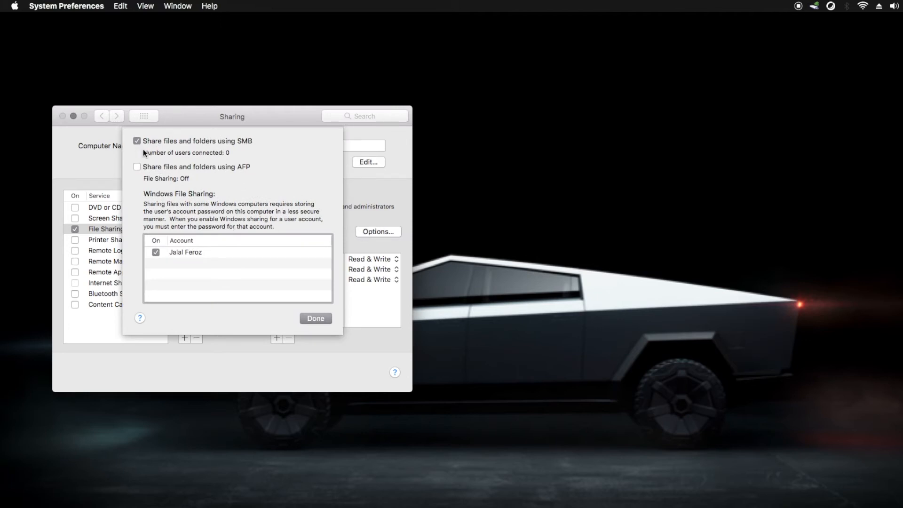
mouse_move(247, 224)
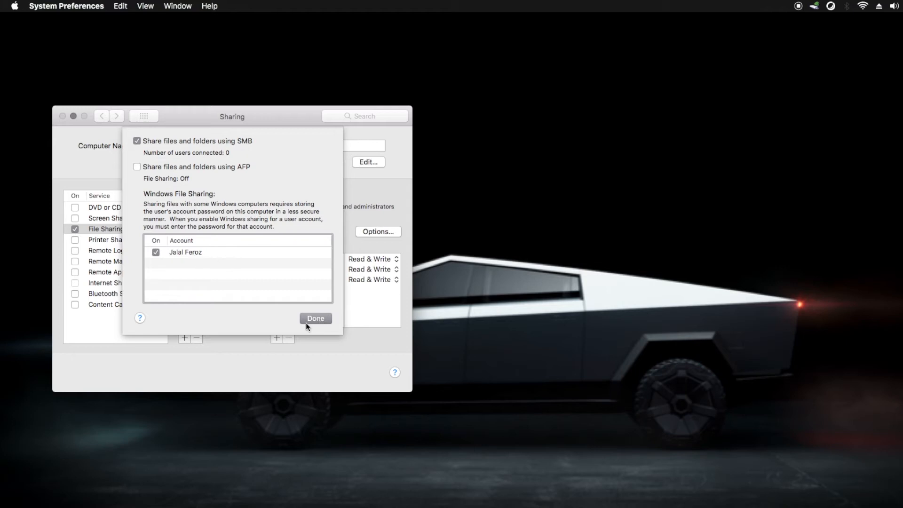
left_click(315, 319)
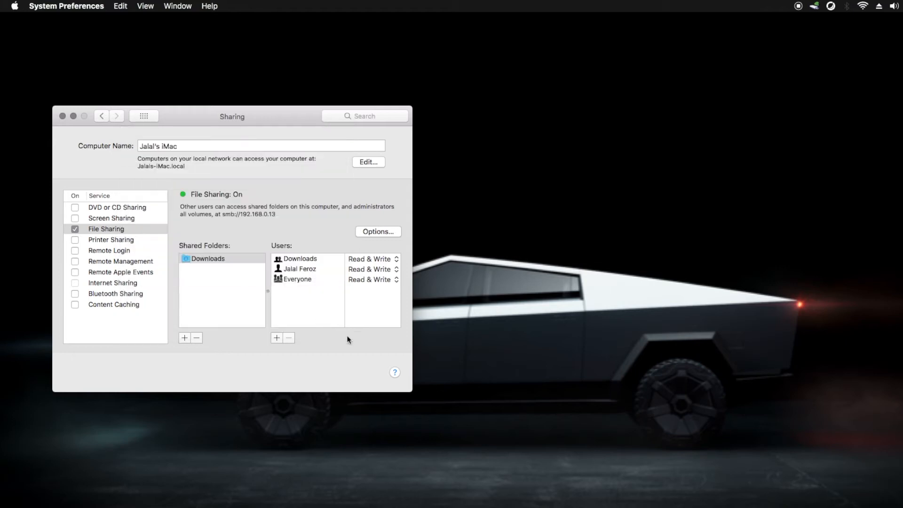
mouse_move(355, 266)
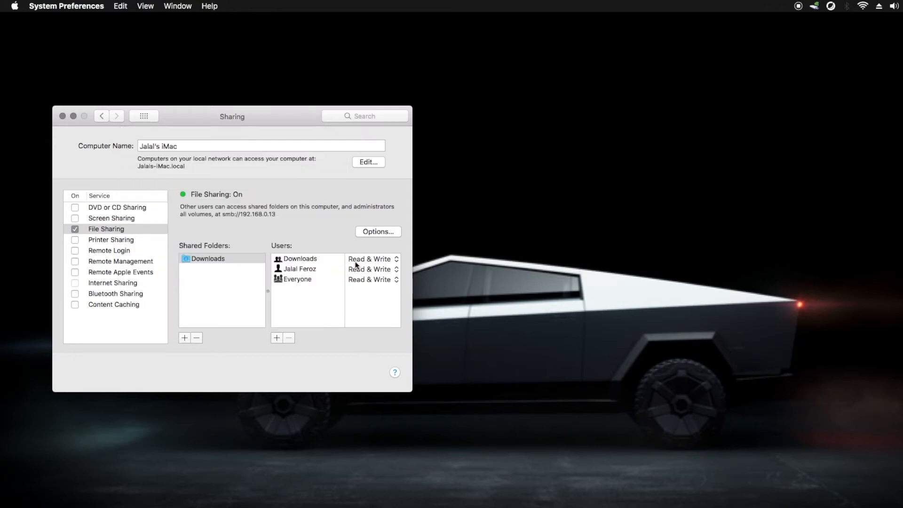
Check the Downloads share users and set Everyone's access to Read & Write.
left_click(371, 259)
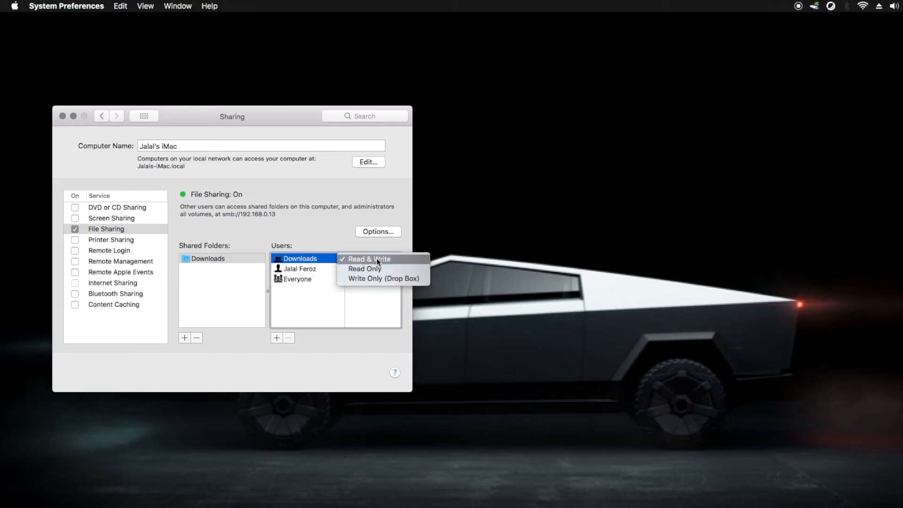
left_click(299, 269)
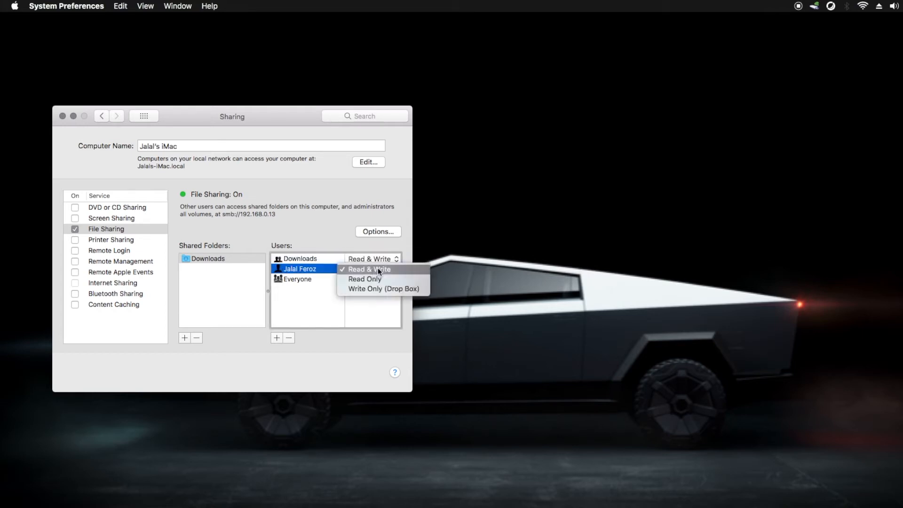
left_click(297, 279)
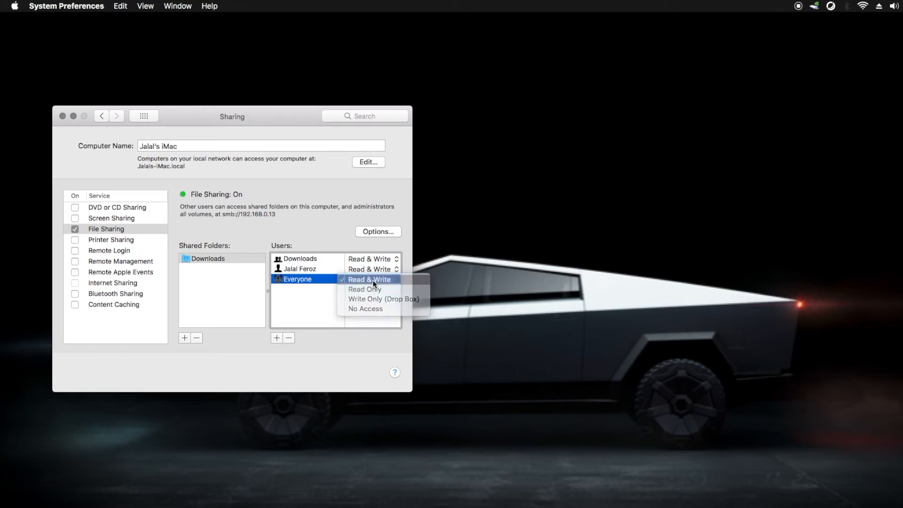
left_click(369, 279)
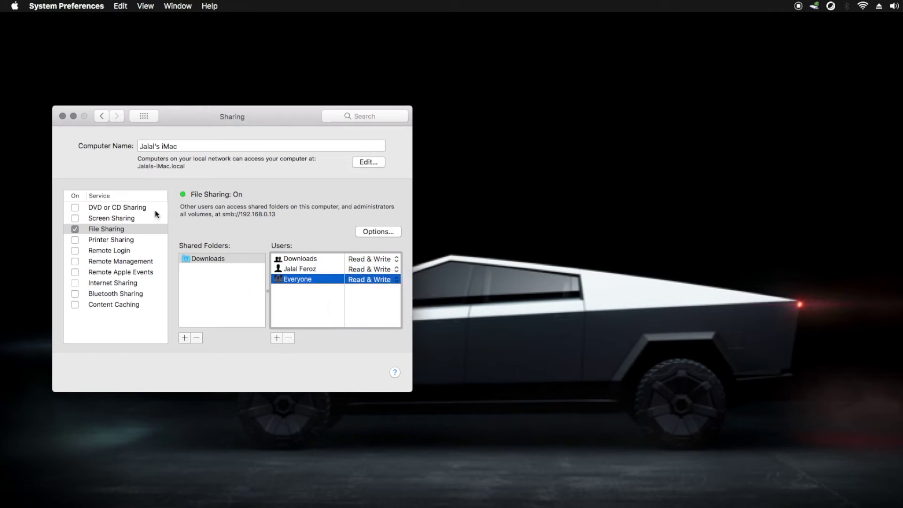
mouse_move(124, 125)
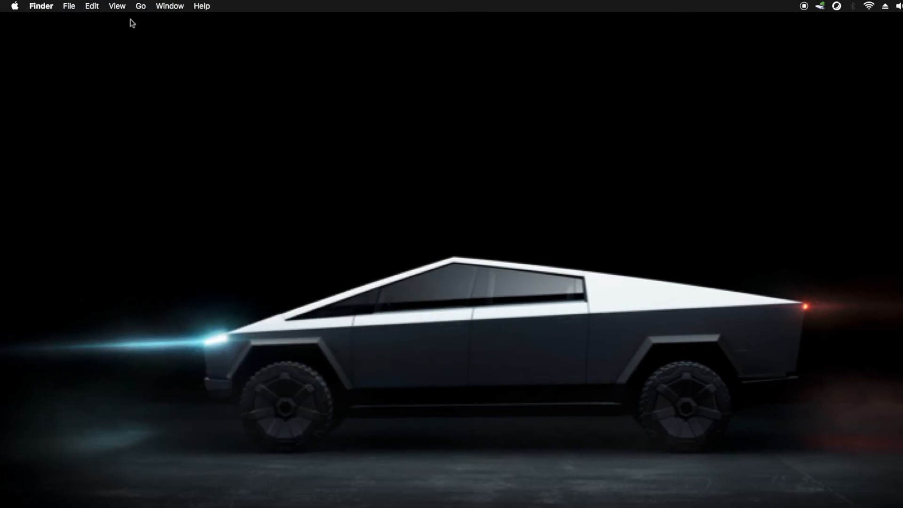
Enter the server address smb://192.168.1.2 in Connect to Server.
left_click(140, 5)
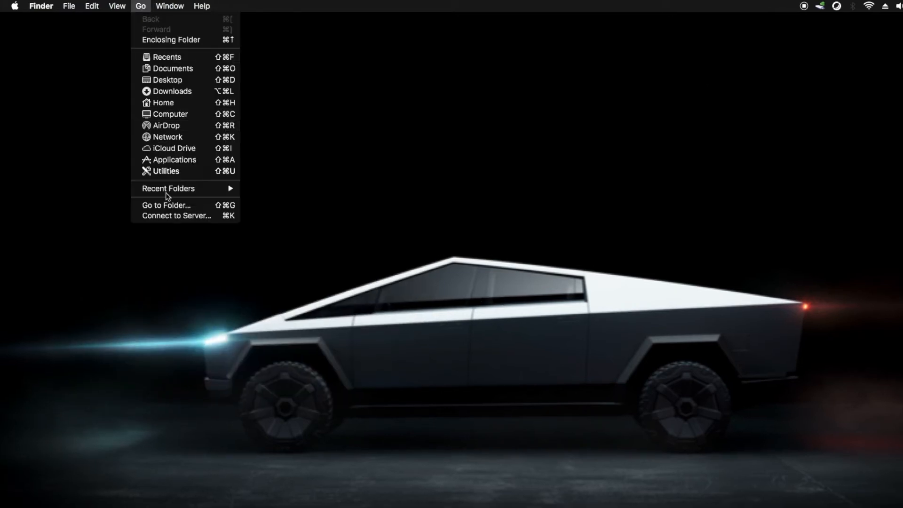
mouse_move(216, 225)
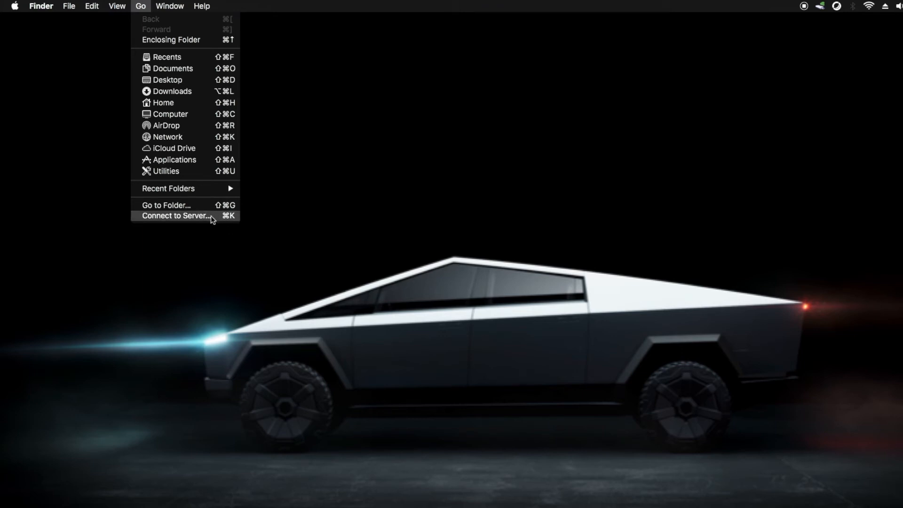
left_click(176, 215)
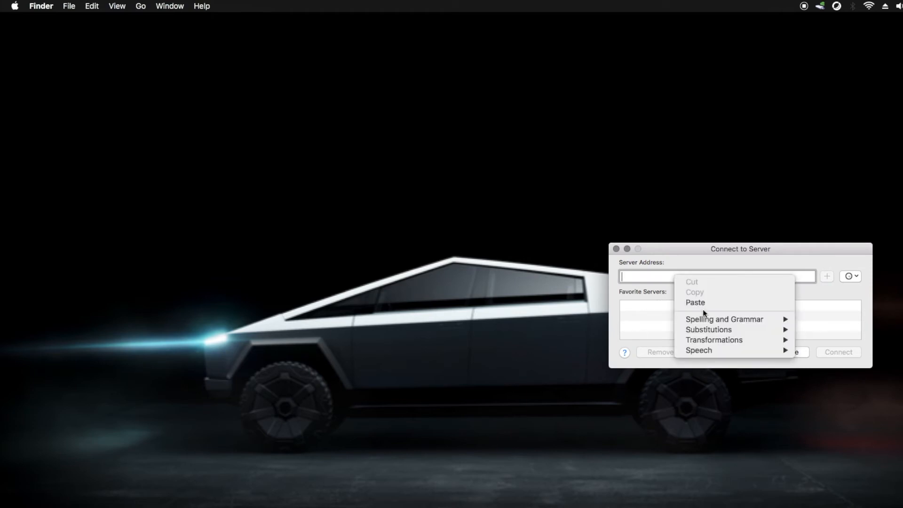
left_click(695, 301)
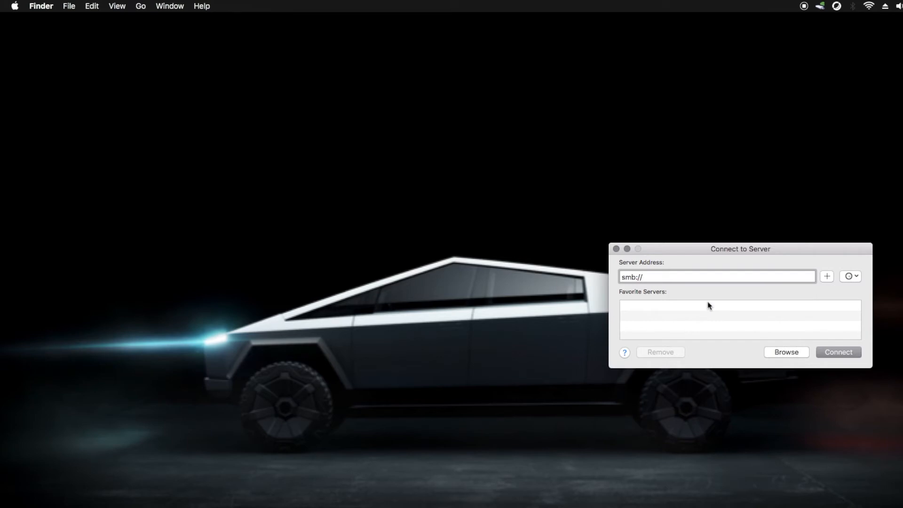
type("1")
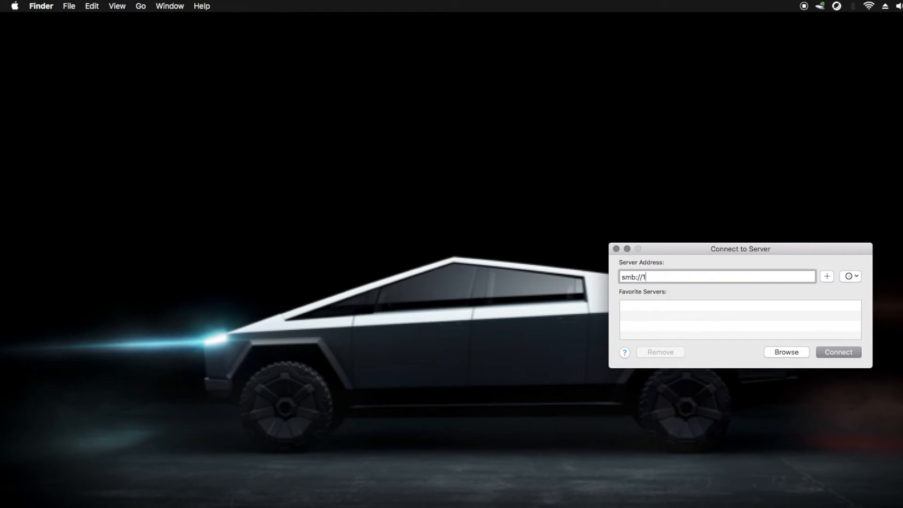
type("92")
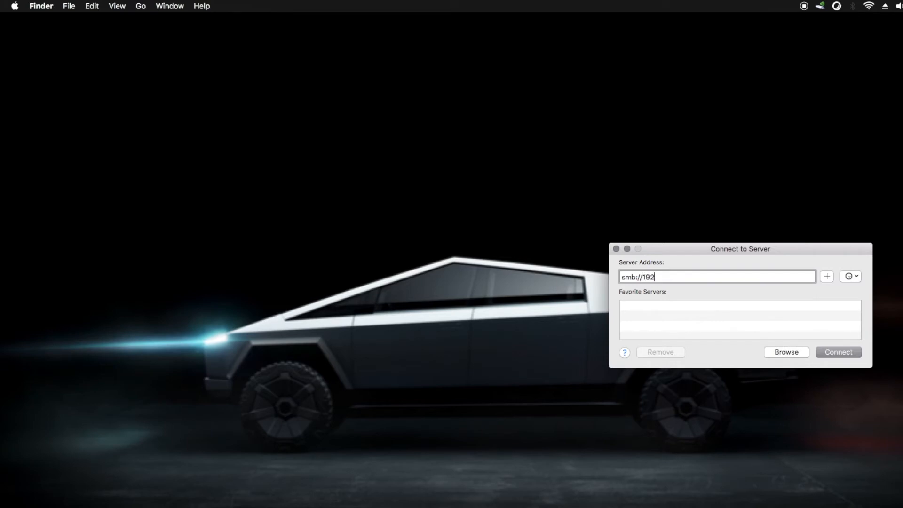
type(".1")
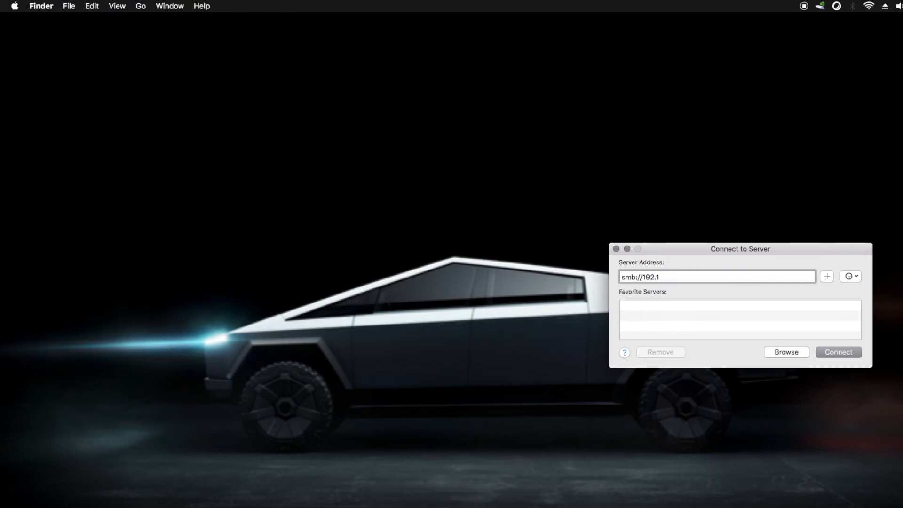
type("68.")
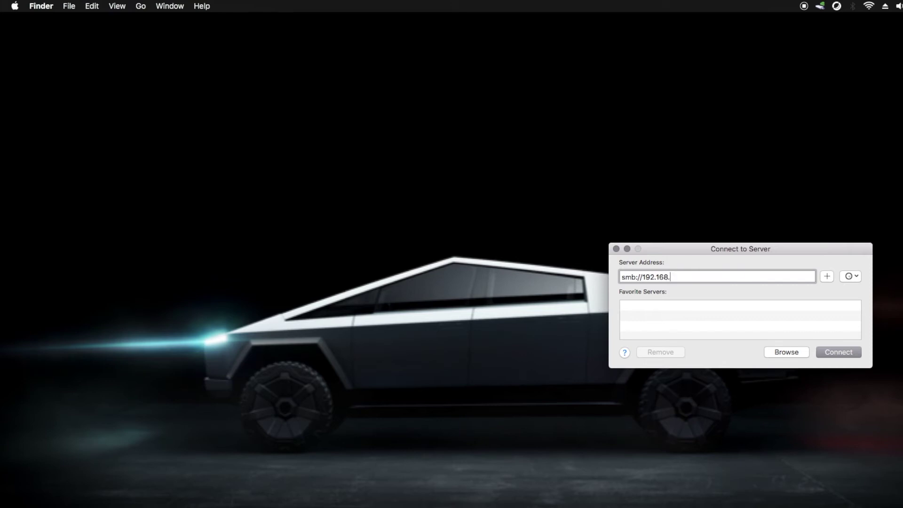
type("1.2")
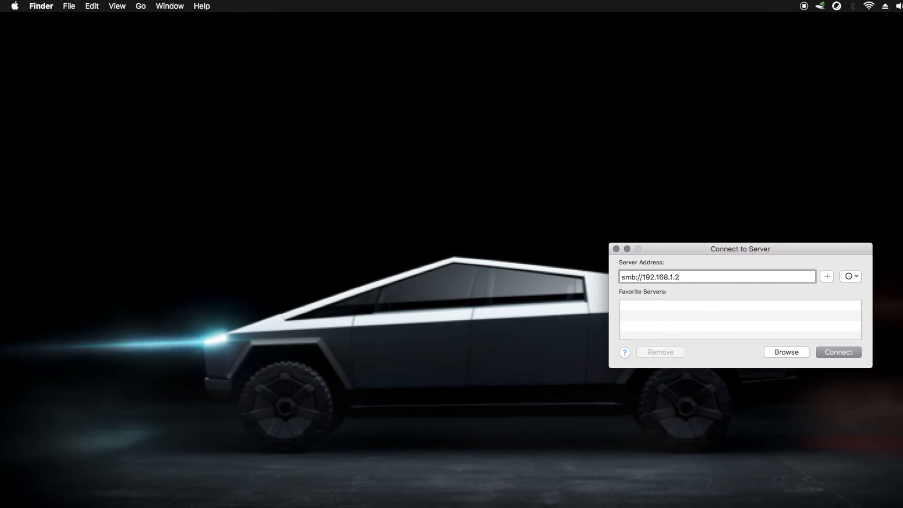
mouse_move(722, 311)
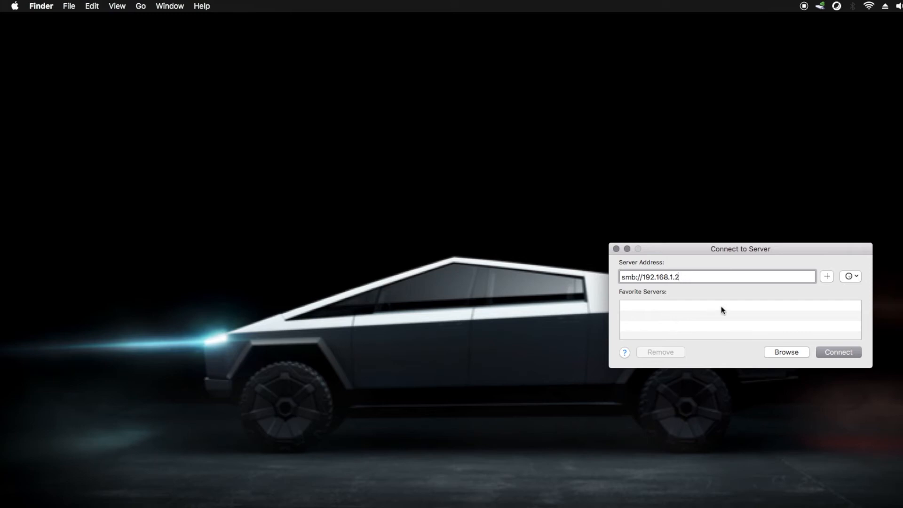
mouse_move(684, 276)
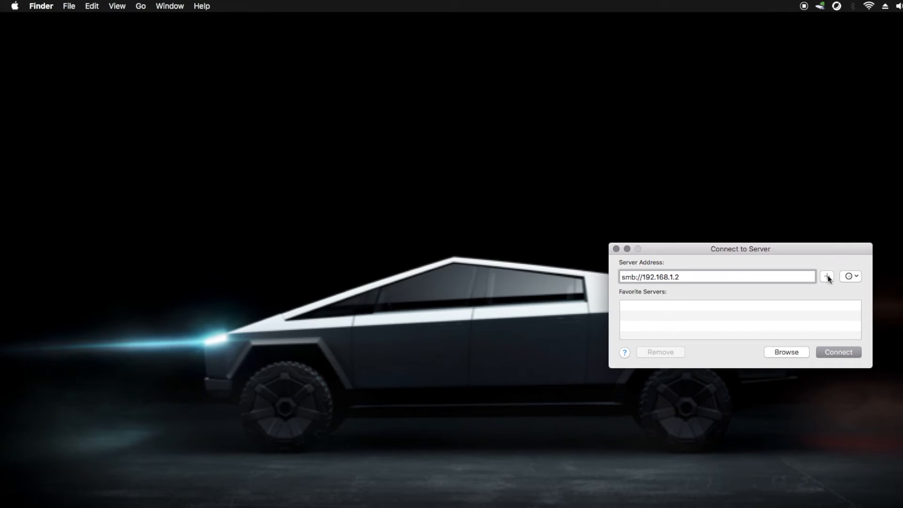
Save smb://192.168.1.2 as a favourite server and select it.
left_click(827, 277)
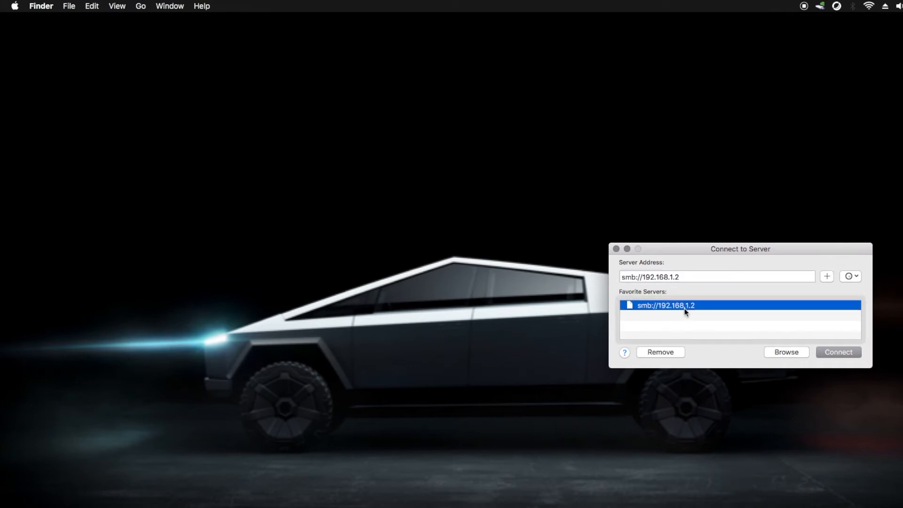
left_click(838, 352)
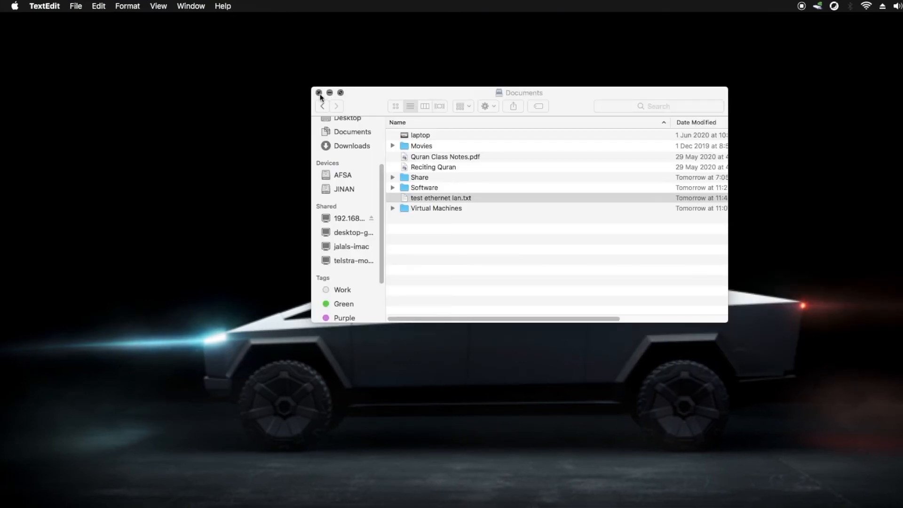
Close the shared Documents window and bring back Connect to Server with Cmd+K.
left_click(319, 93)
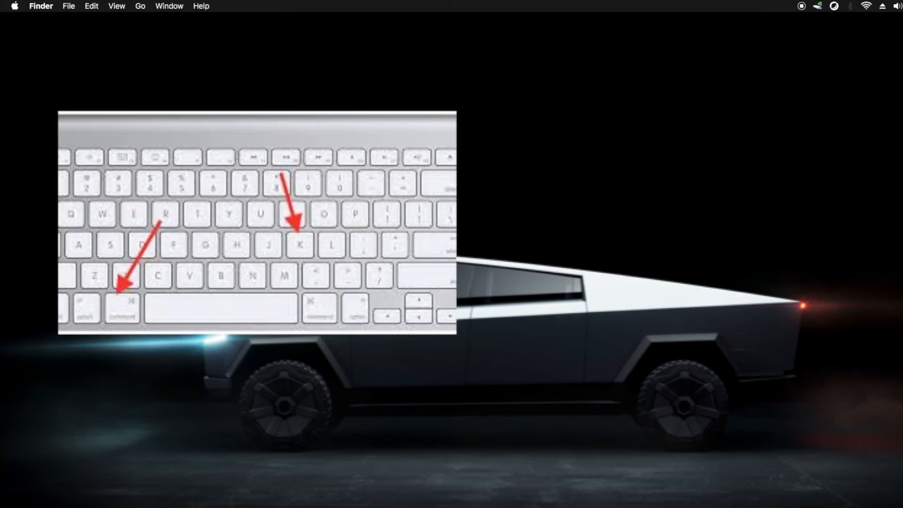
key("cmd+k")
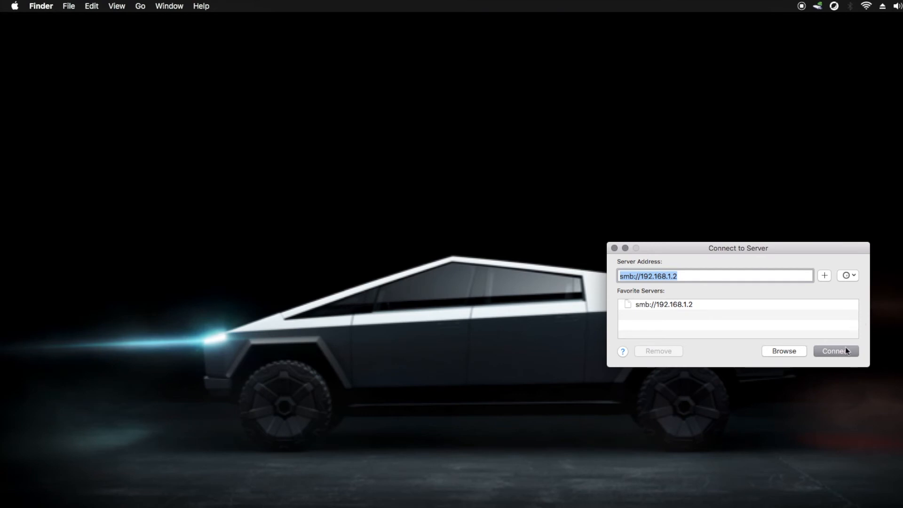
Connect to 192.168.1.2 and mount its Users share.
left_click(835, 351)
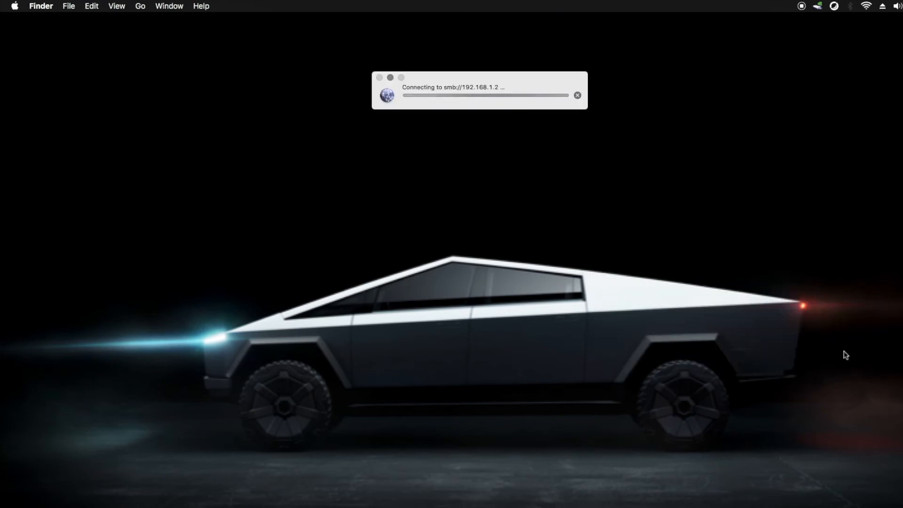
mouse_move(443, 212)
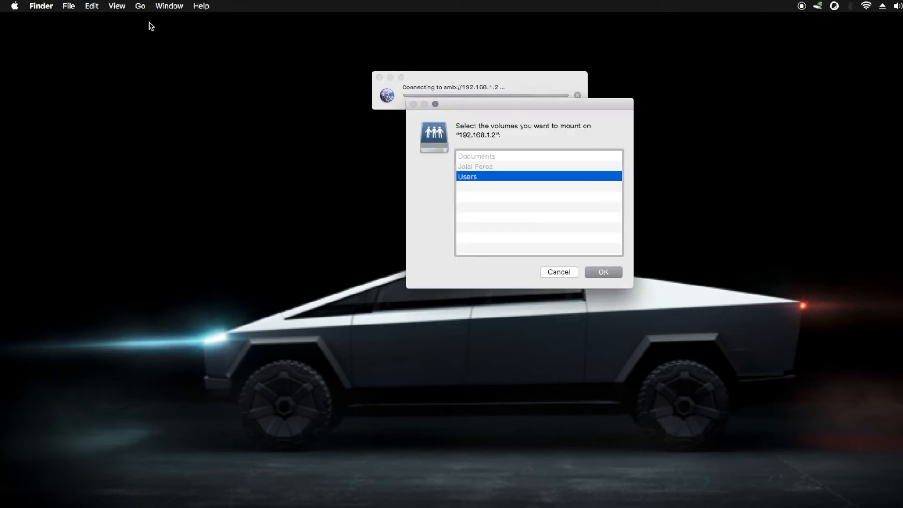
left_click(603, 272)
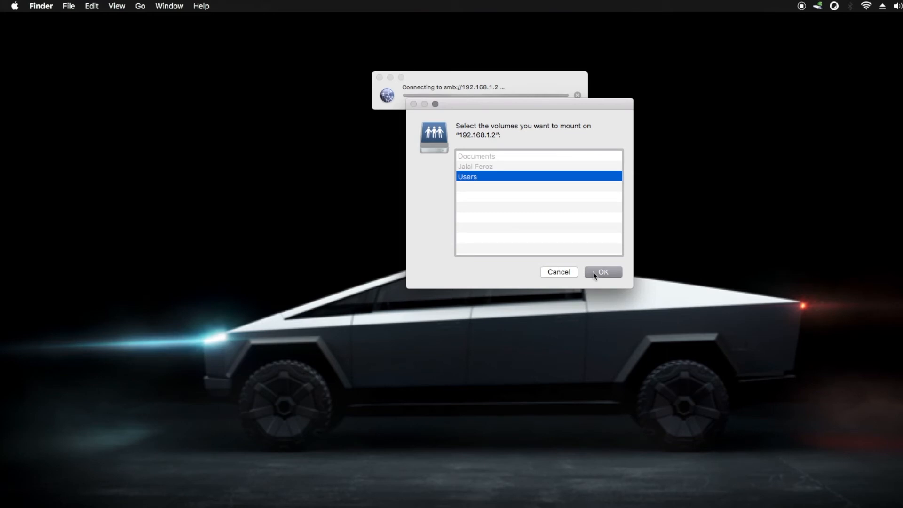
left_click(602, 271)
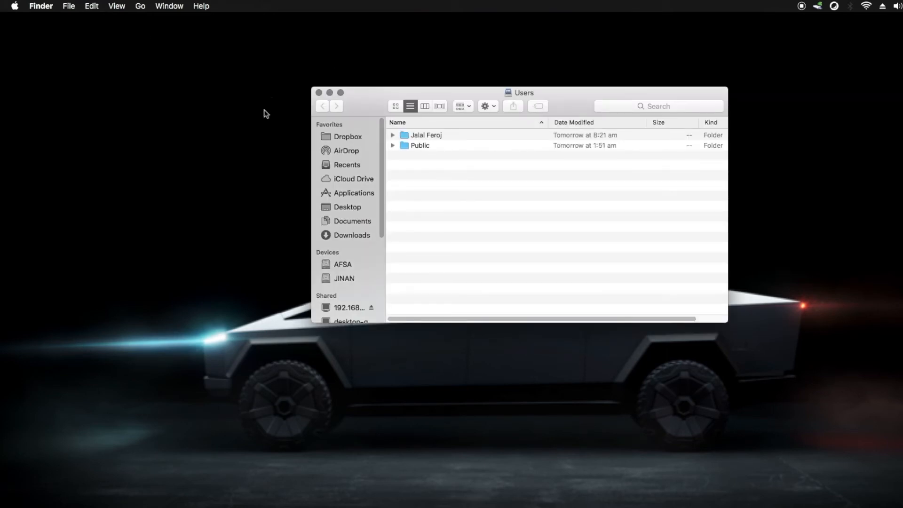
Start a second connection to 192.168.1.2 from the Go menu.
left_click(140, 6)
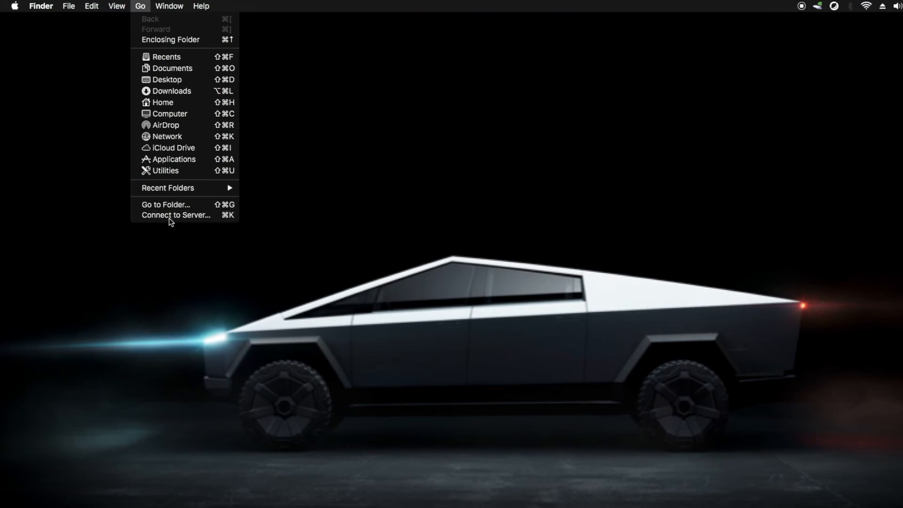
left_click(176, 214)
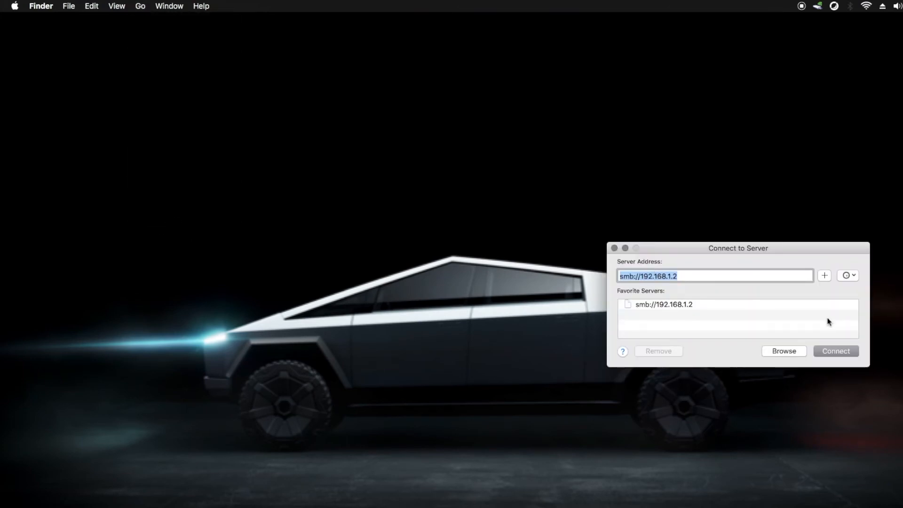
left_click(835, 351)
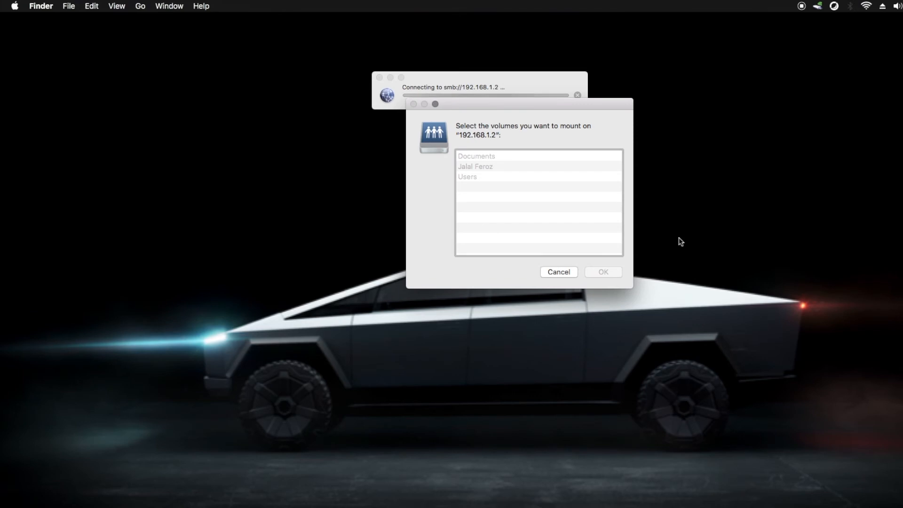
mouse_move(565, 271)
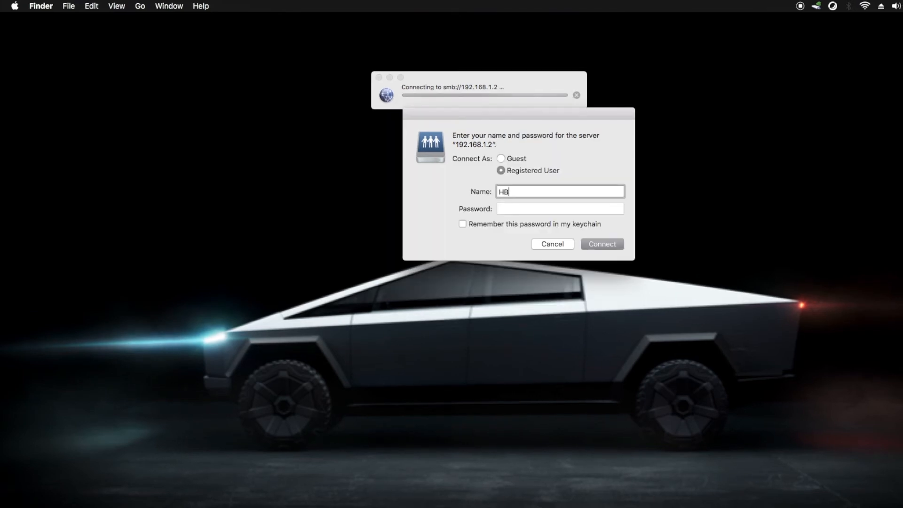
left_click(558, 208)
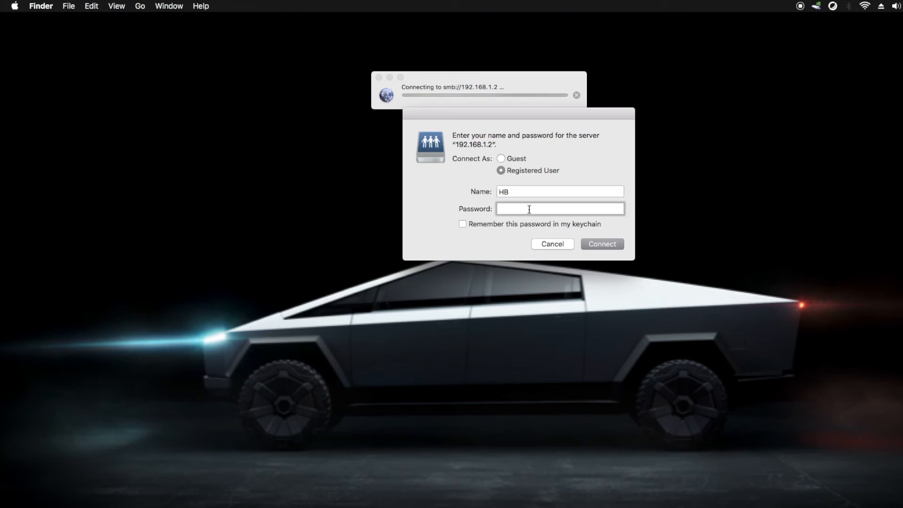
type("•••••")
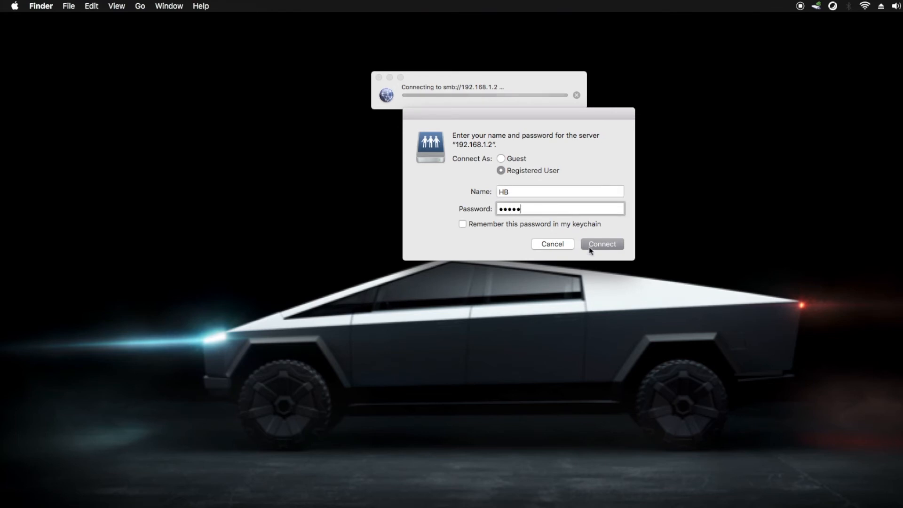
left_click(601, 243)
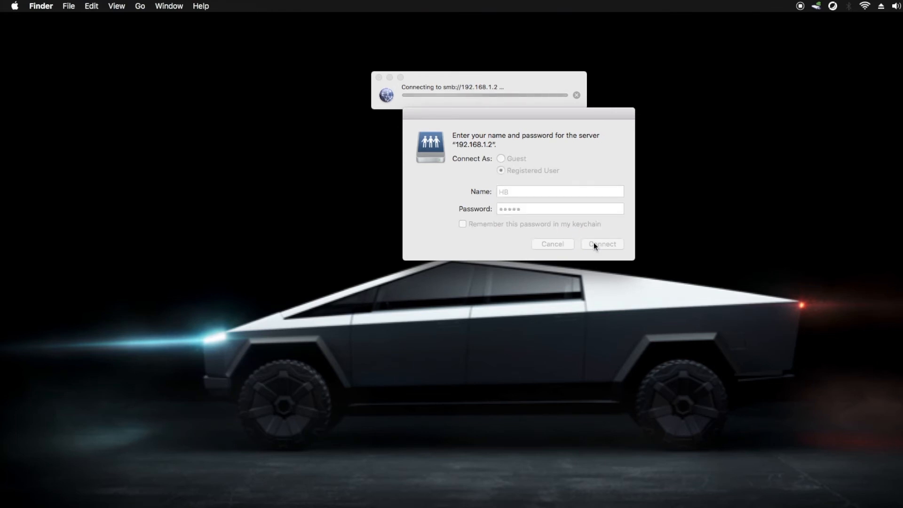
left_click(600, 243)
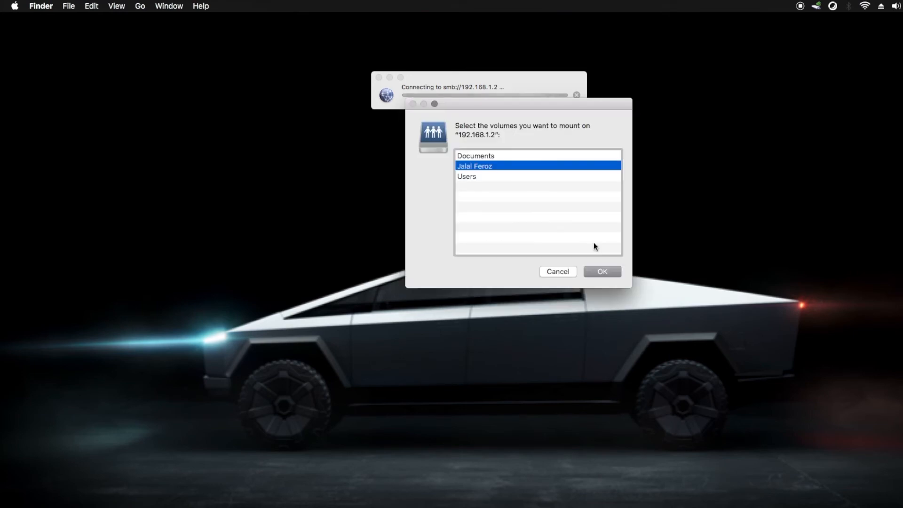
left_click(601, 271)
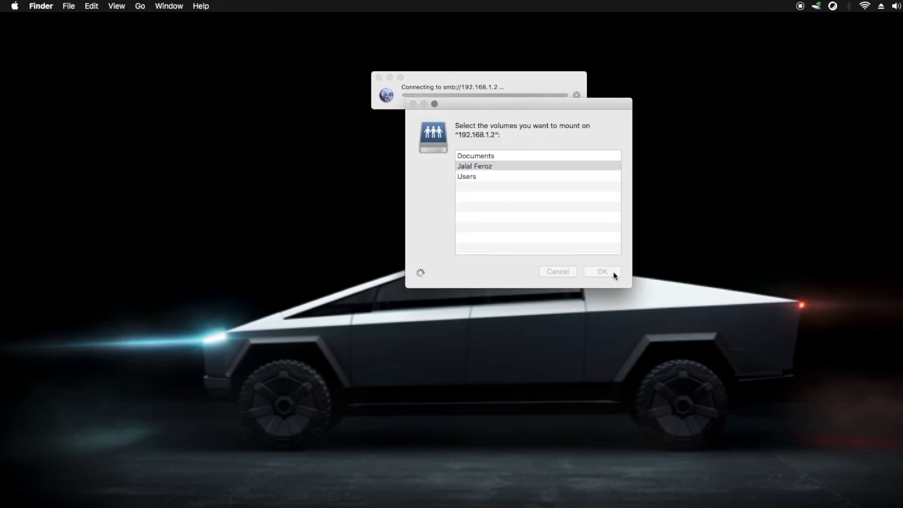
left_click(602, 271)
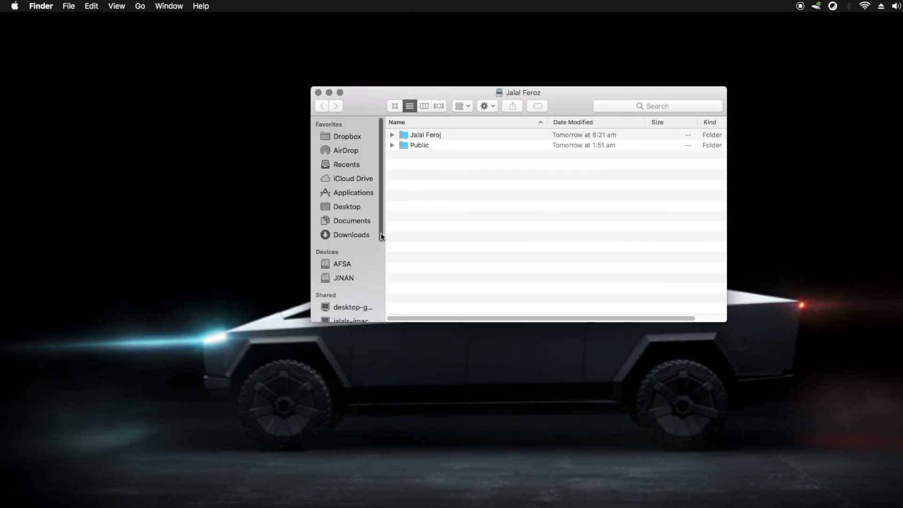
Browse 192.168.1.2 from the sidebar into Documents and its Software folder.
scroll("down", 3)
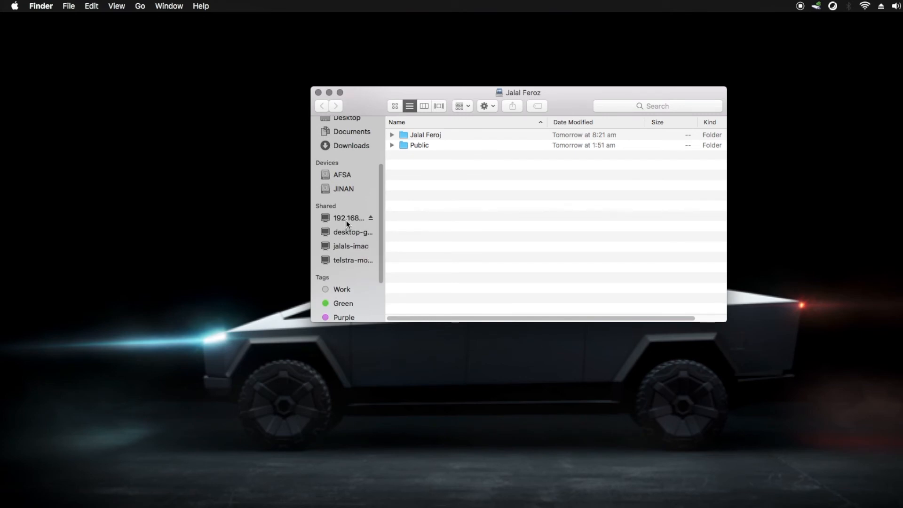
left_click(348, 217)
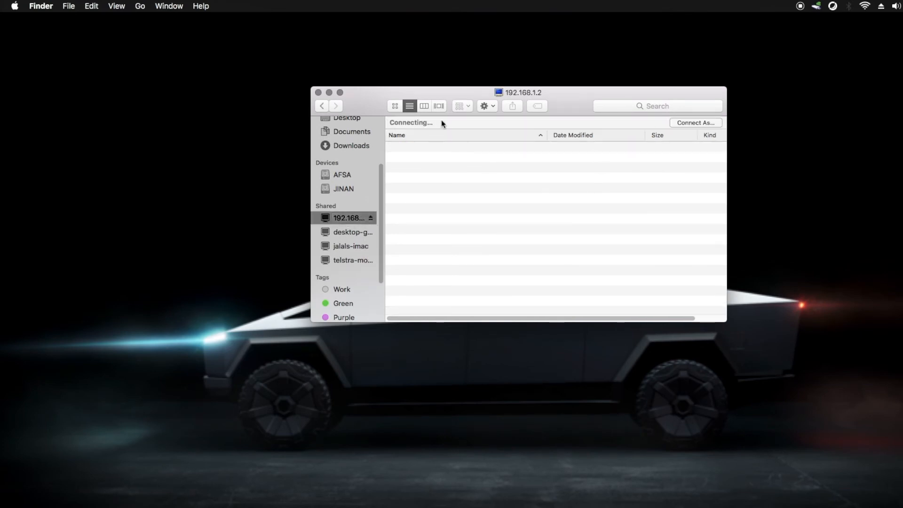
mouse_move(477, 130)
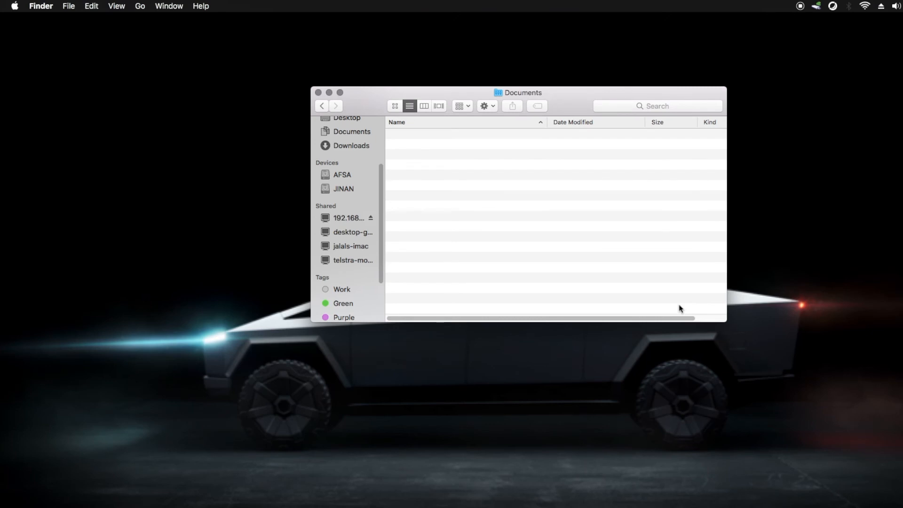
mouse_move(733, 329)
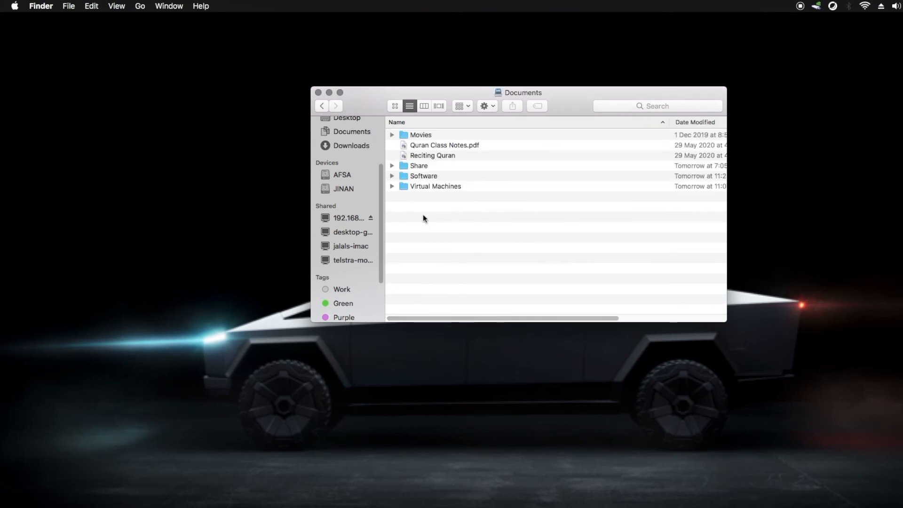
double_click(434, 186)
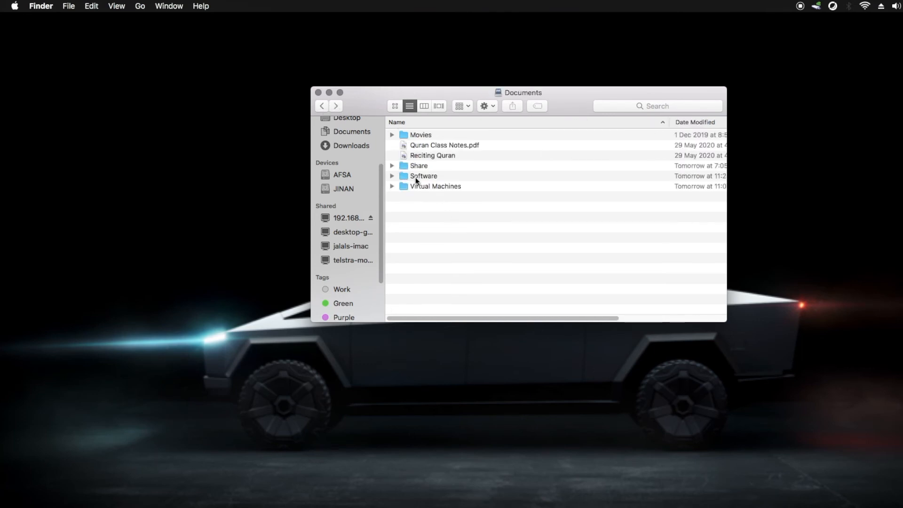
double_click(423, 176)
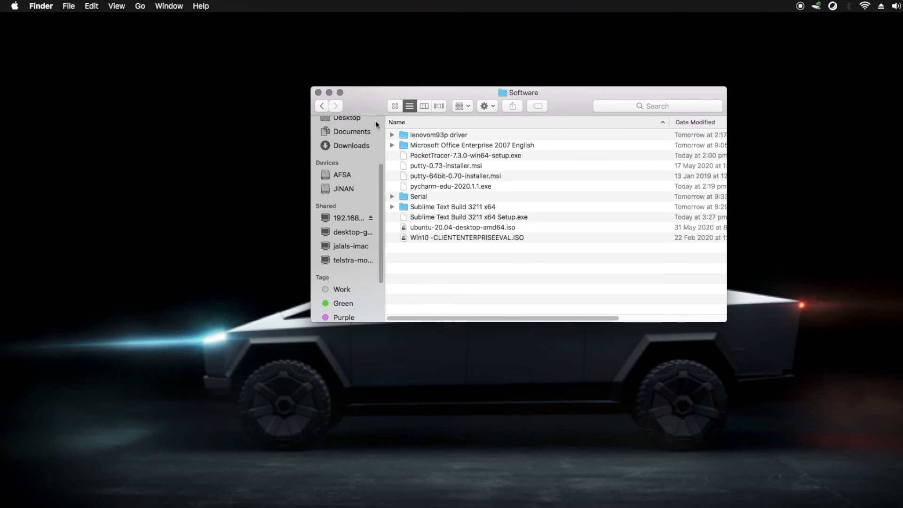
mouse_move(364, 229)
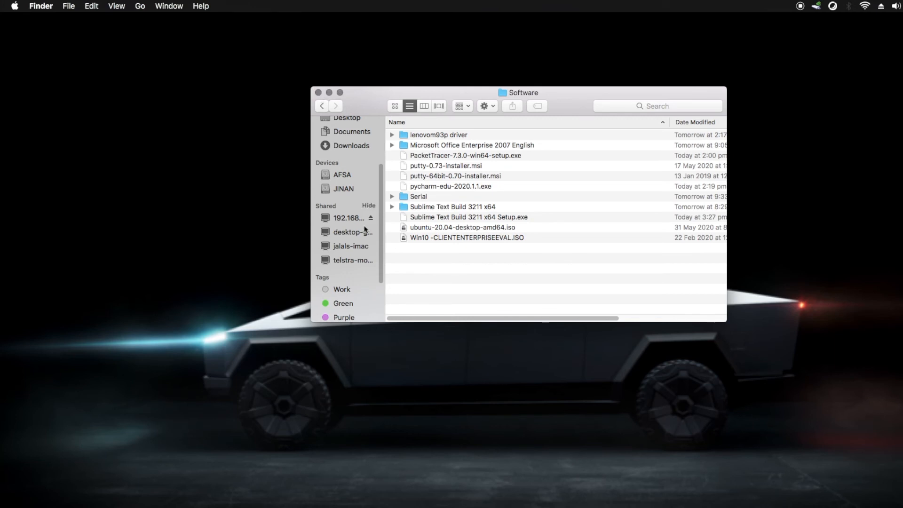
left_click(348, 218)
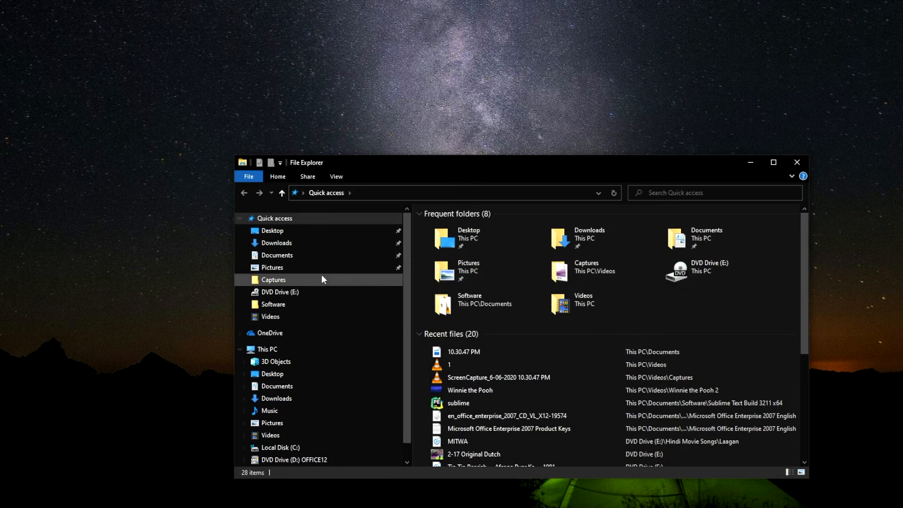
Create a new blank text document in the shared Documents folder.
left_click(276, 255)
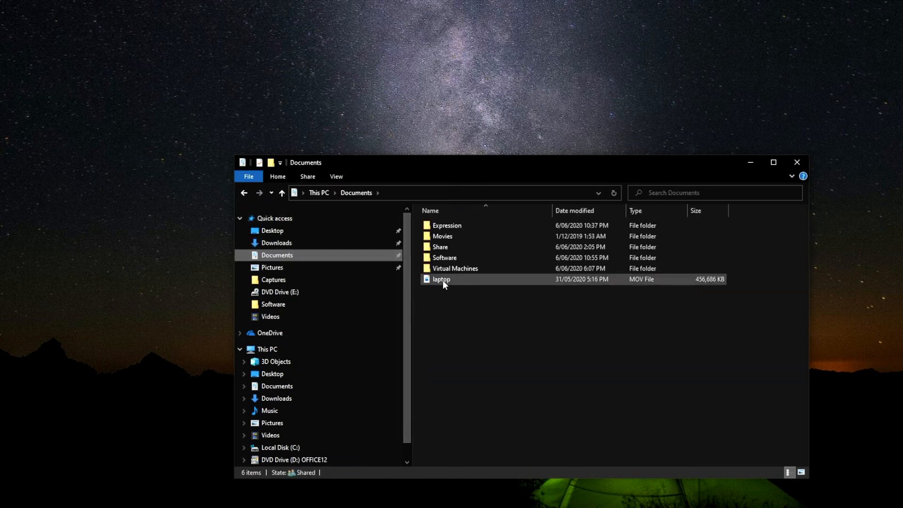
left_click(442, 280)
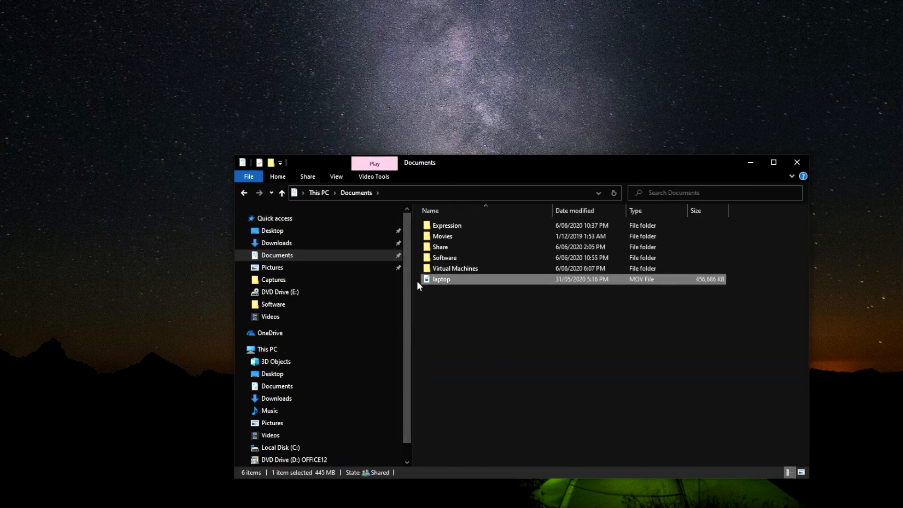
left_click(461, 340)
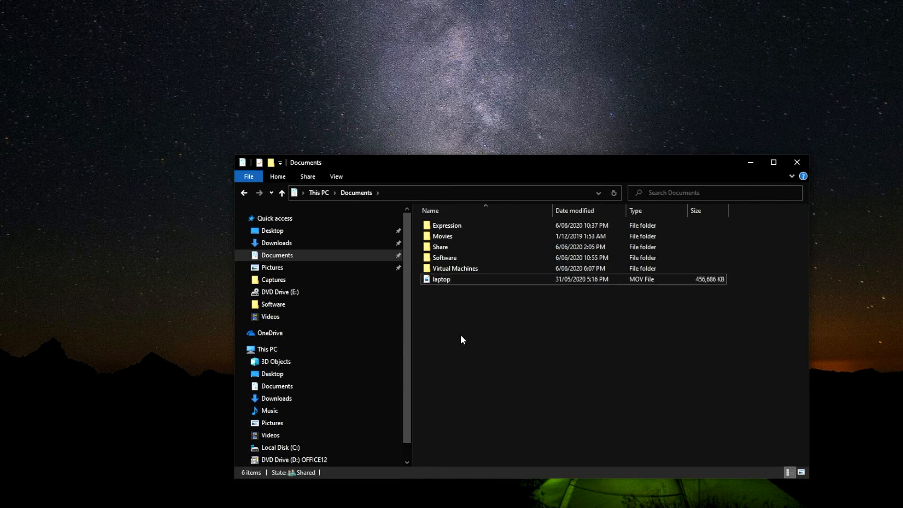
right_click(475, 369)
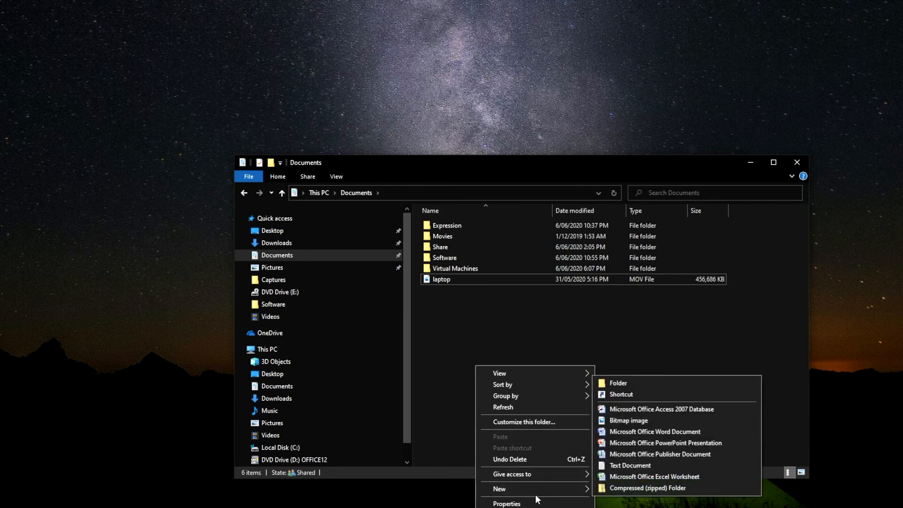
mouse_move(630, 465)
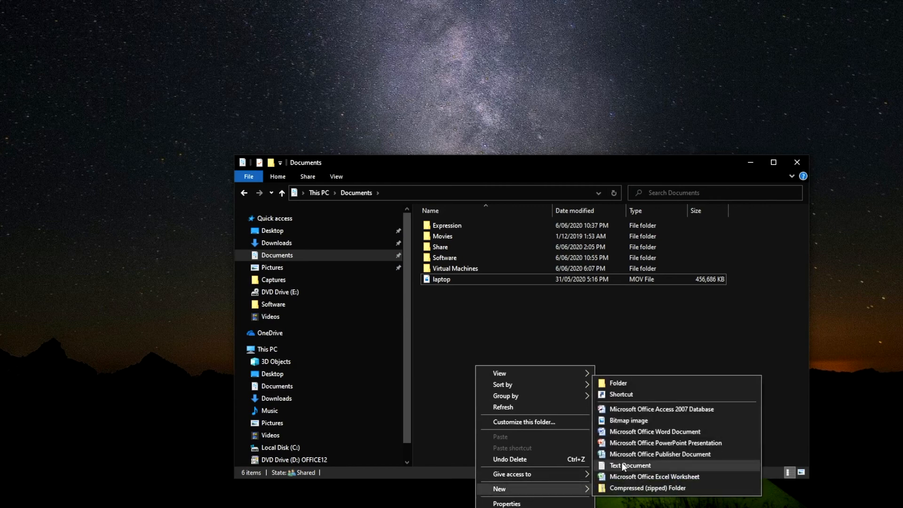
left_click(630, 465)
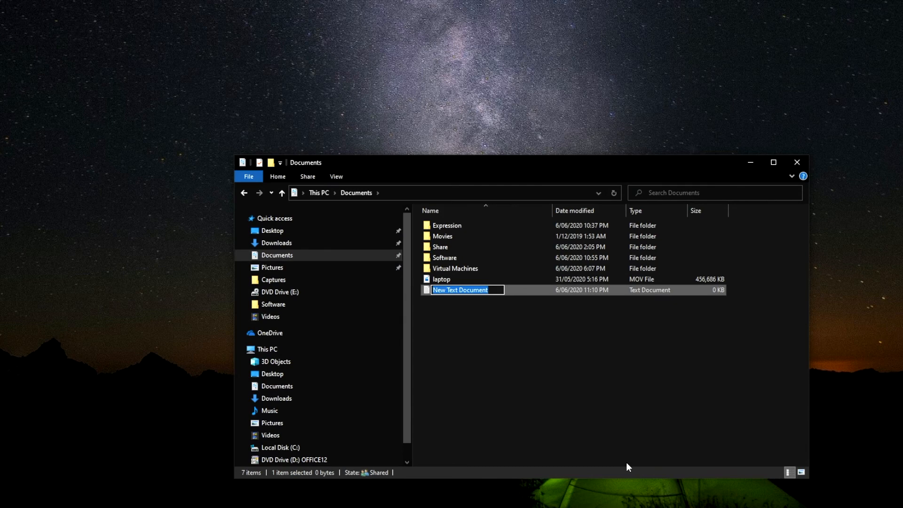
Name the new document 'test ethernet lan'.
type("test")
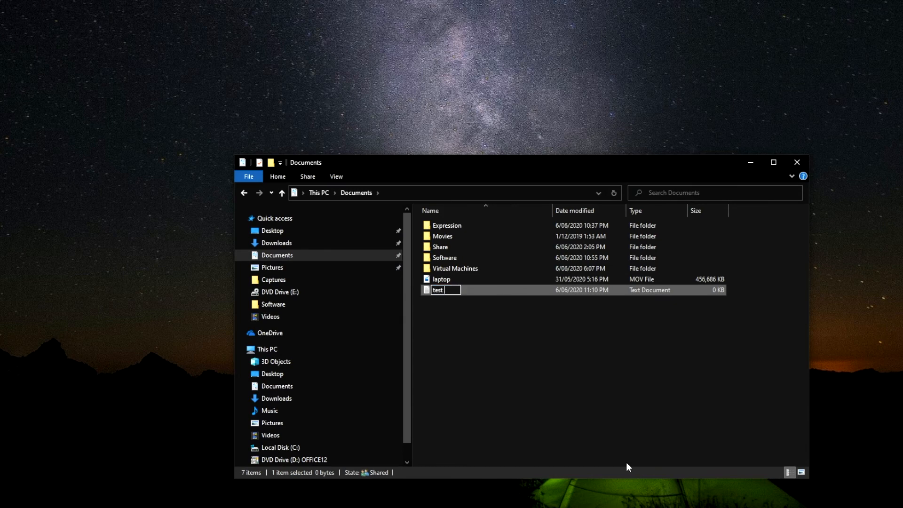
type("etherne")
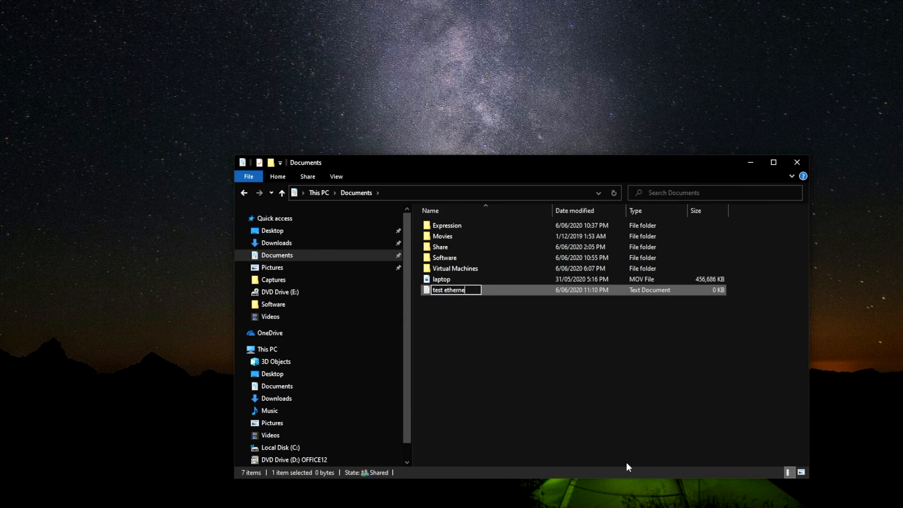
type("t")
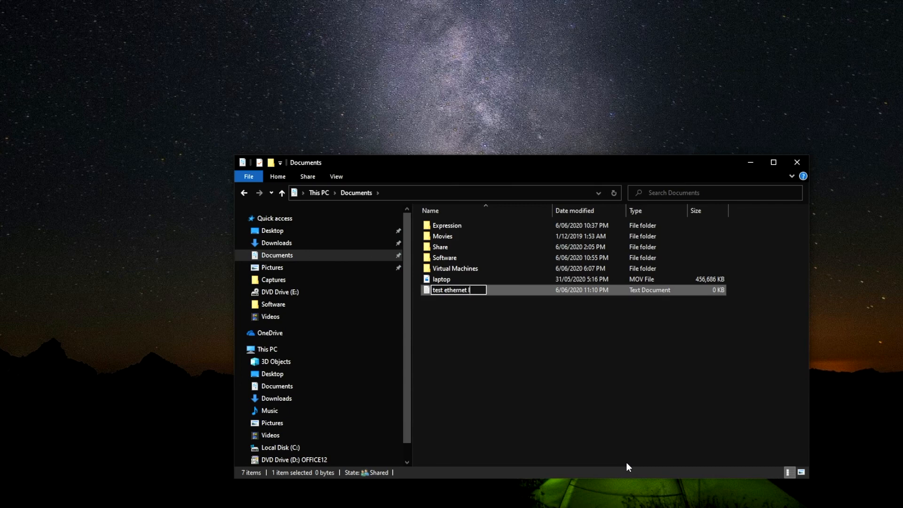
type("lan")
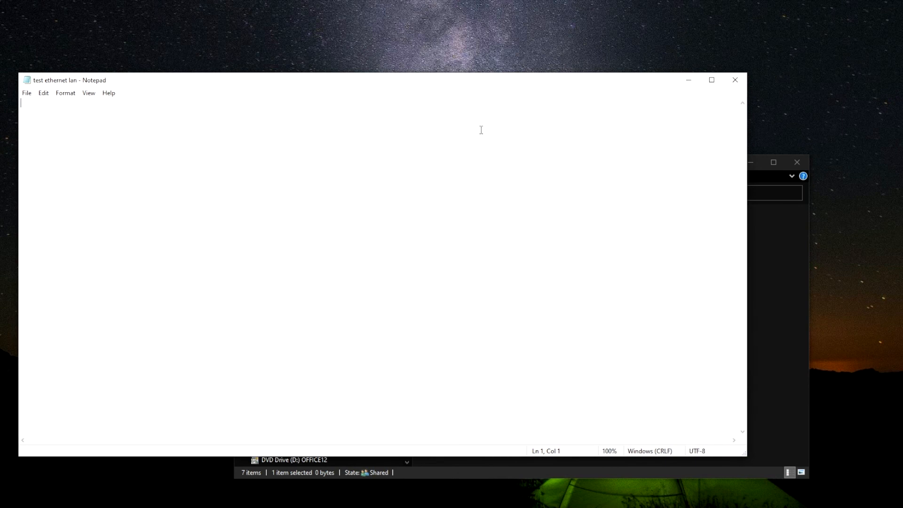
Write 'test Test' into the file in Notepad.
type("tes")
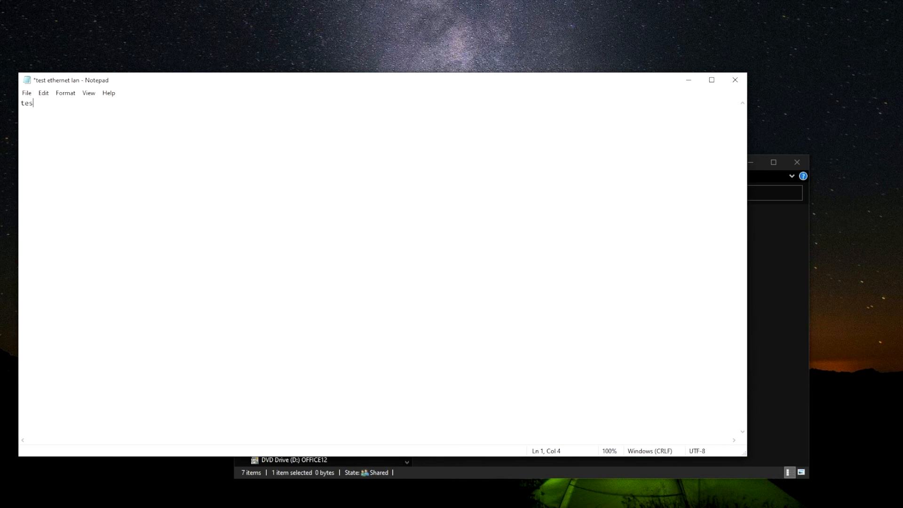
type("t Tes")
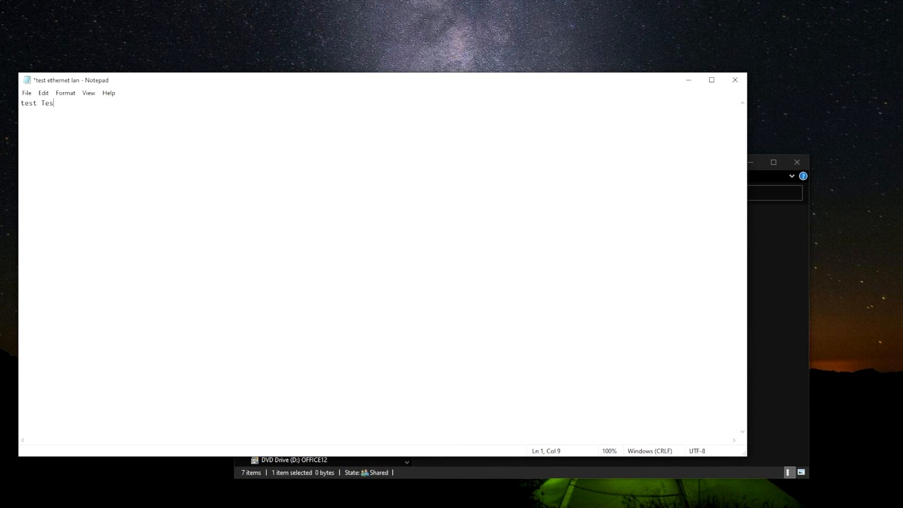
type("t")
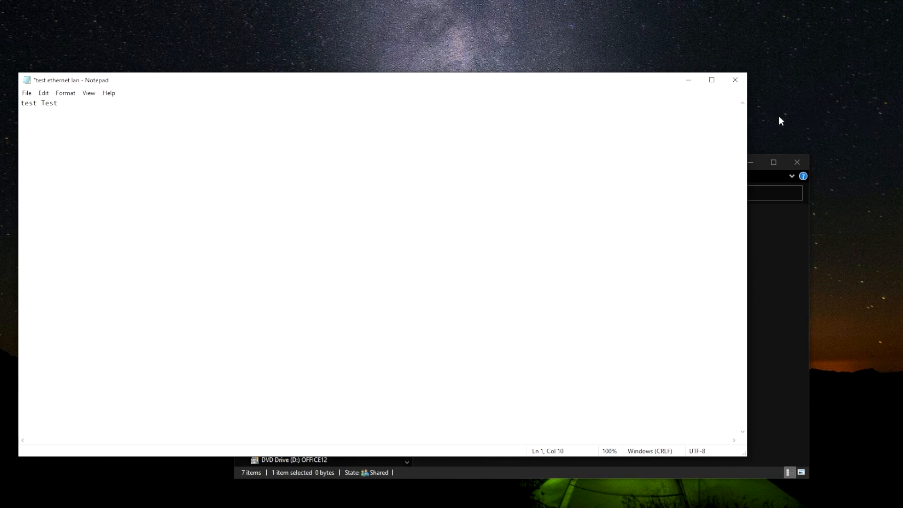
Save the changes on closing Notepad and close the Documents window.
left_click(734, 80)
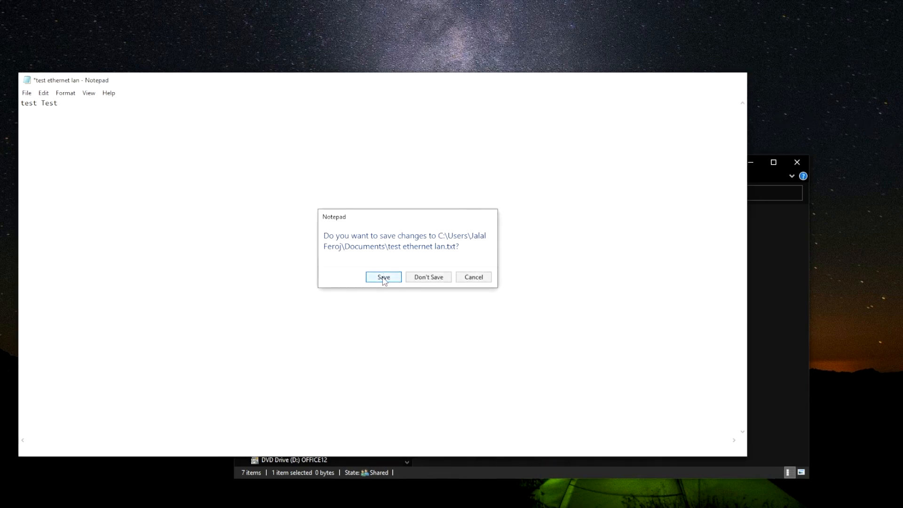
left_click(383, 276)
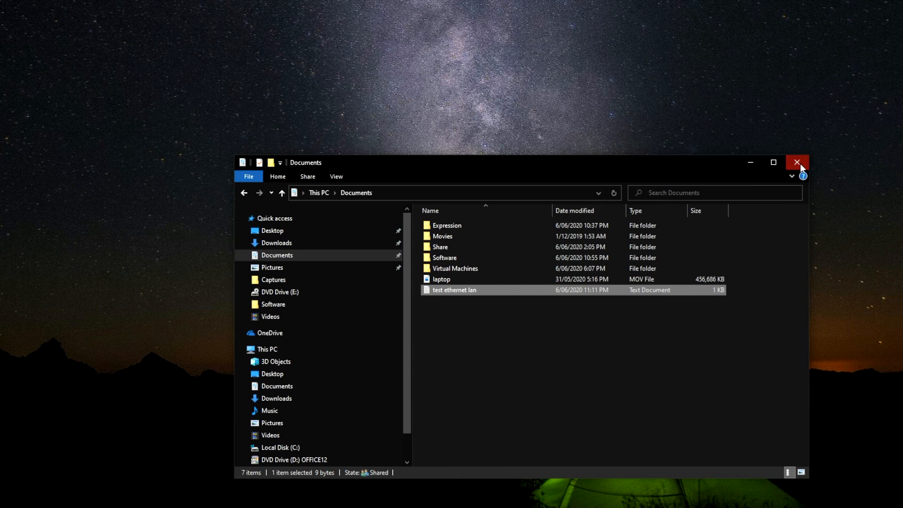
left_click(796, 162)
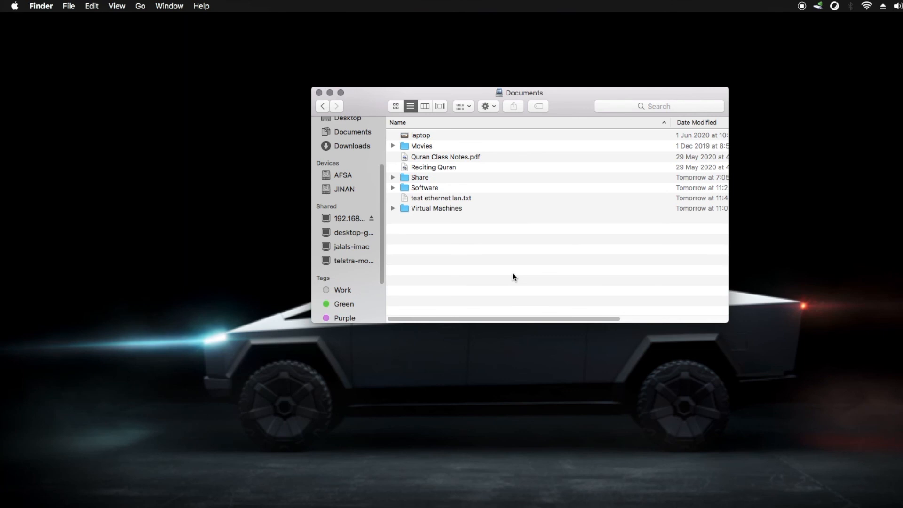
mouse_move(450, 244)
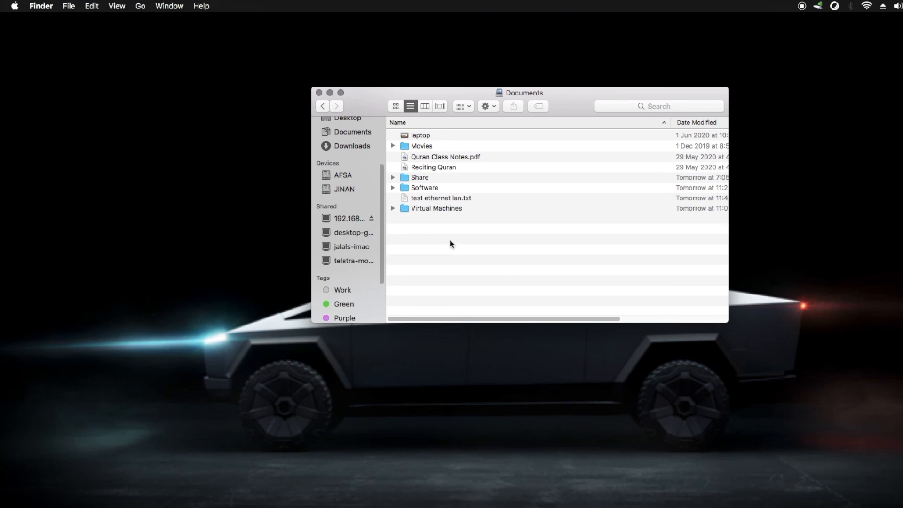
Open test ethernet lan.txt from the shared Documents folder so its contents show in TextEdit.
left_click(441, 198)
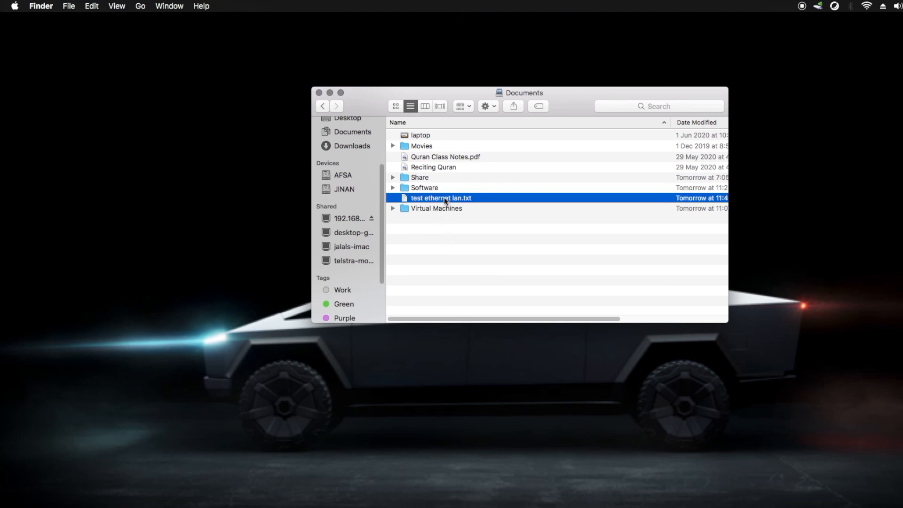
mouse_move(555, 393)
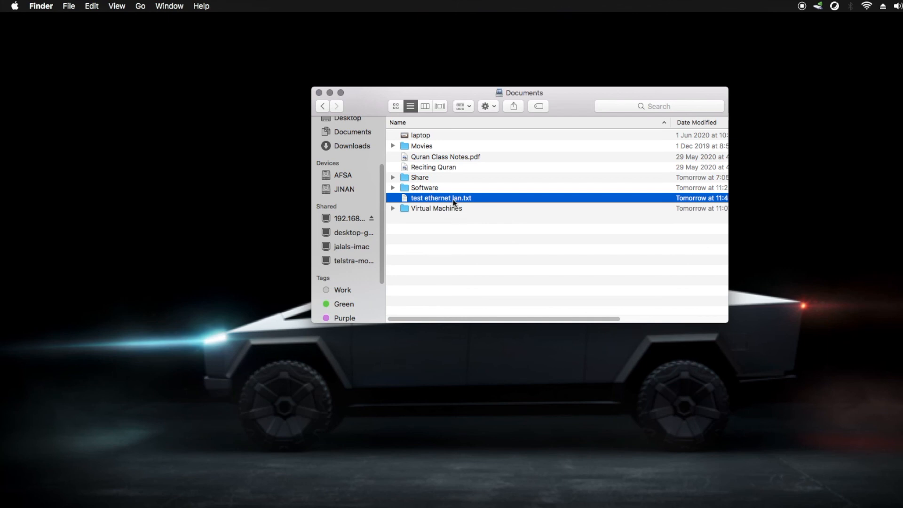
double_click(441, 198)
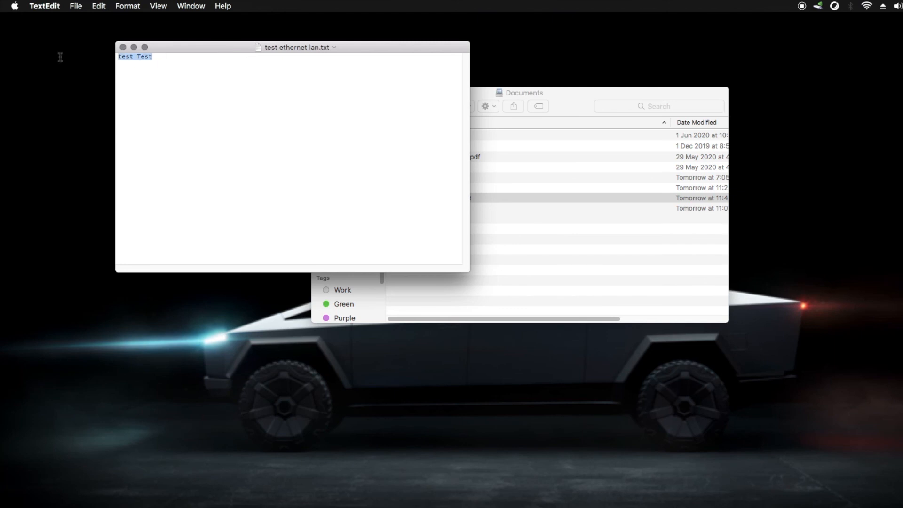
mouse_move(135, 55)
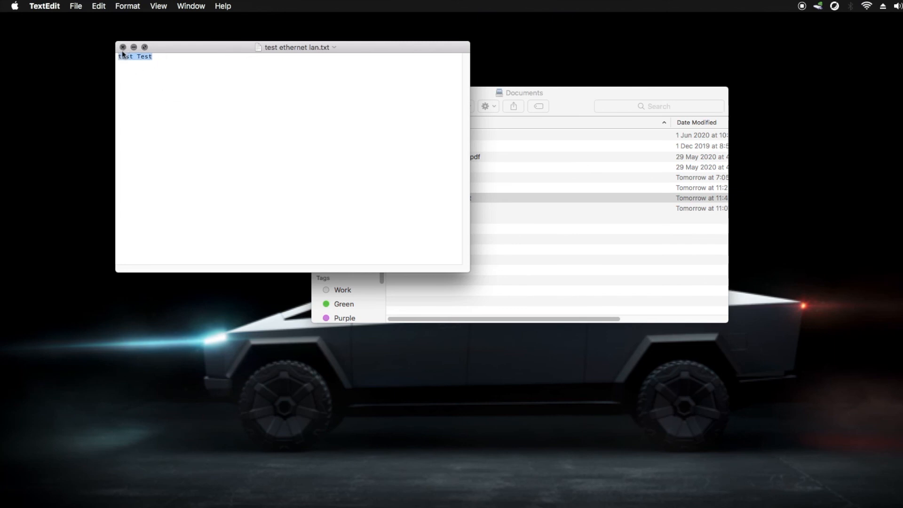